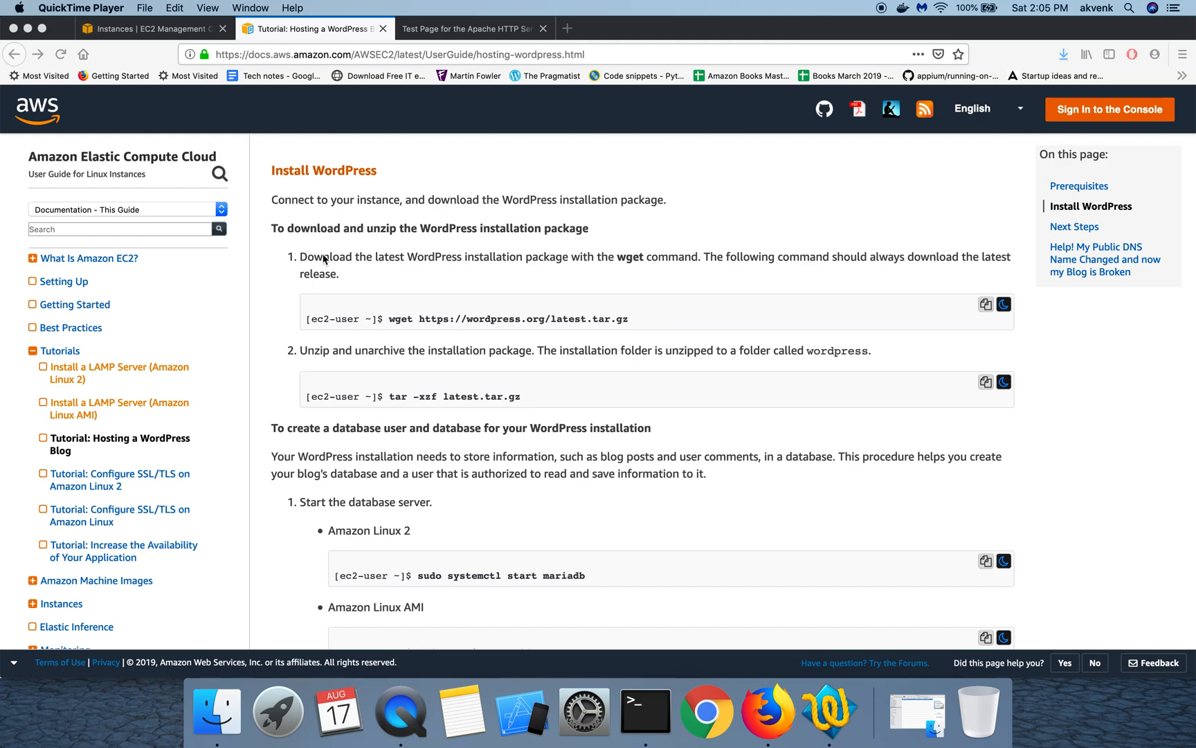
mouse_move(555, 552)
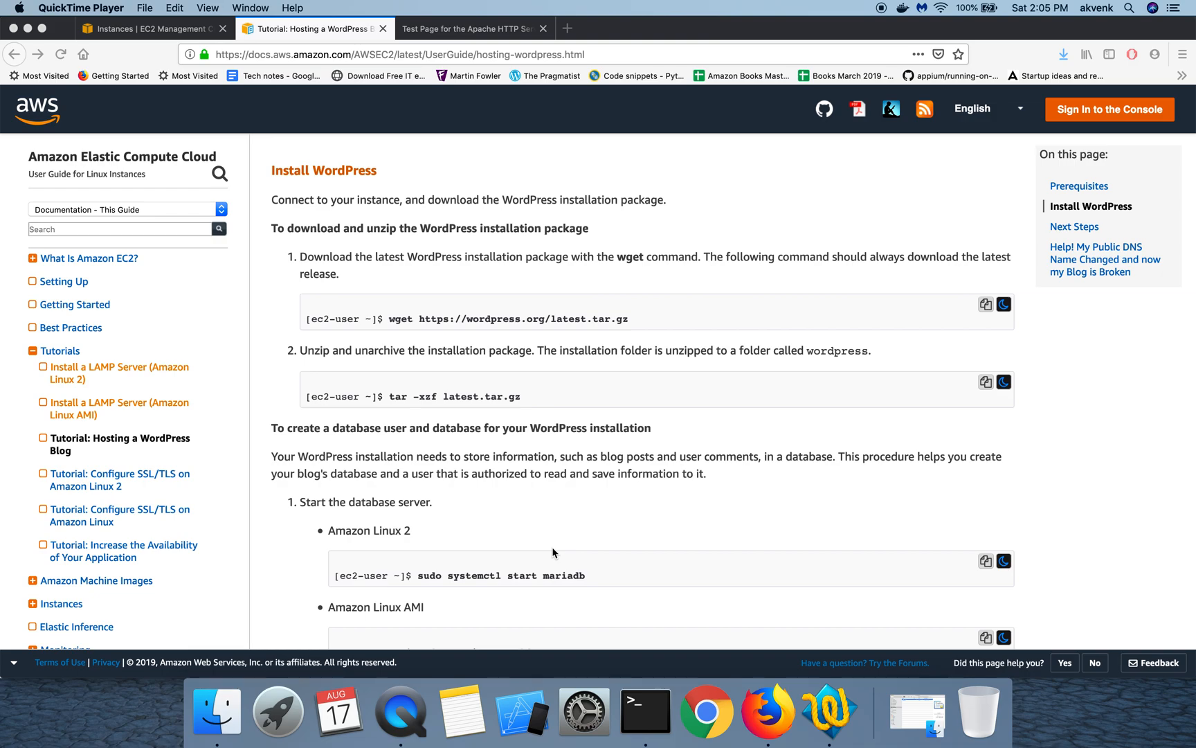
mouse_move(461, 379)
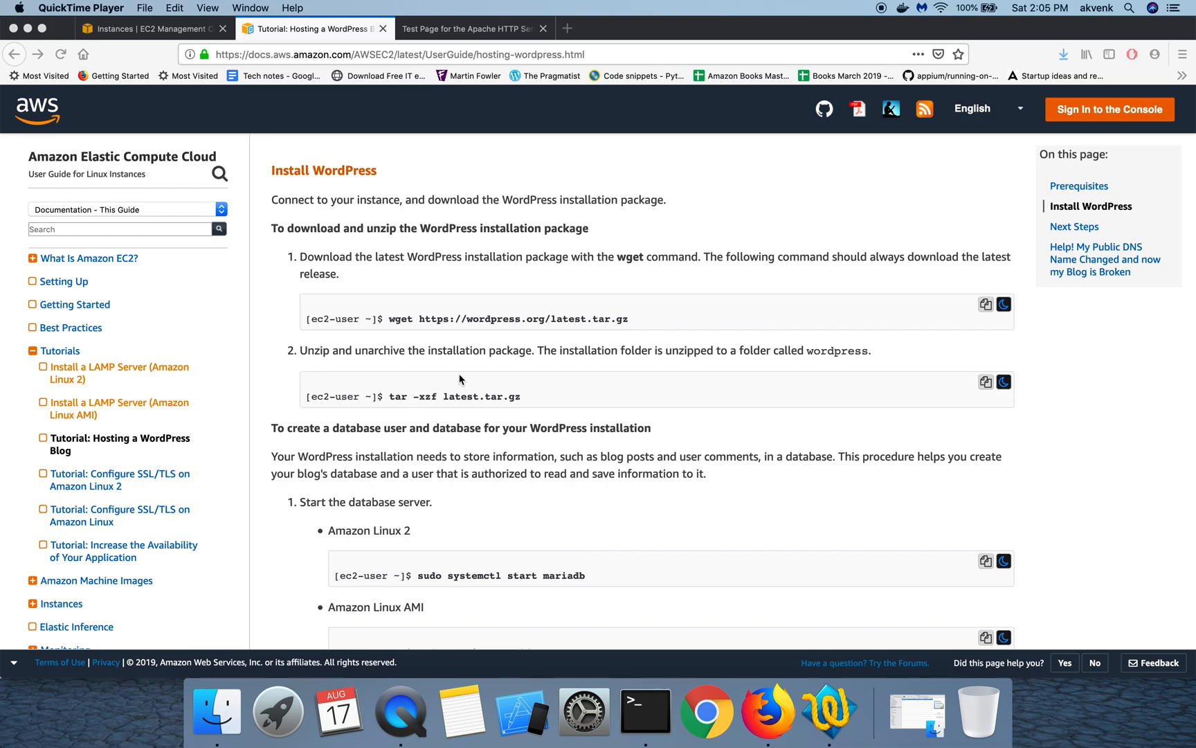
Scroll the EC2 tutorial to the Install WordPress wget download command.
scroll("up", 3)
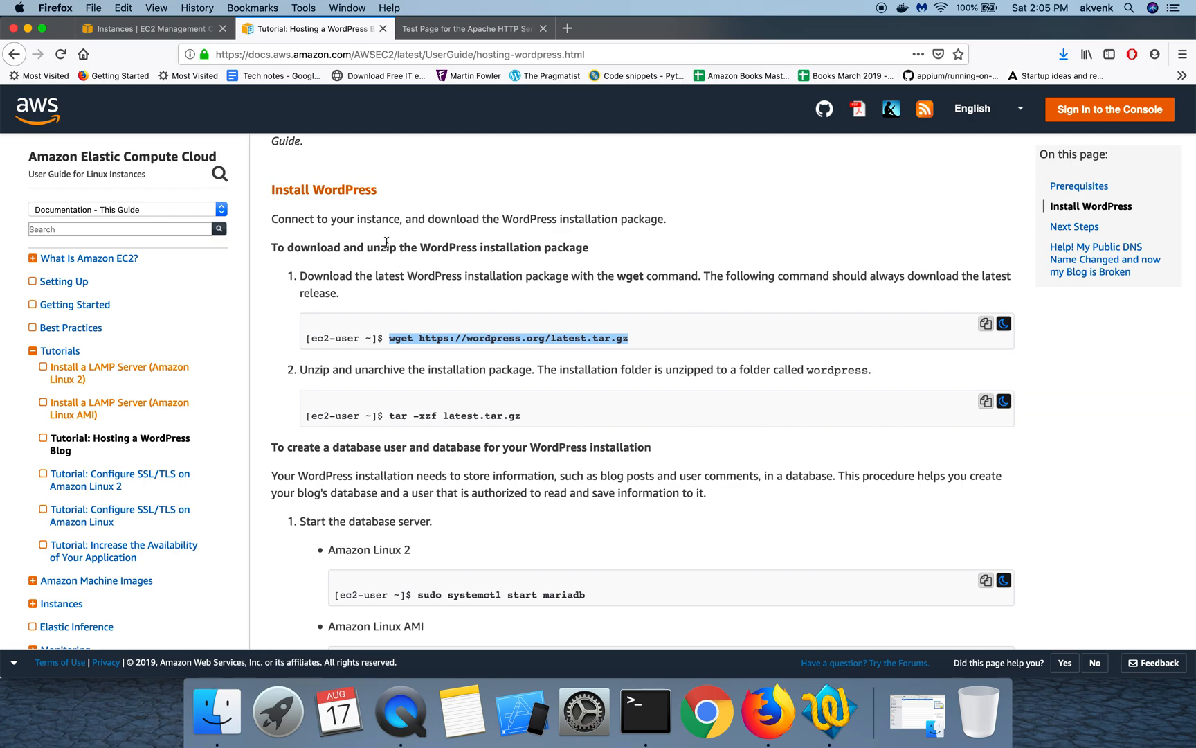
mouse_move(649, 708)
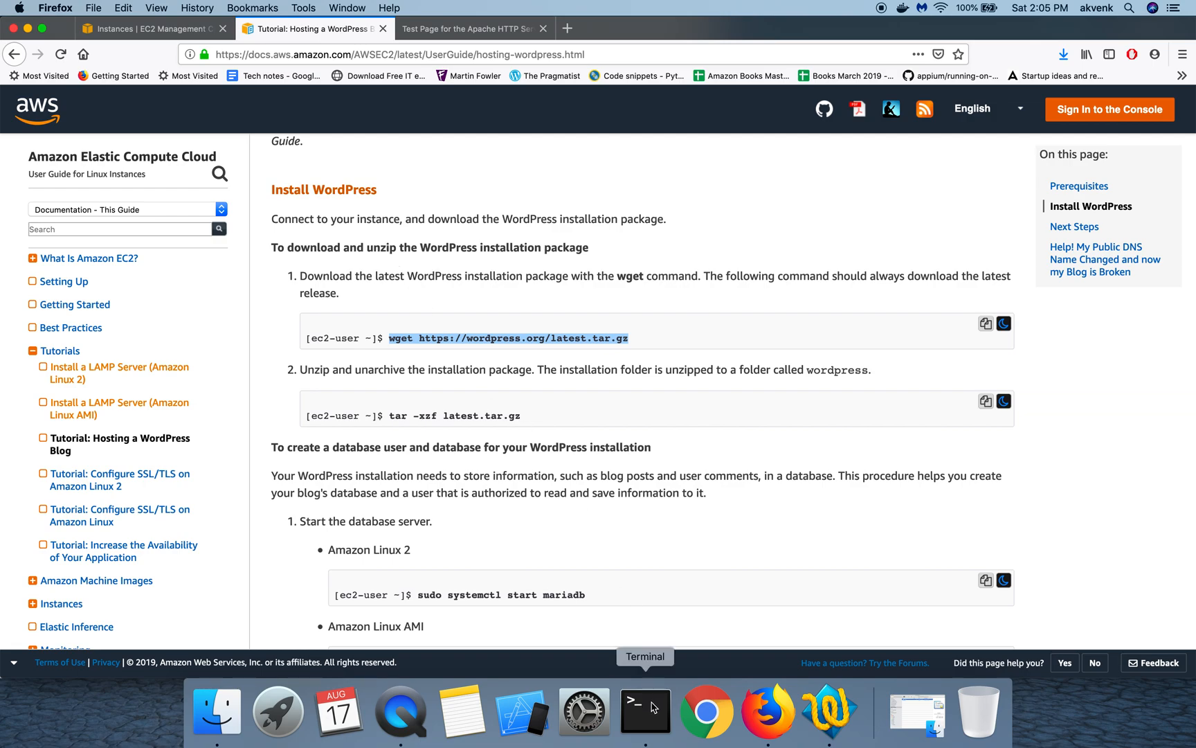
Download latest.tar.gz with wget and extract it with tar -xzf.
left_click(644, 711)
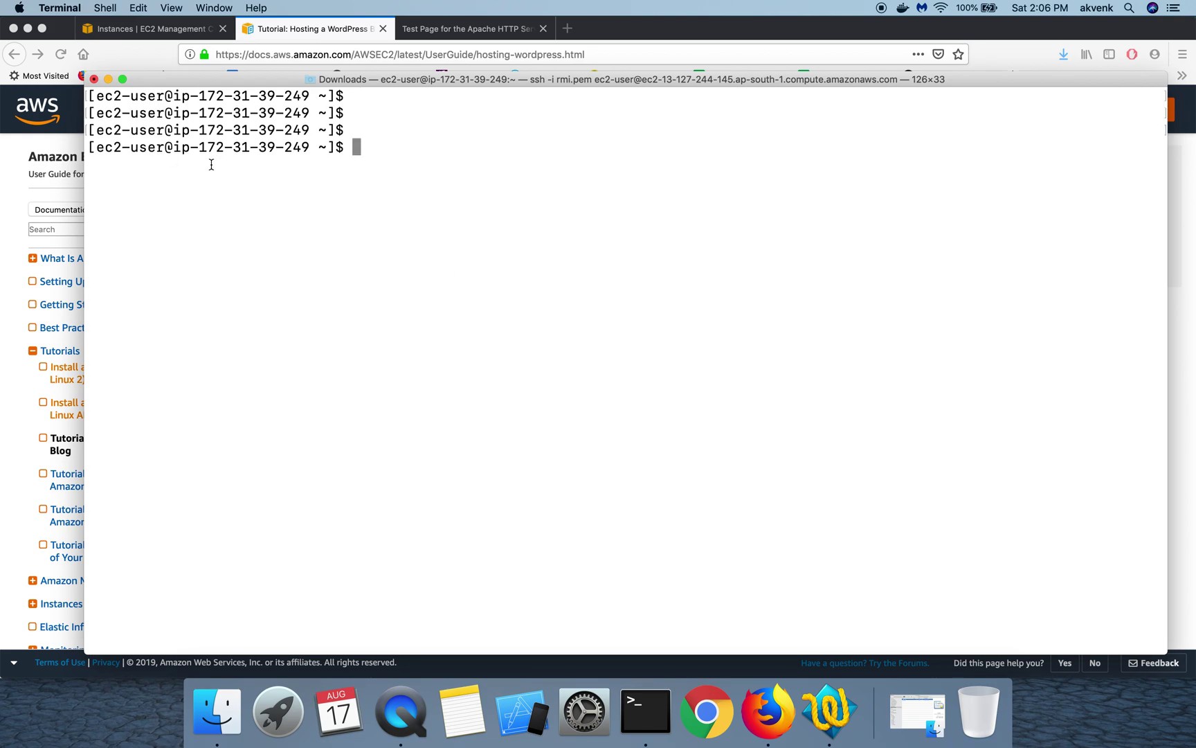
mouse_move(357, 217)
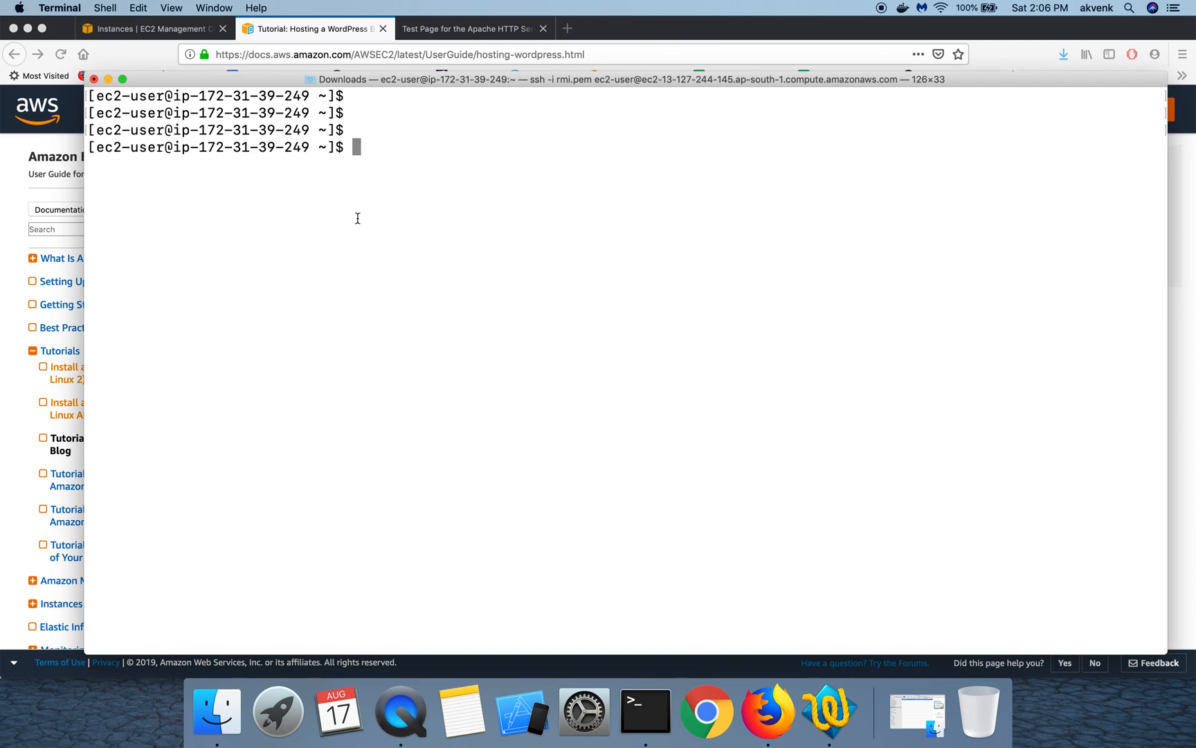
type("wget https://wordpress.org/latest.tar.gz")
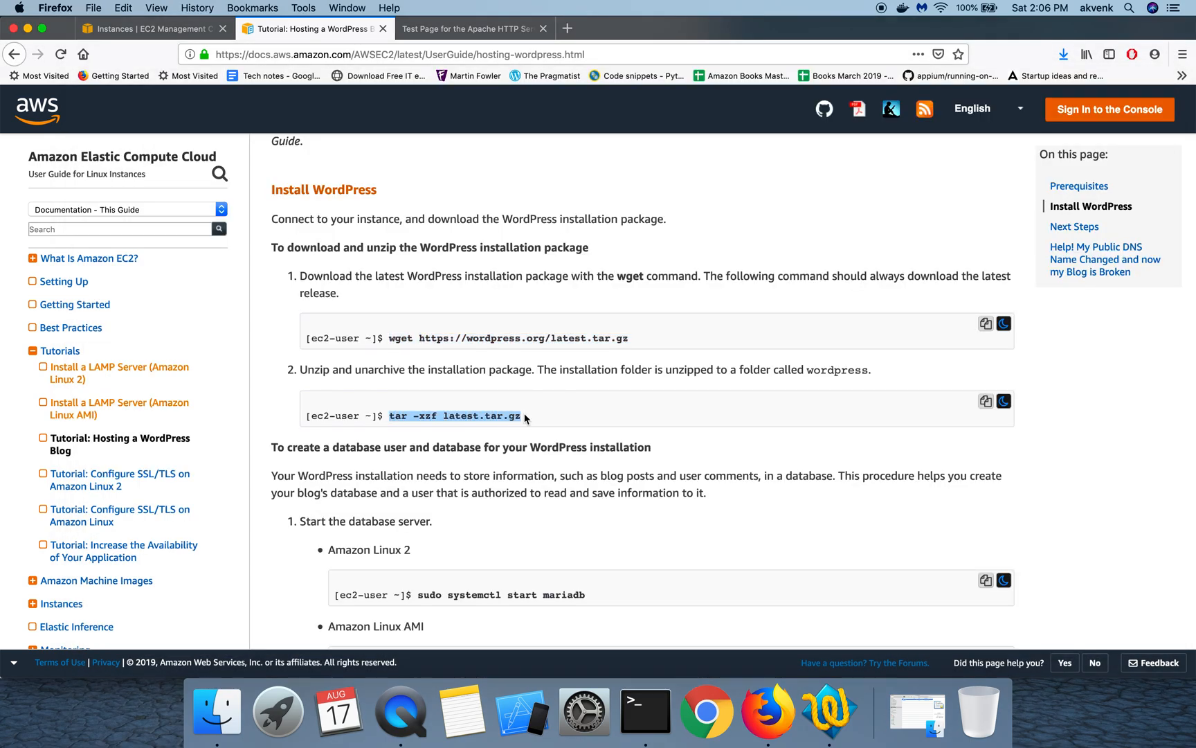
left_click(645, 712)
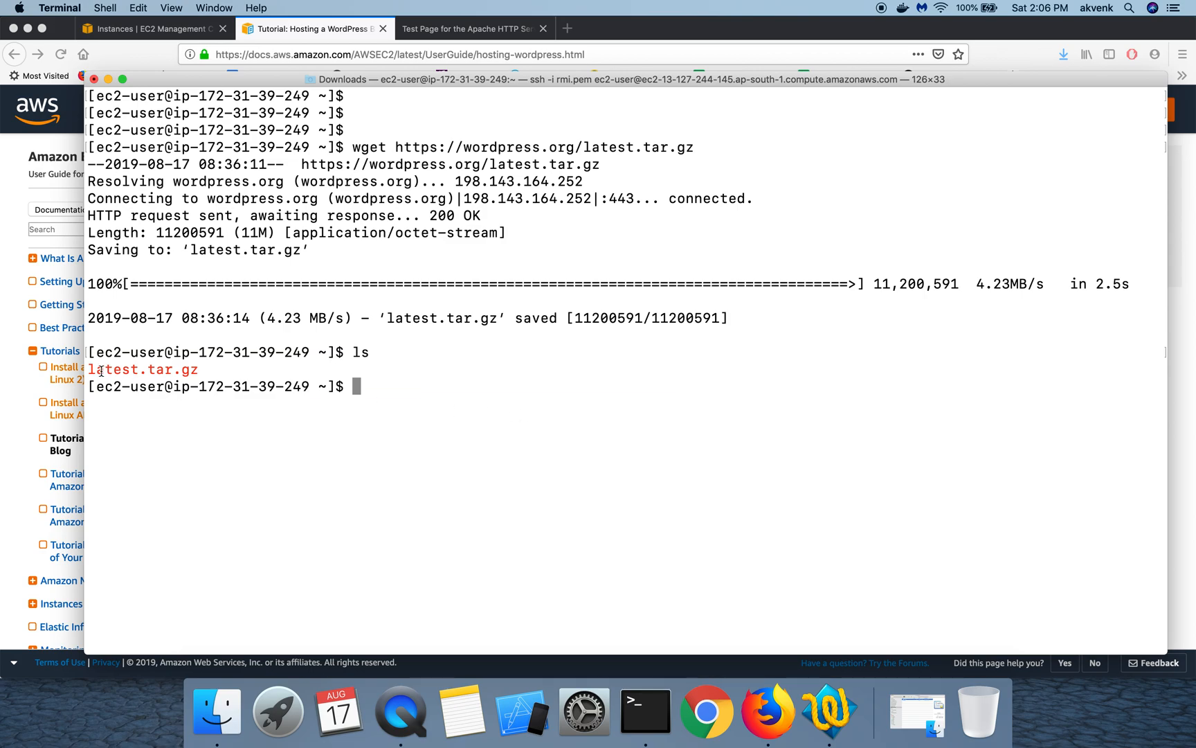
double_click(141, 370)
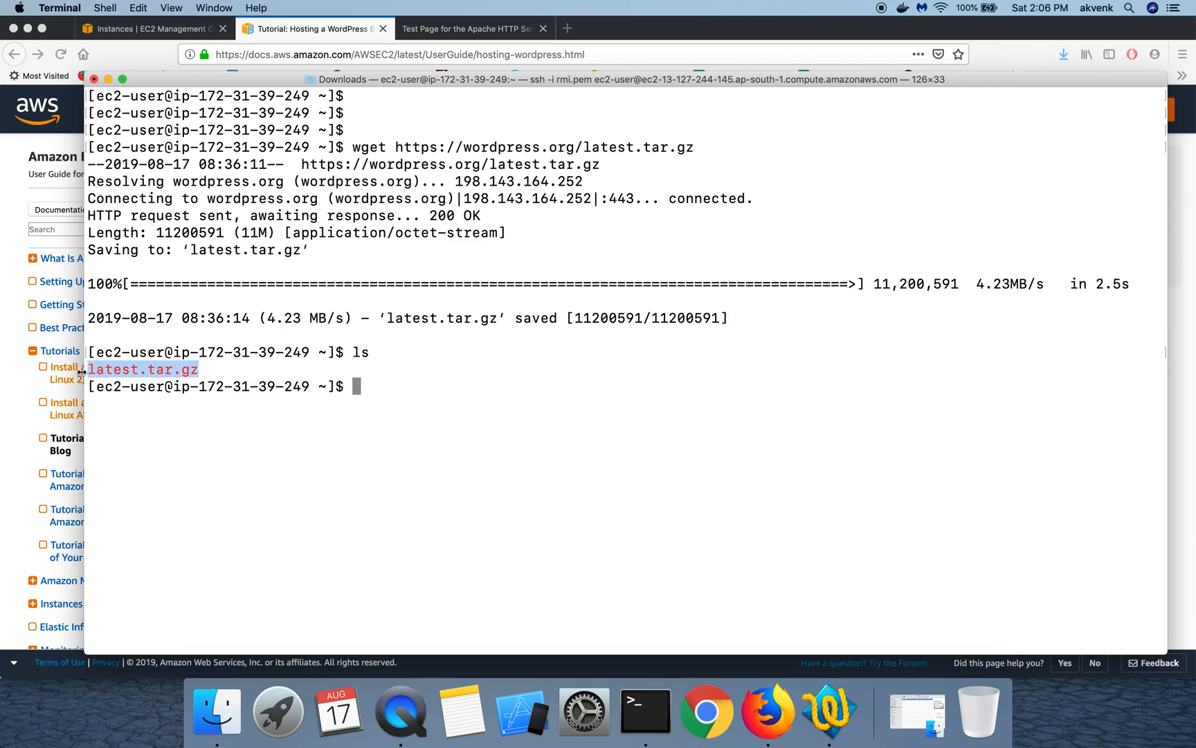
type("tar -xzf latest.tar.gz")
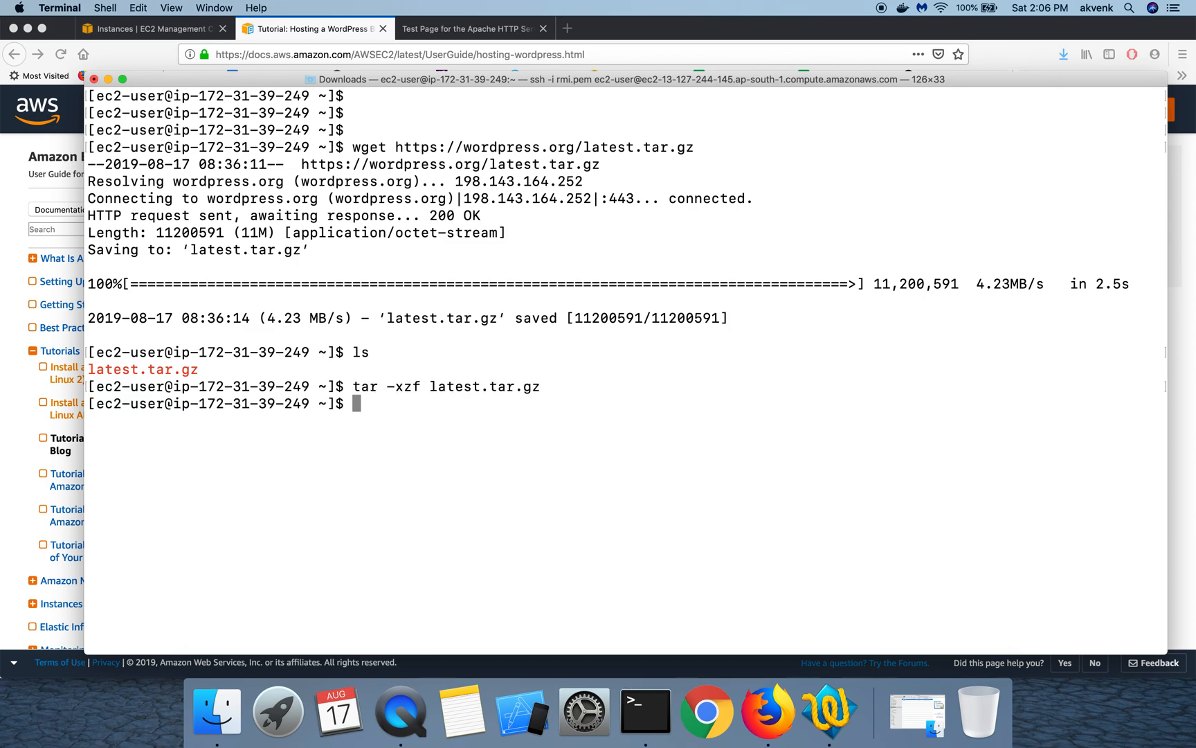
type("ls")
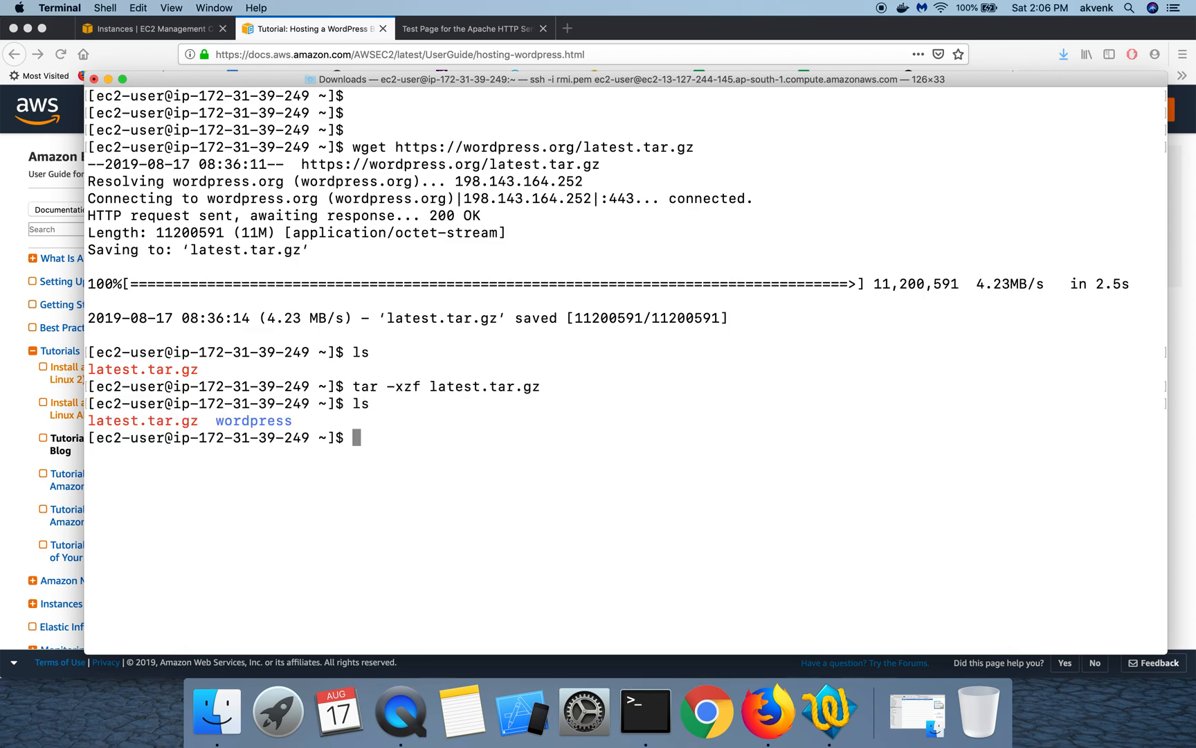
Delete latest.tar.gz, leaving only the wordpress folder, and clear the screen.
double_click(252, 420)
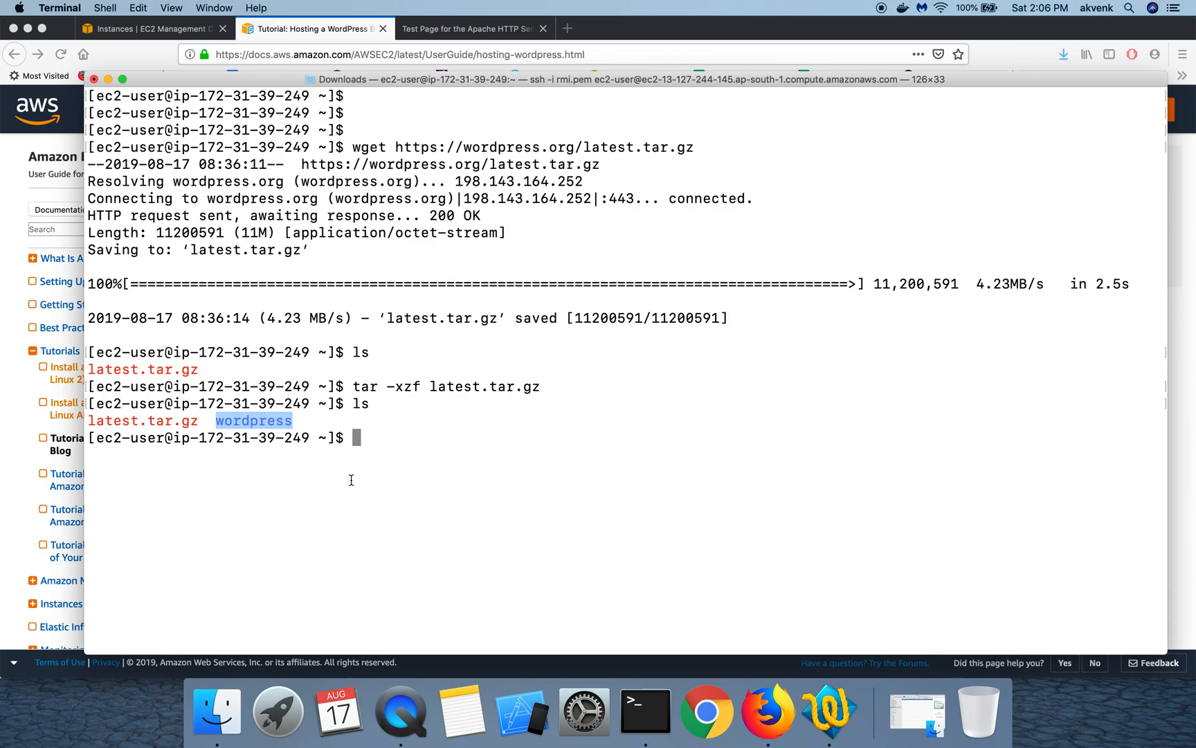
type("r")
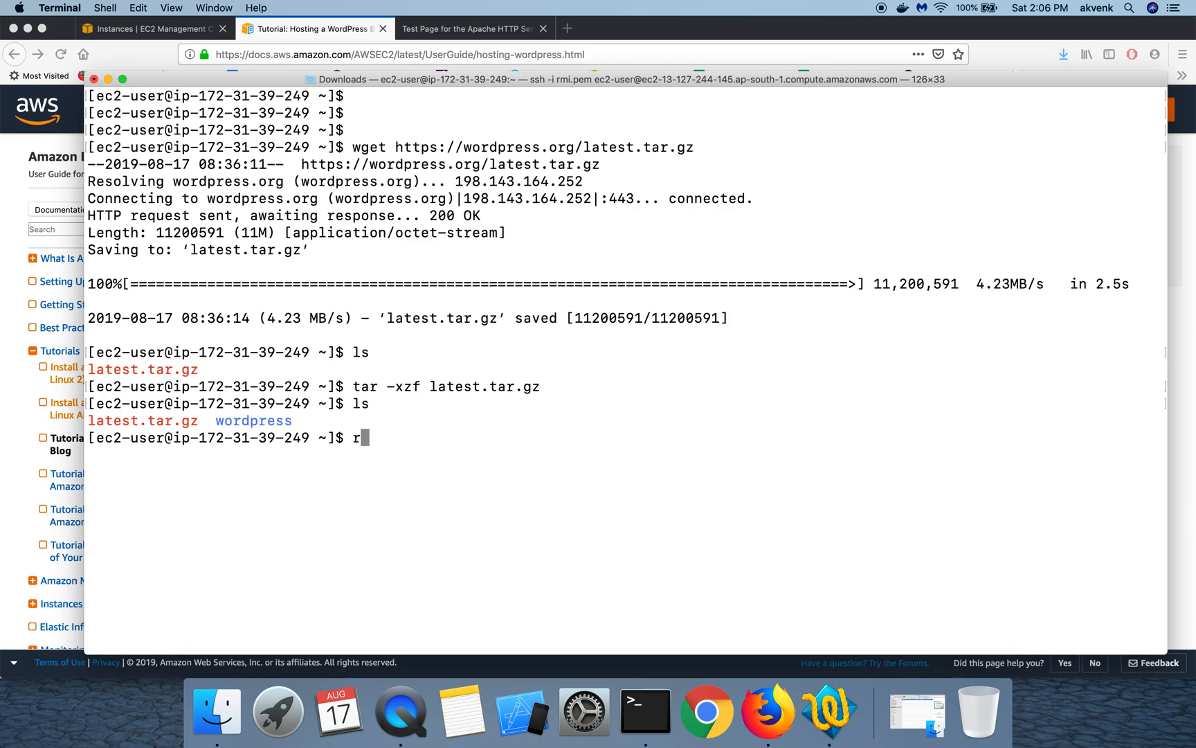
type("m")
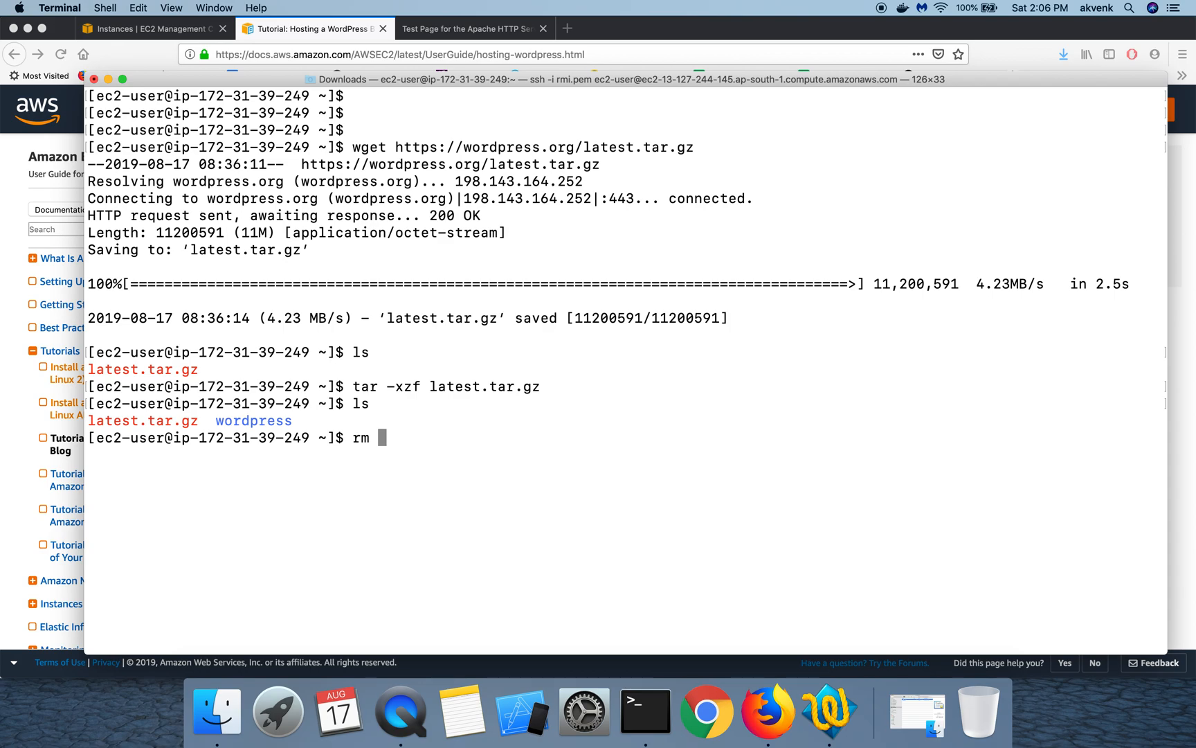
type("latest.tar.gz")
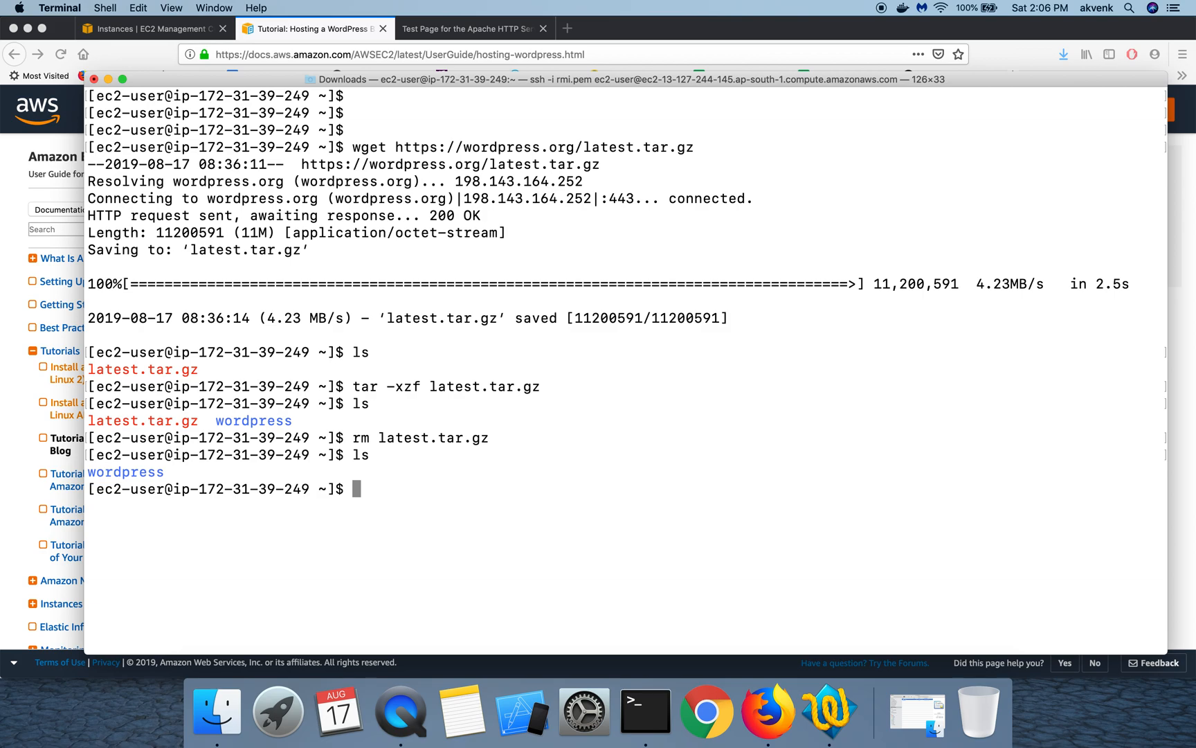
type("clea")
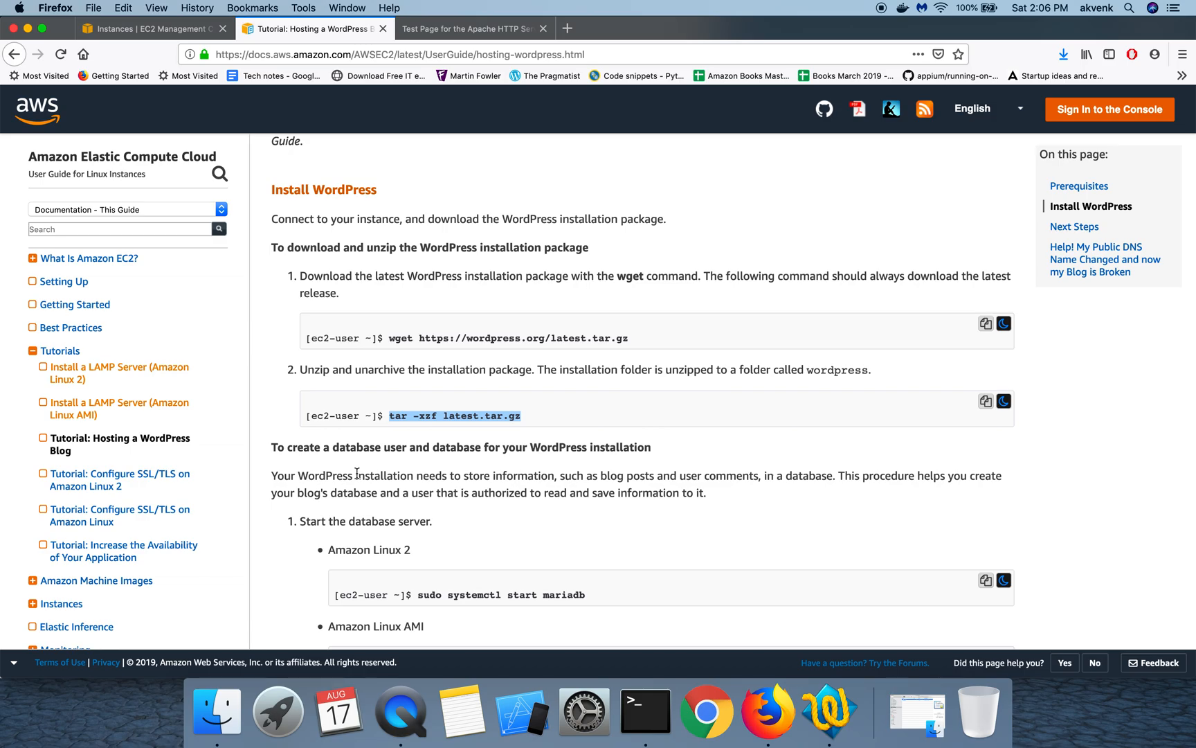
Find the 'sudo systemctl start mariadb' and 'mysql -u root -p' commands in the tutorial.
scroll("down", 3)
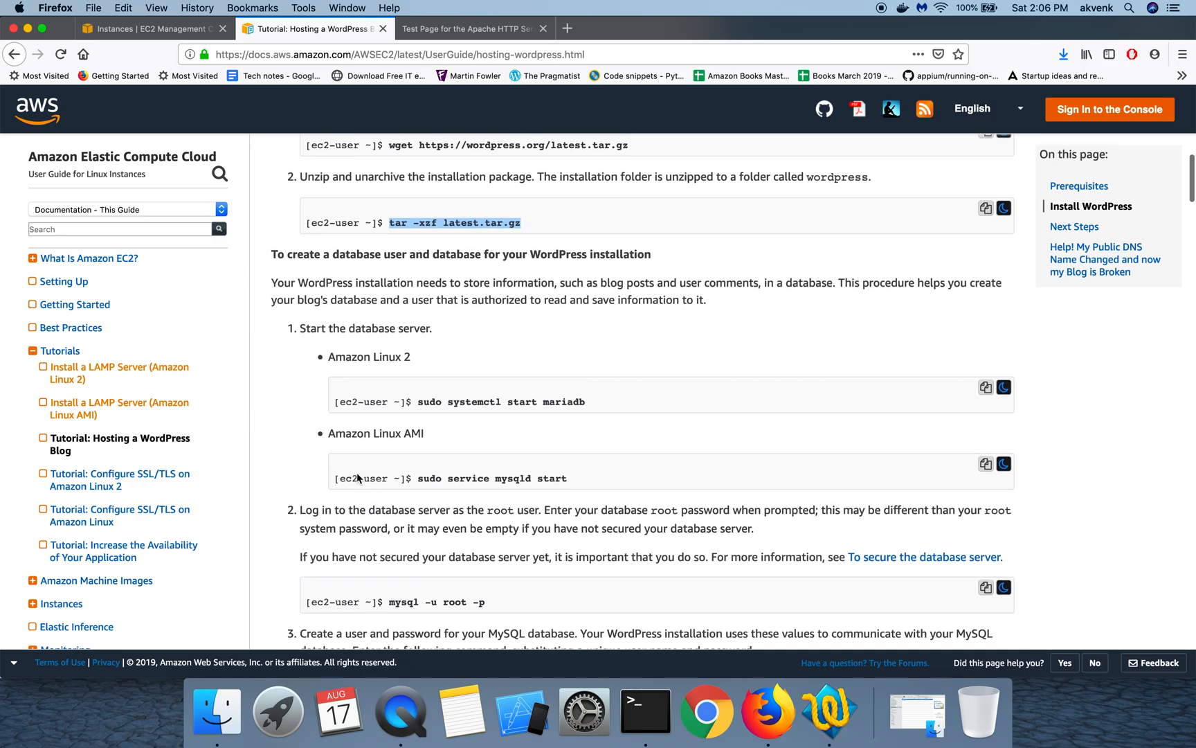
scroll("down", 3)
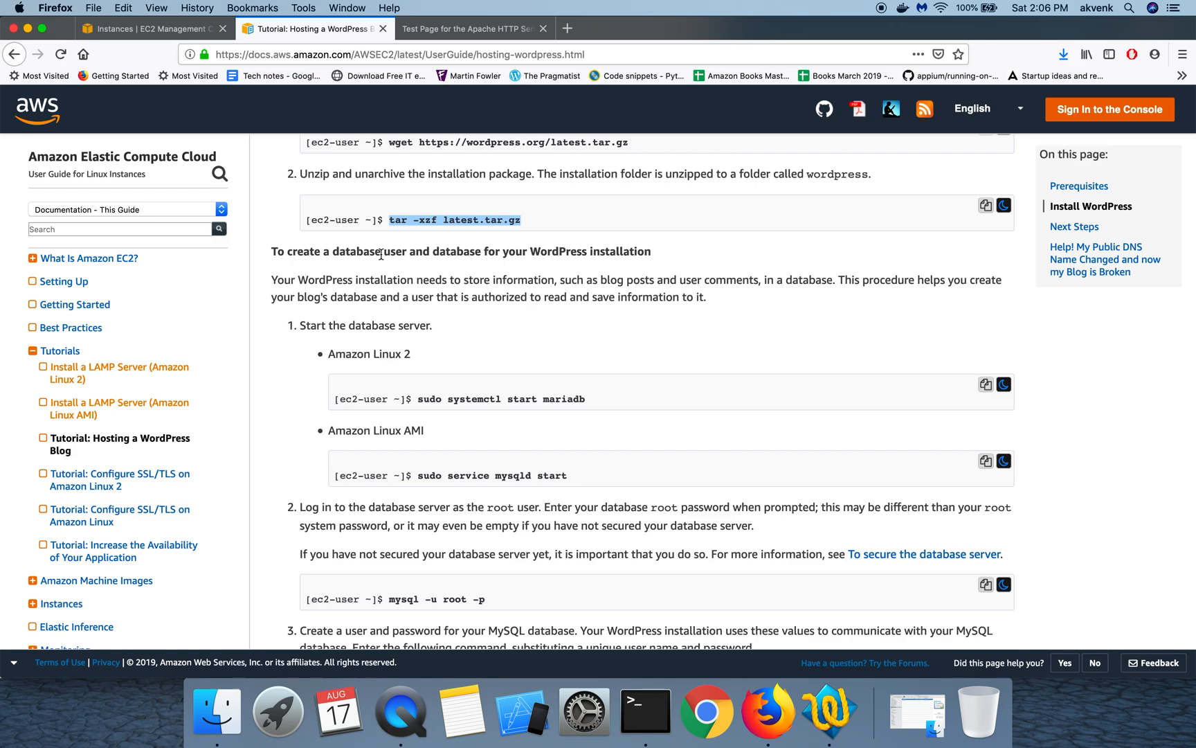
scroll("down", 3)
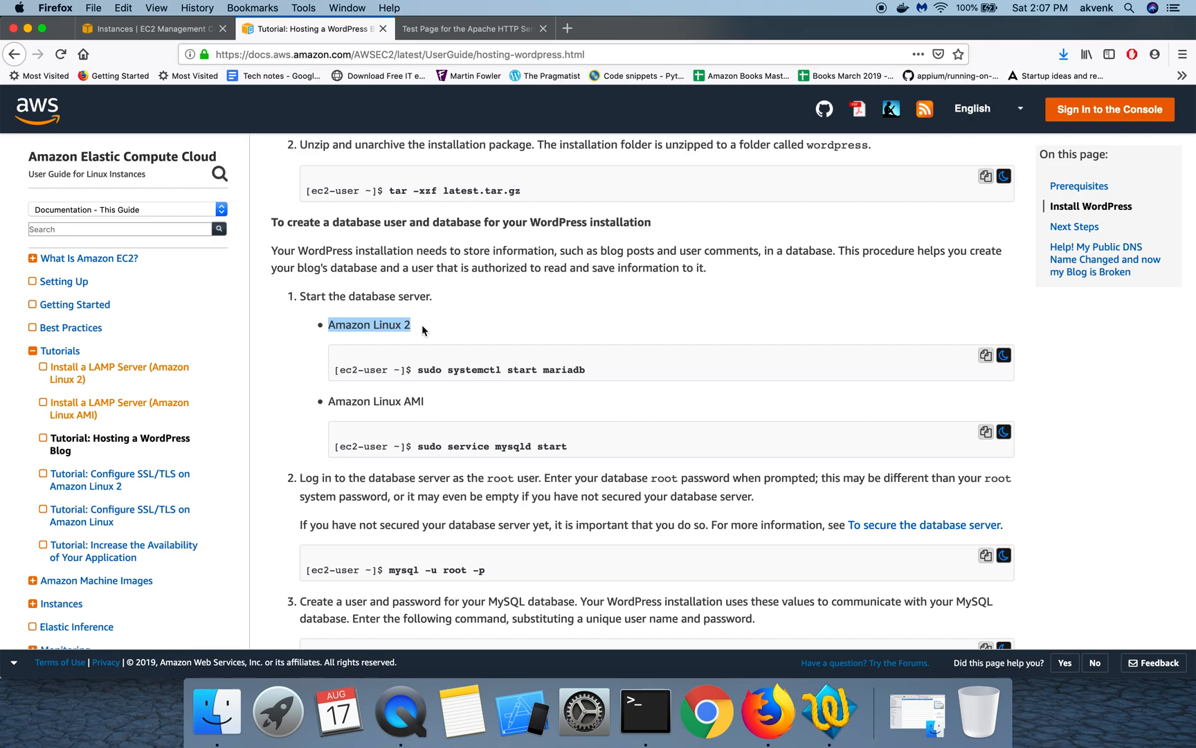
mouse_move(419, 370)
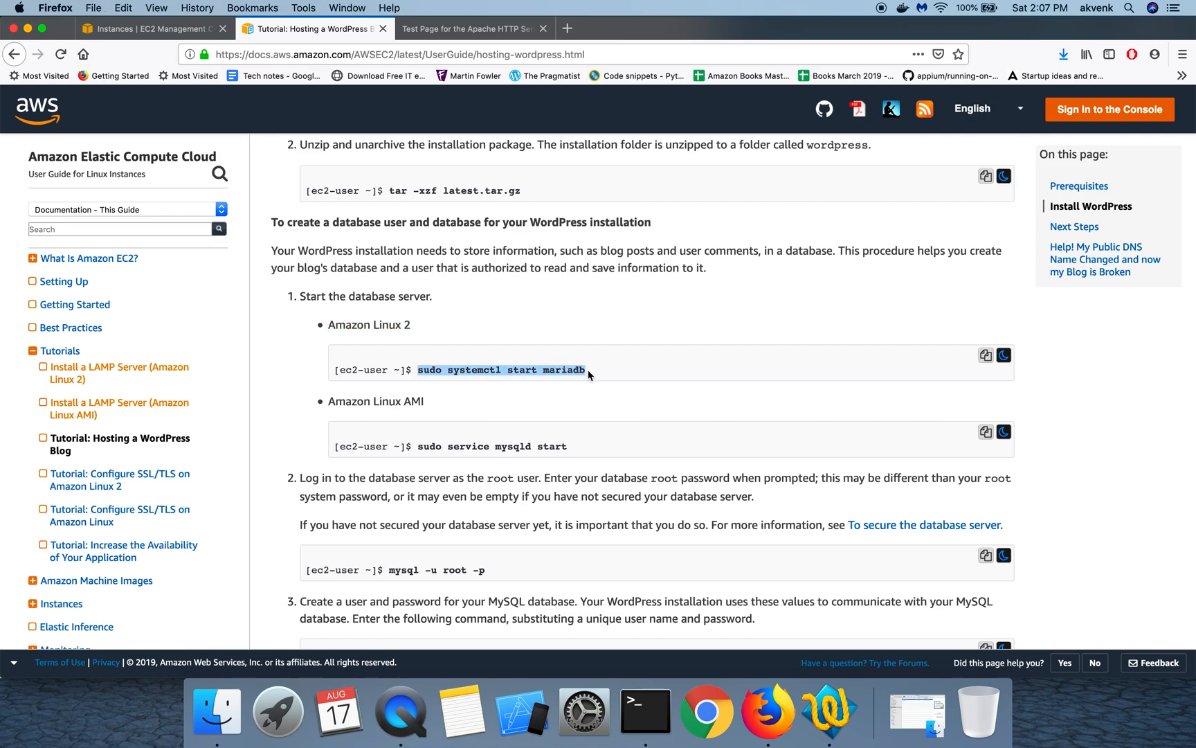
left_click(644, 712)
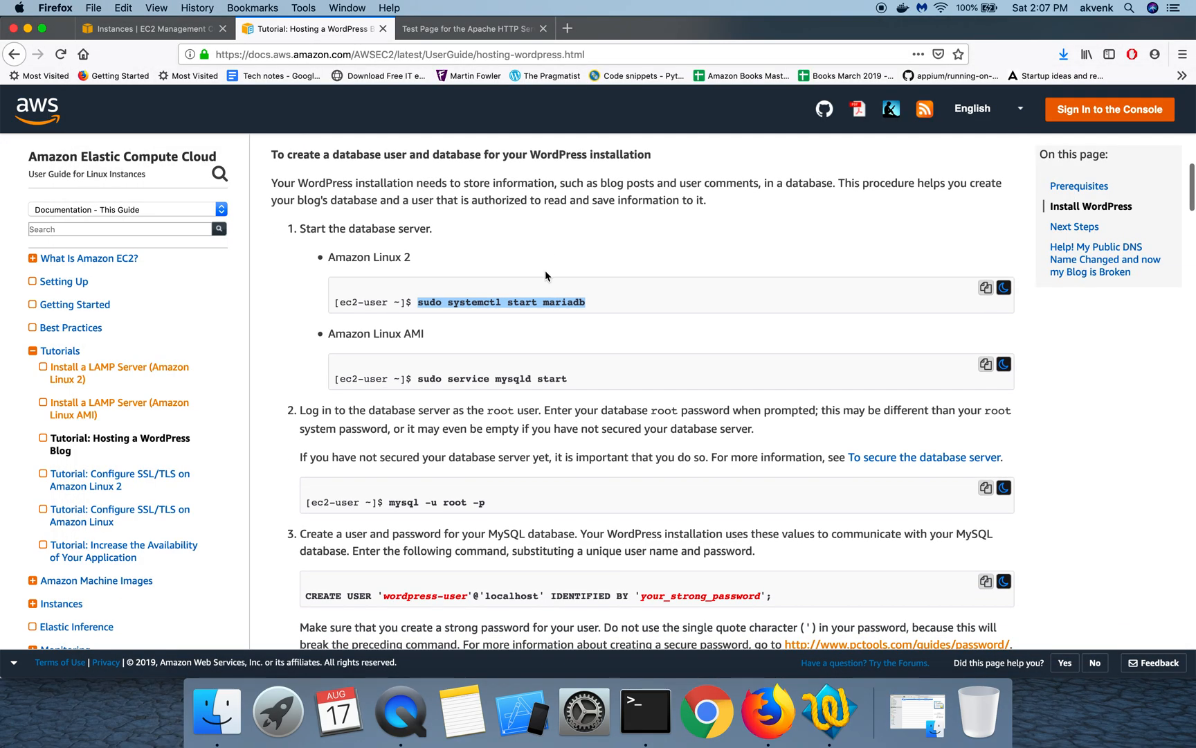
scroll("down", 3)
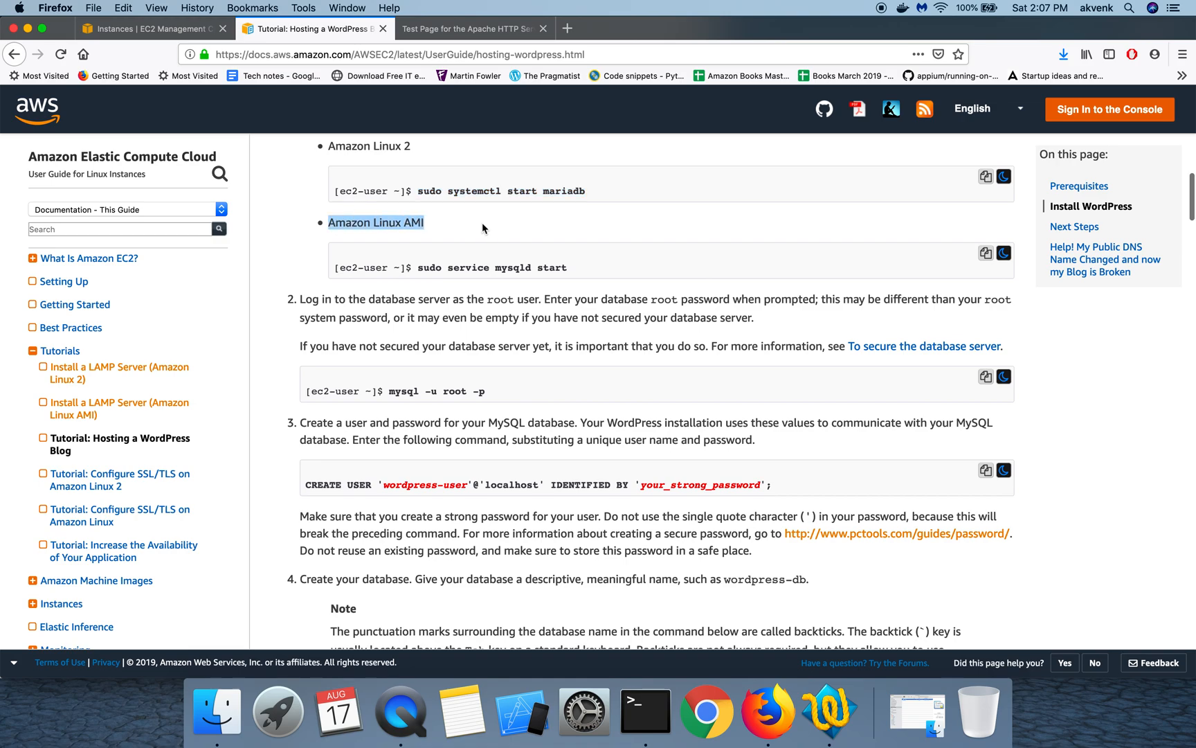
scroll("down", 3)
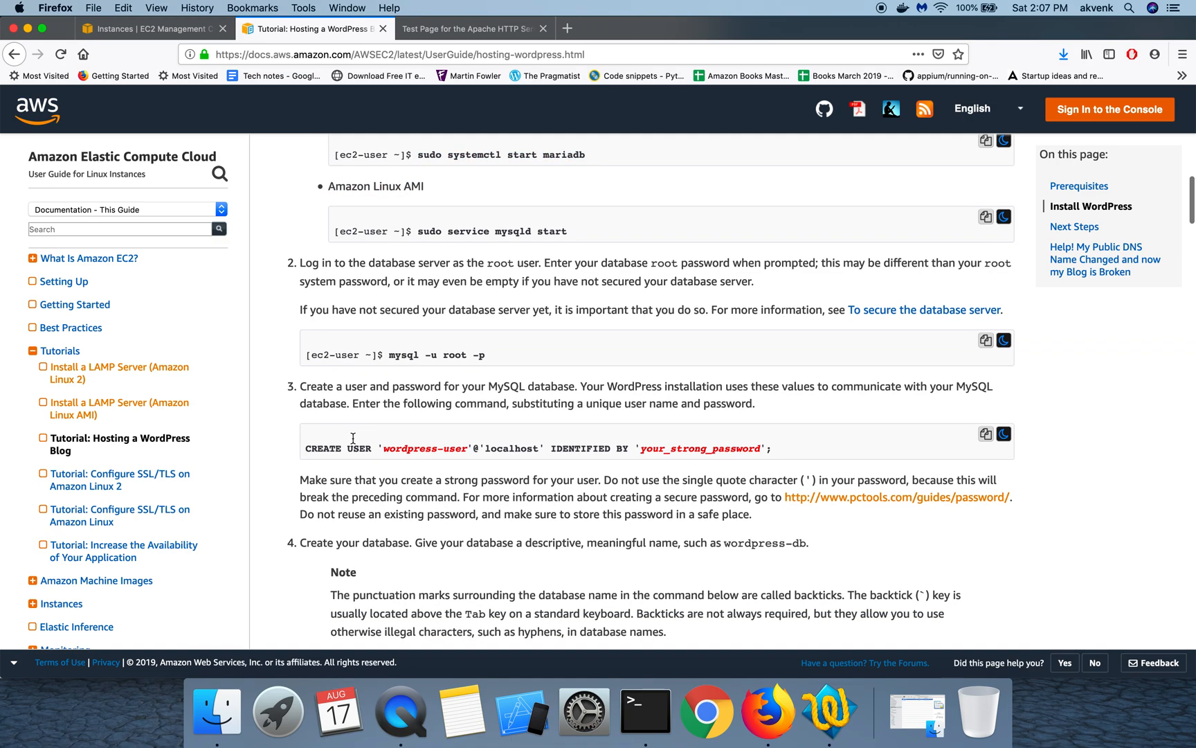
scroll("down", 3)
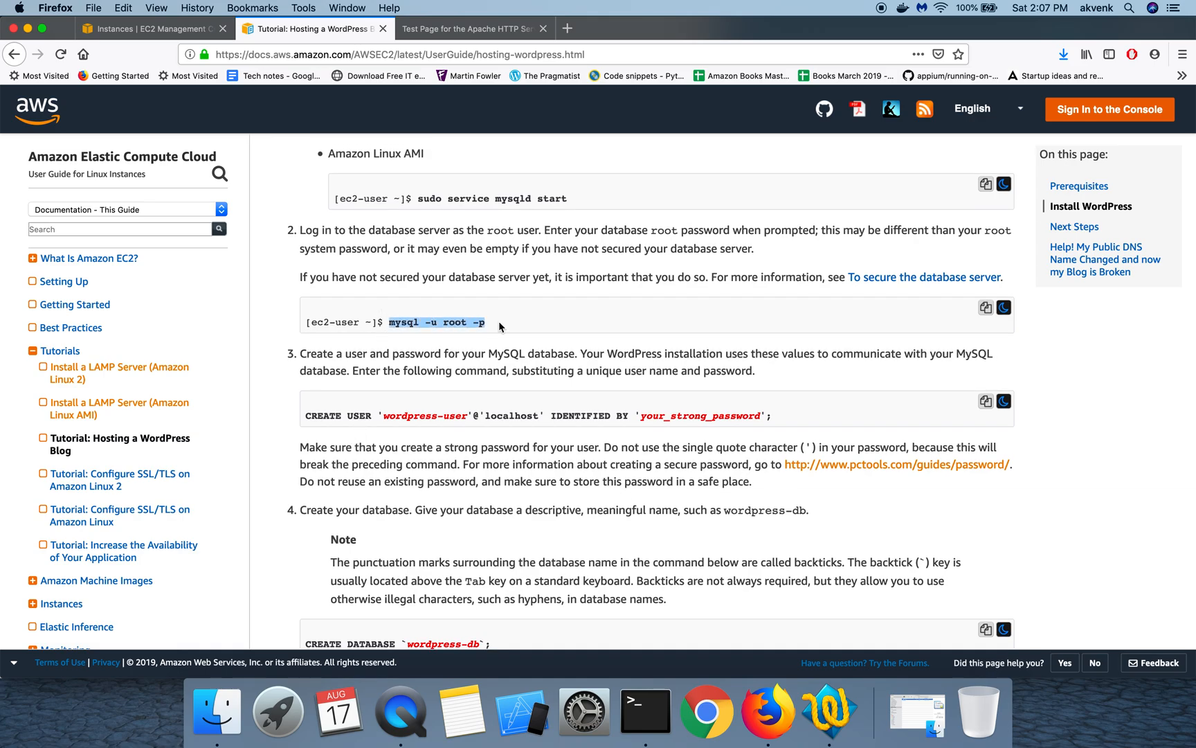
left_click(645, 712)
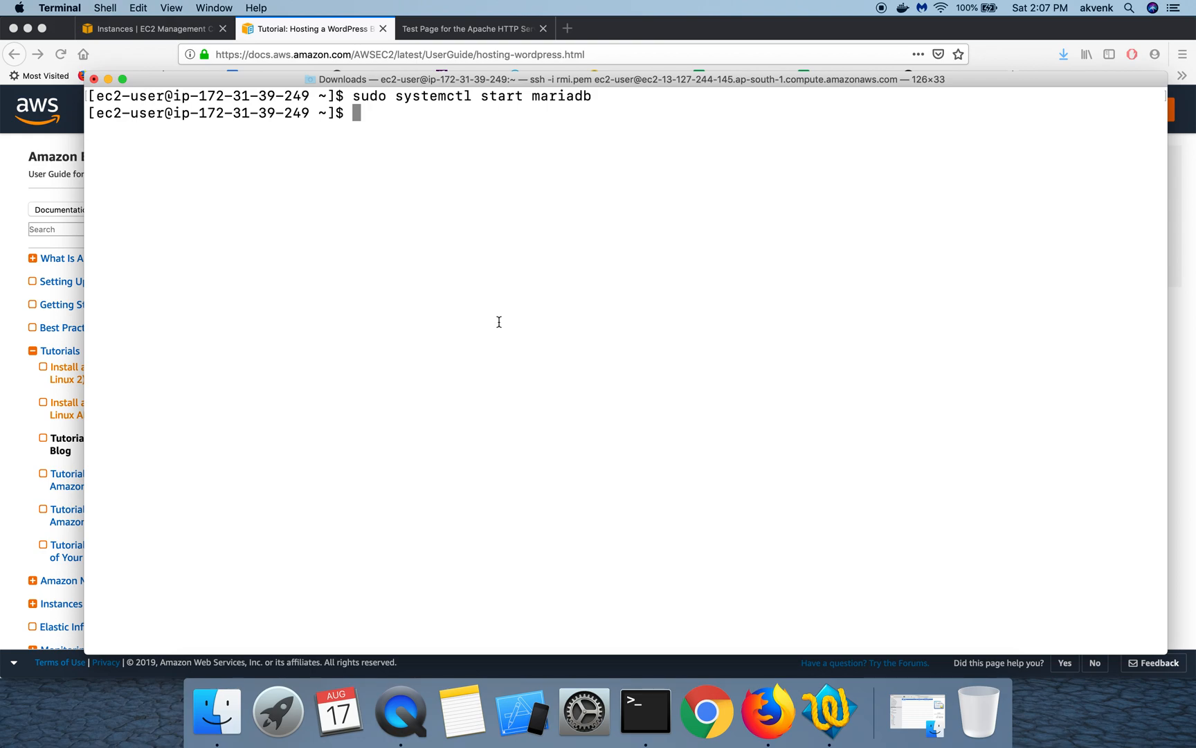
Log in to MariaDB as root, exit, clear the screen, and log in again.
type("mysql -u root -p")
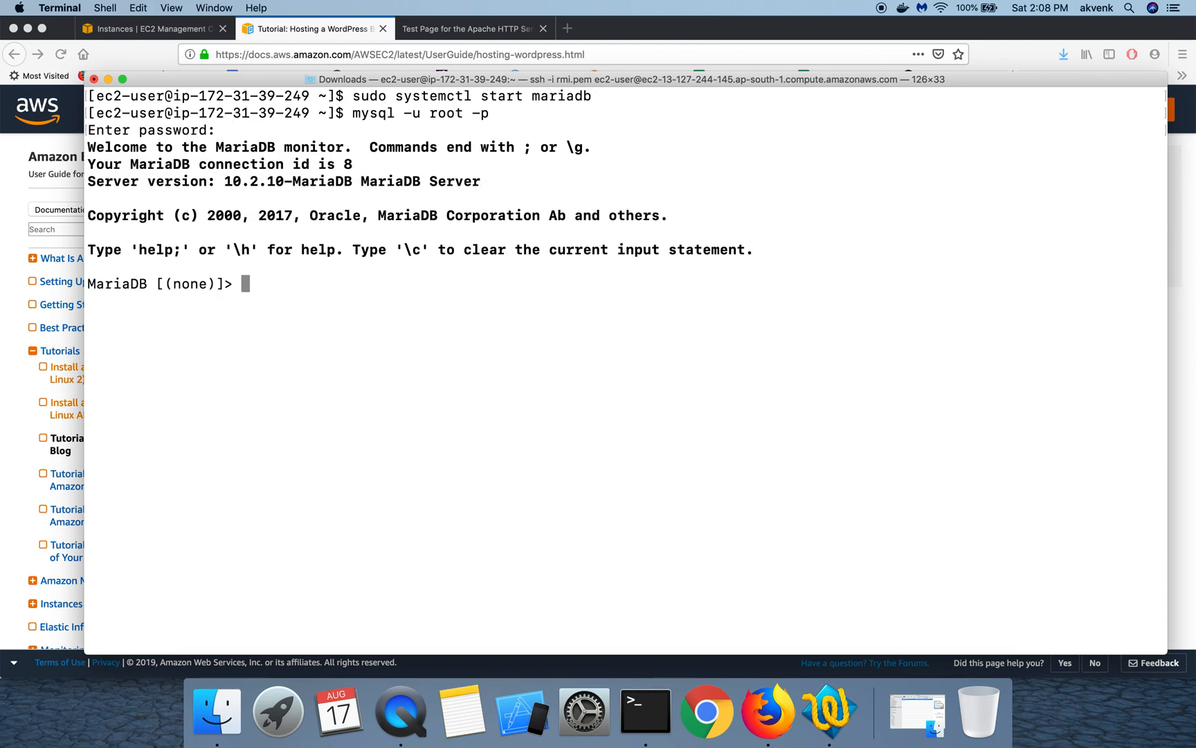
mouse_move(306, 337)
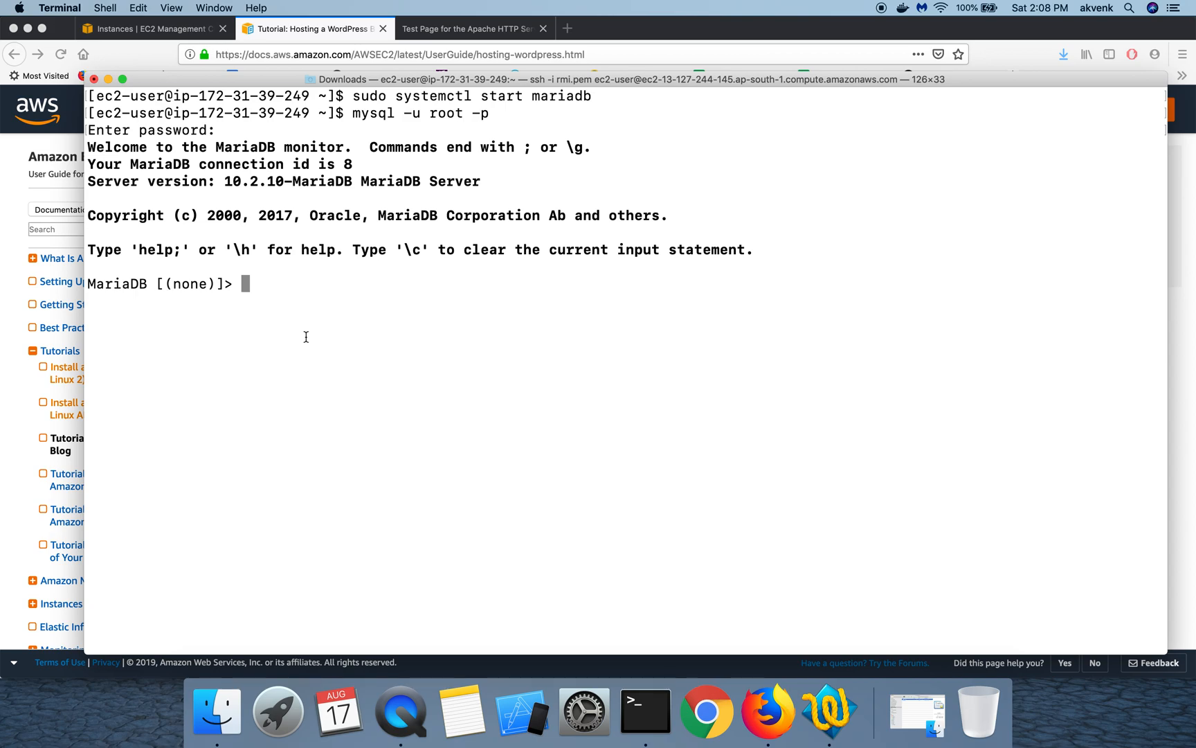
type("exit")
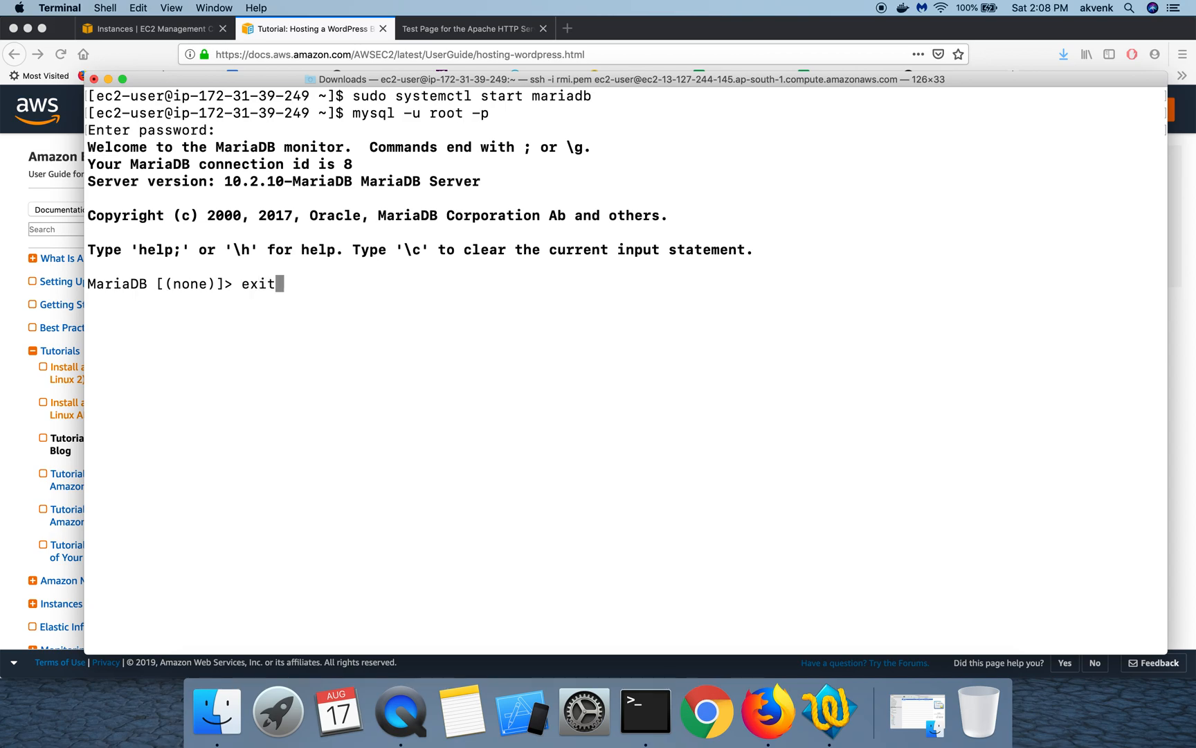
key("Return")
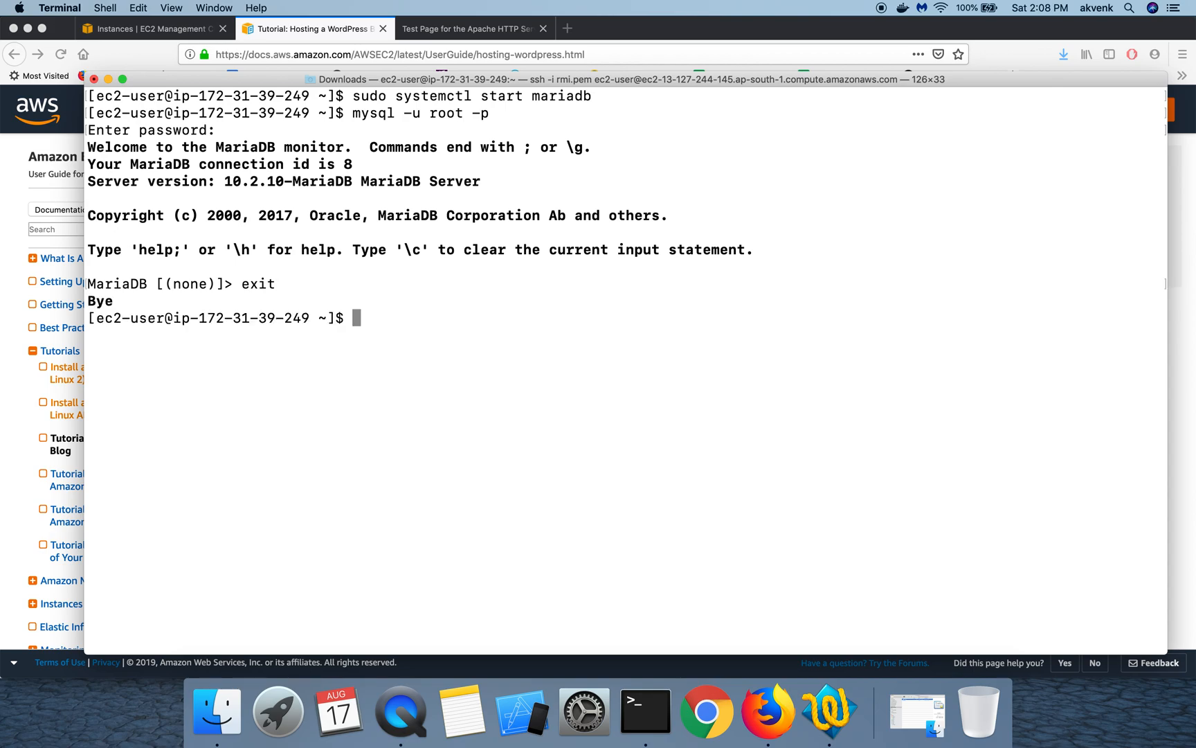
type("clear")
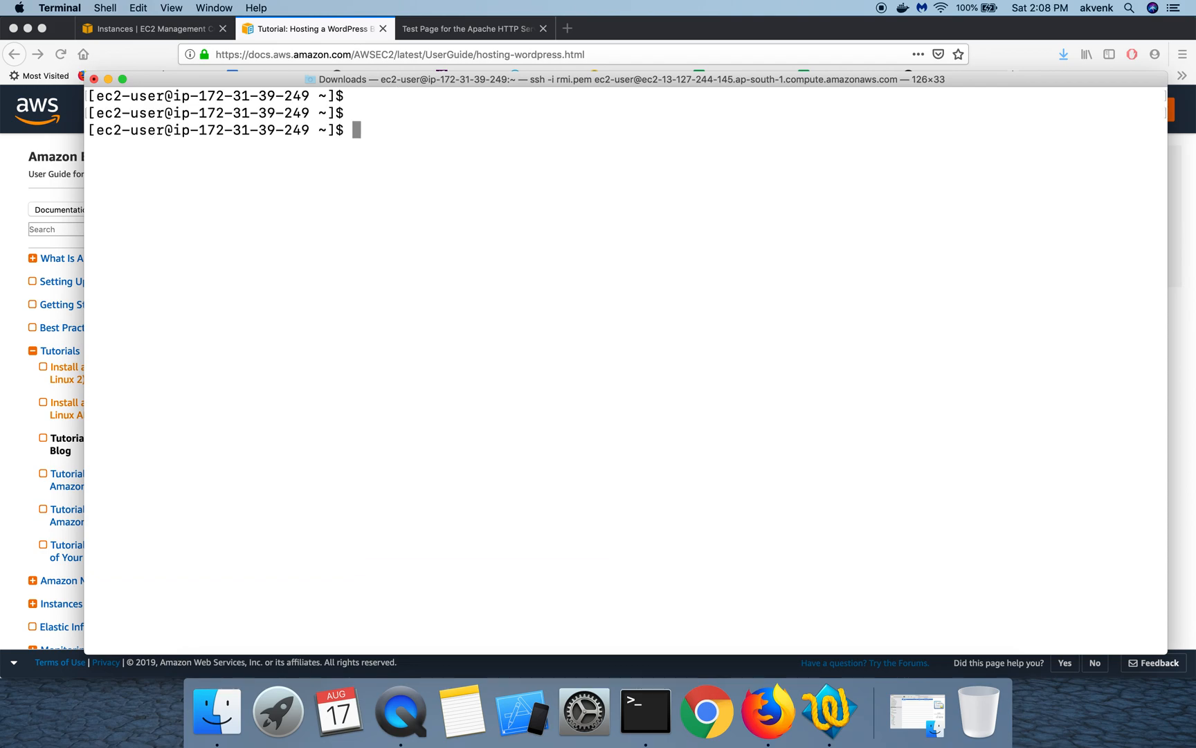
type("mysql -u root -p")
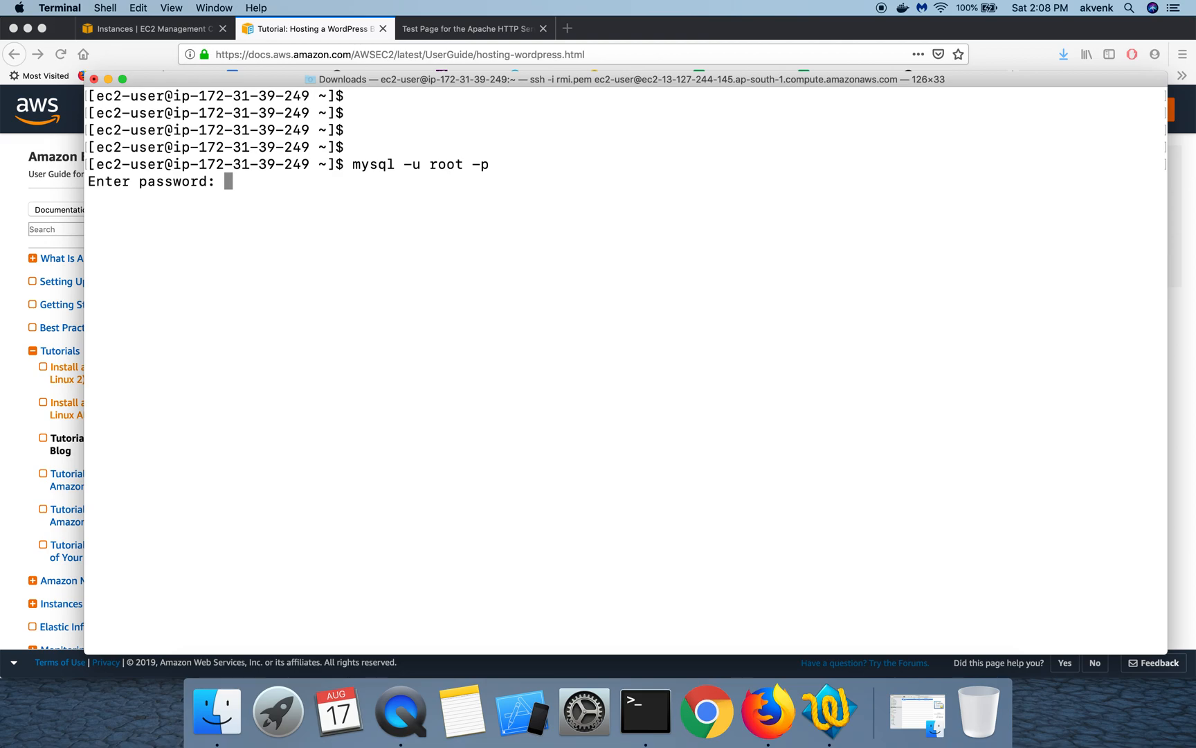
key("Return")
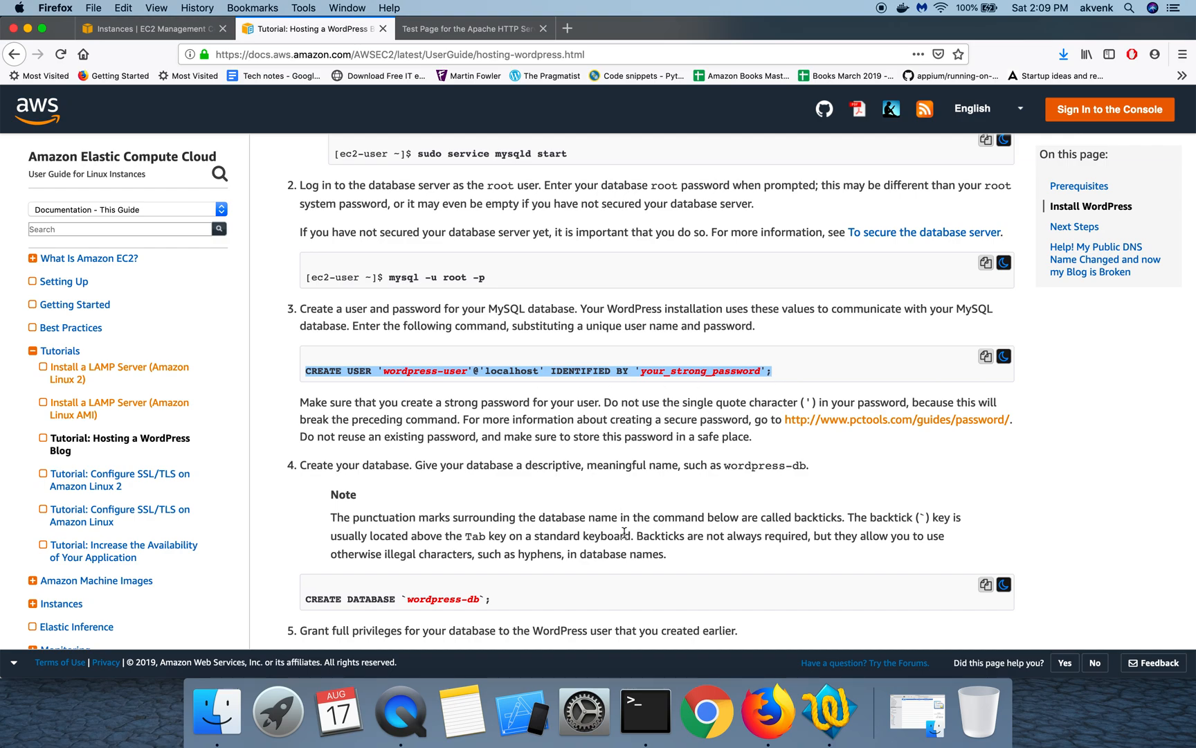
Paste the CREATE USER 'wordpress-user'@'localhost' statement into a new TextEdit note.
key("cmd+space")
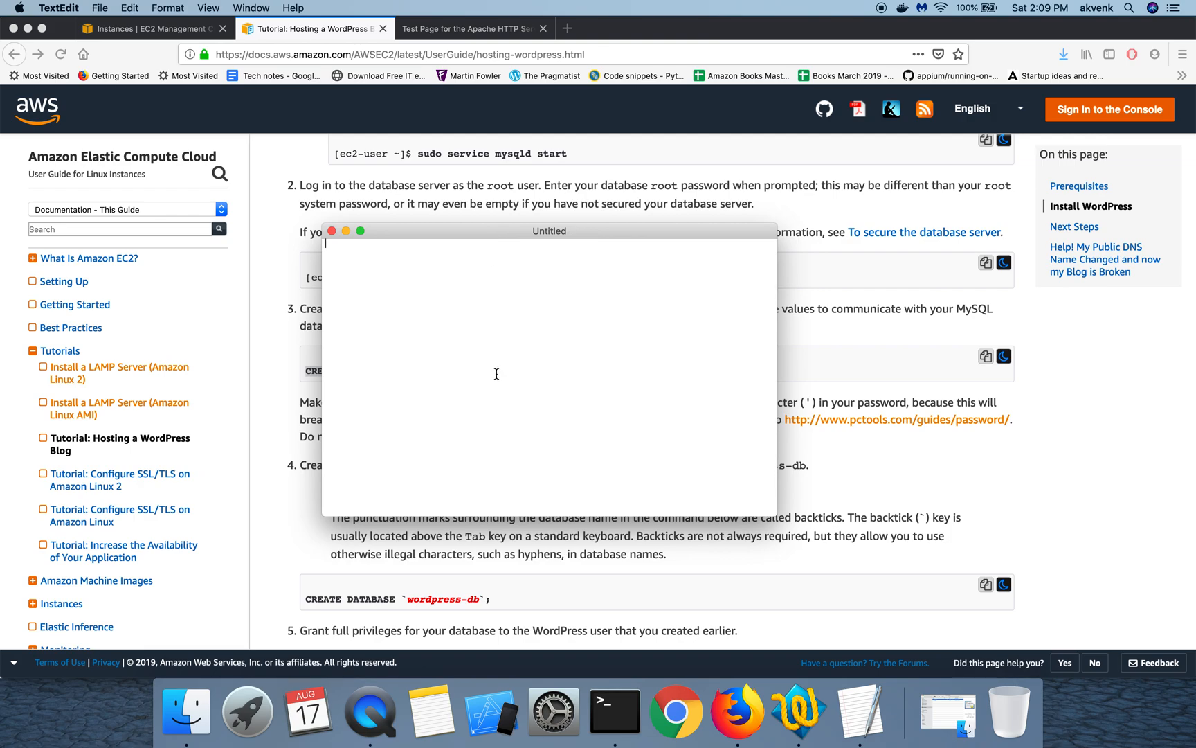
type("CREATE USER 'wordpress-user'@'localhost' IDENTIFIED BY 'your_strong_password';")
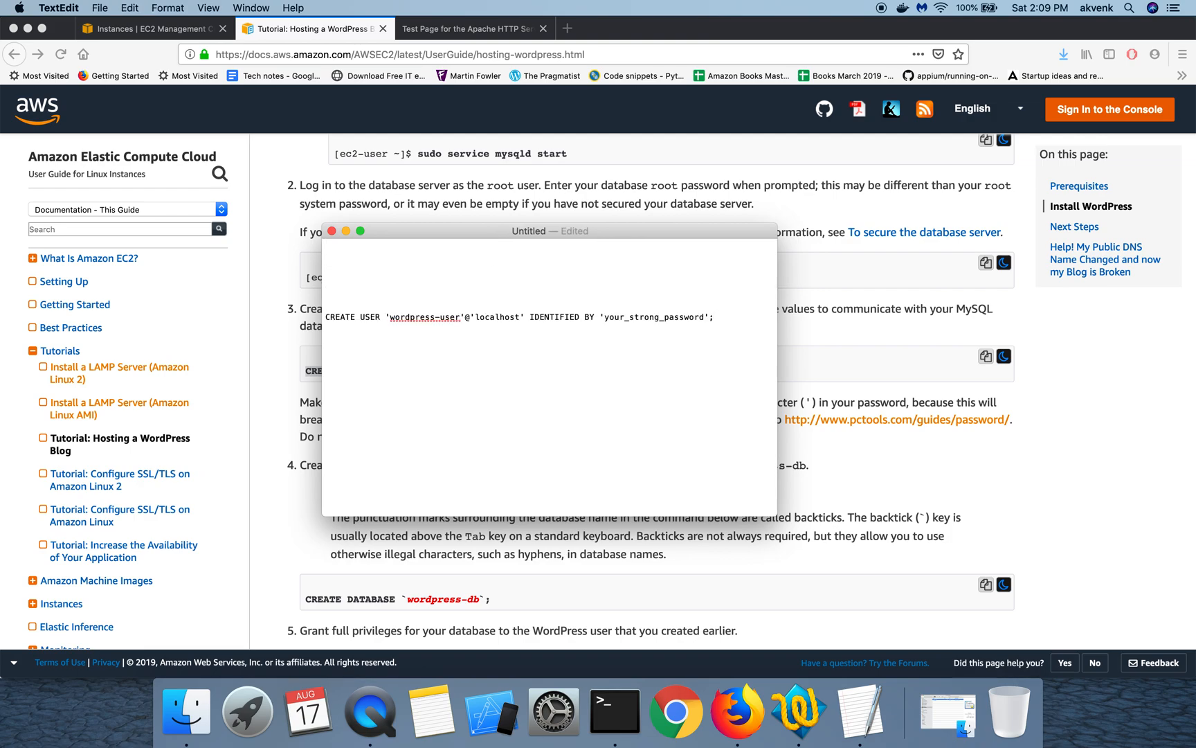
left_click(717, 316)
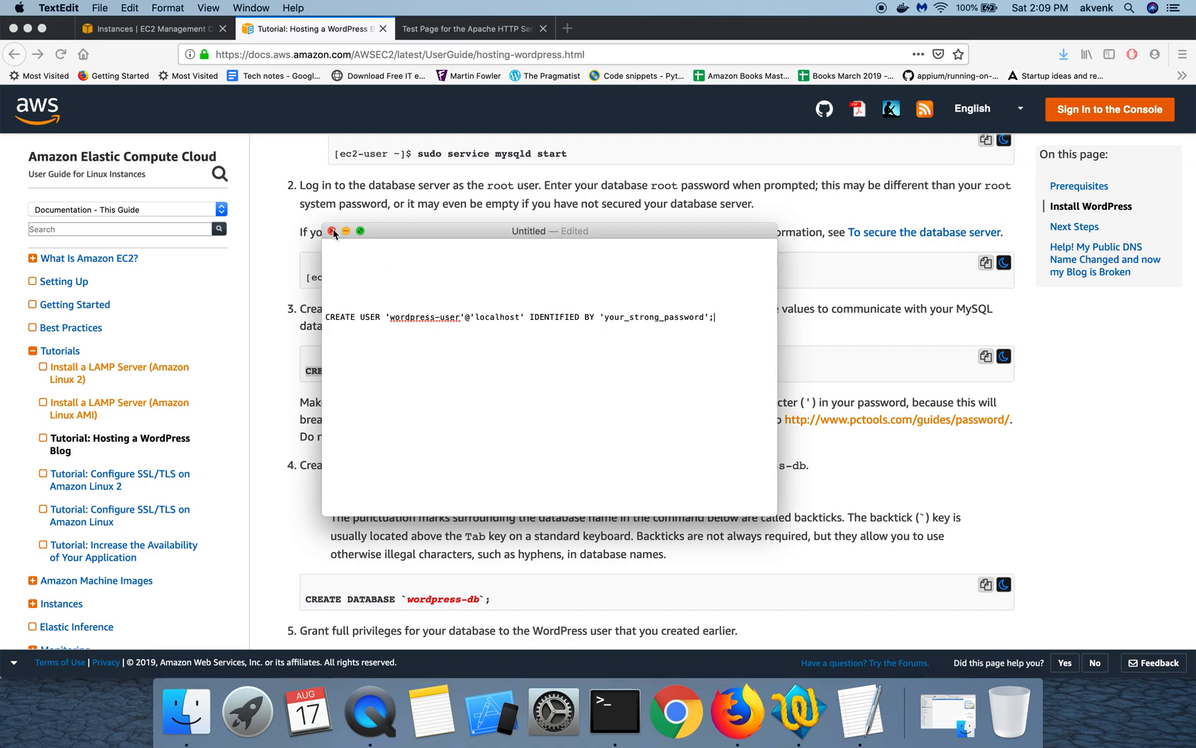
Discard the TextEdit draft and paste the CREATE USER statement at the MariaDB prompt.
left_click(332, 231)
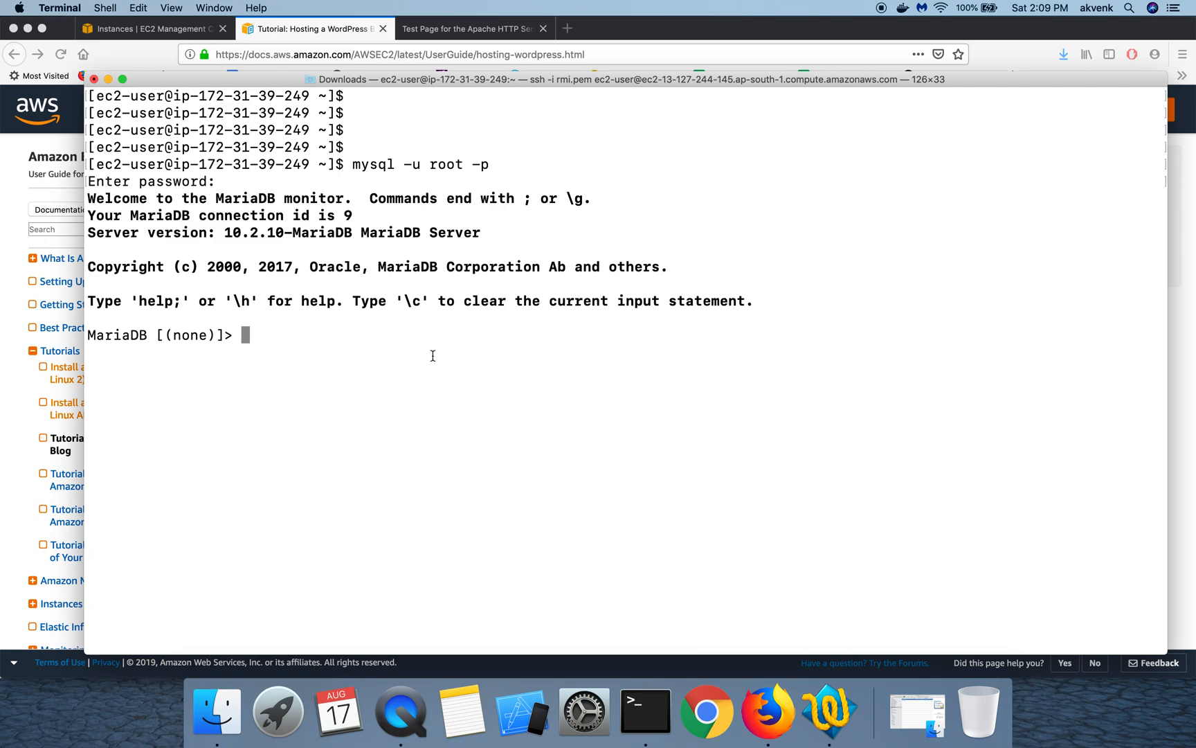
mouse_move(427, 371)
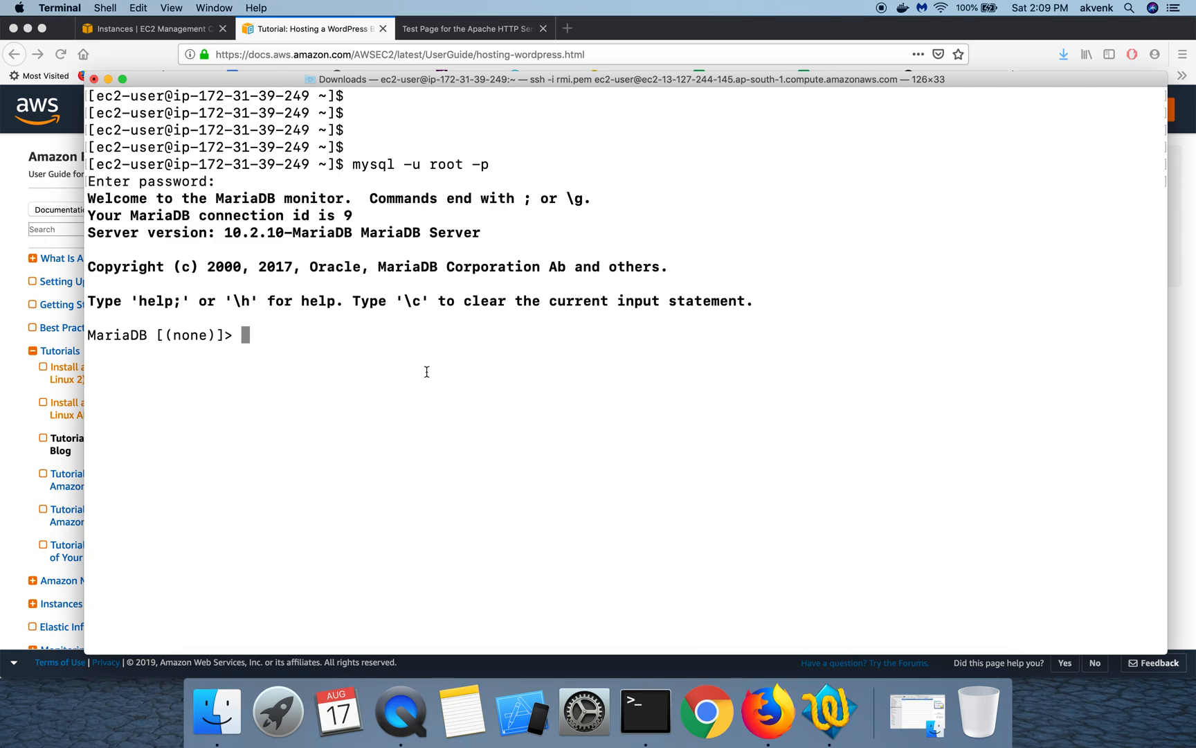
type("CREATE USER 'wordpress-user'@'localhost' IDENTIFIED BY 'your_strong_password';")
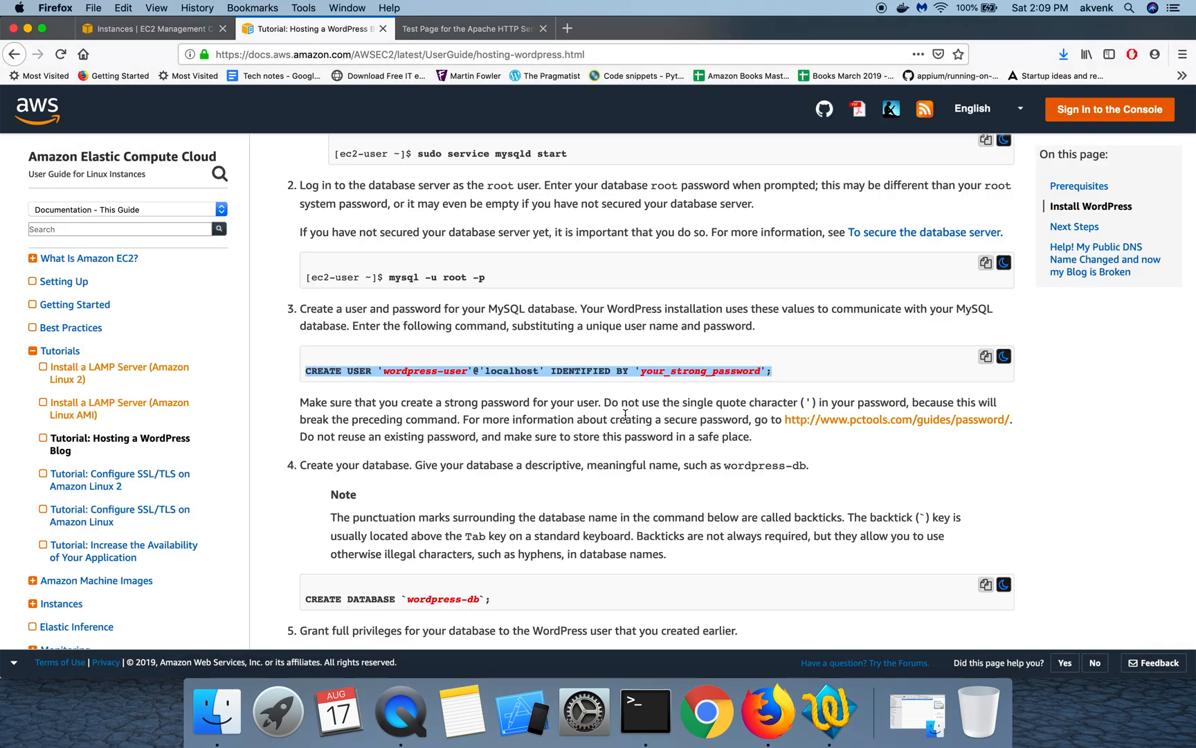
left_click(882, 419)
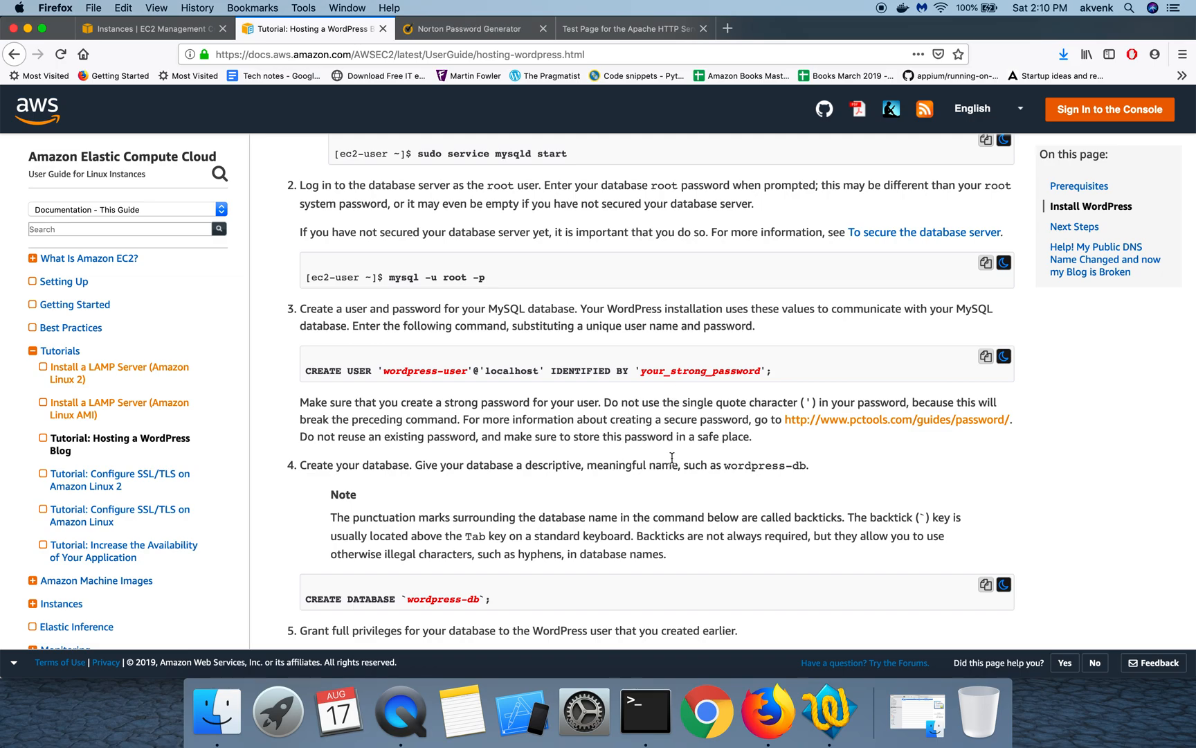
left_click(643, 712)
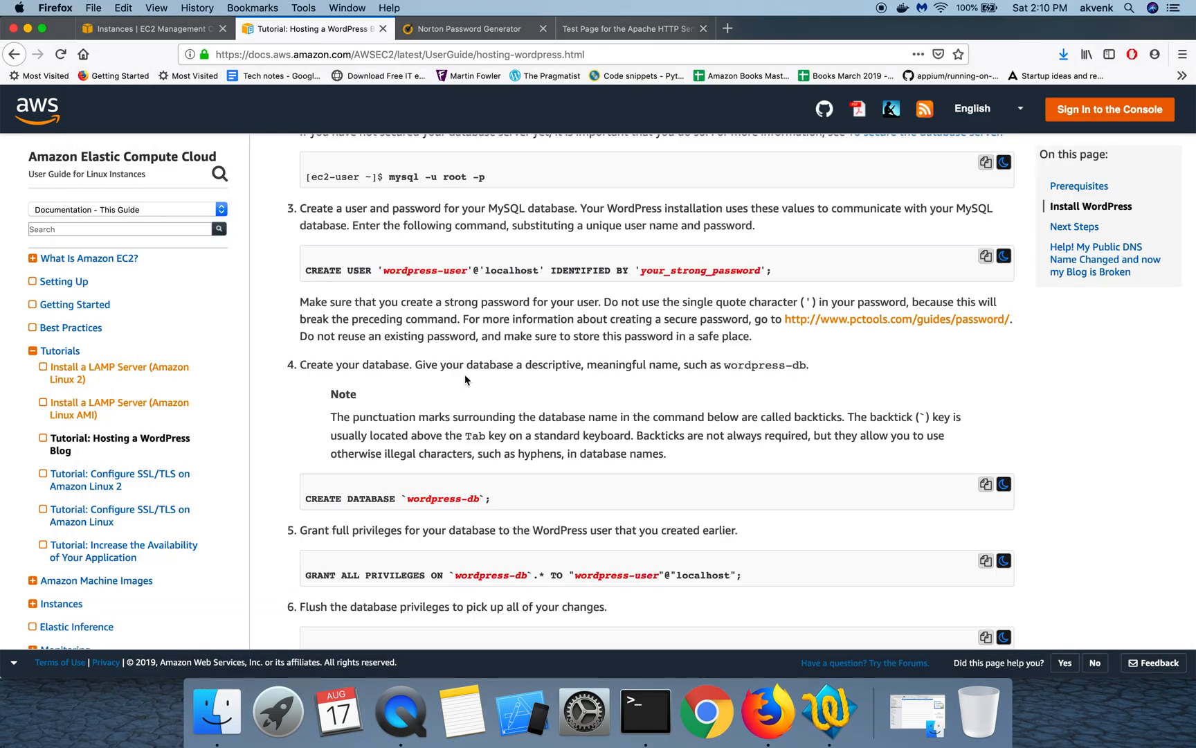
mouse_move(543, 29)
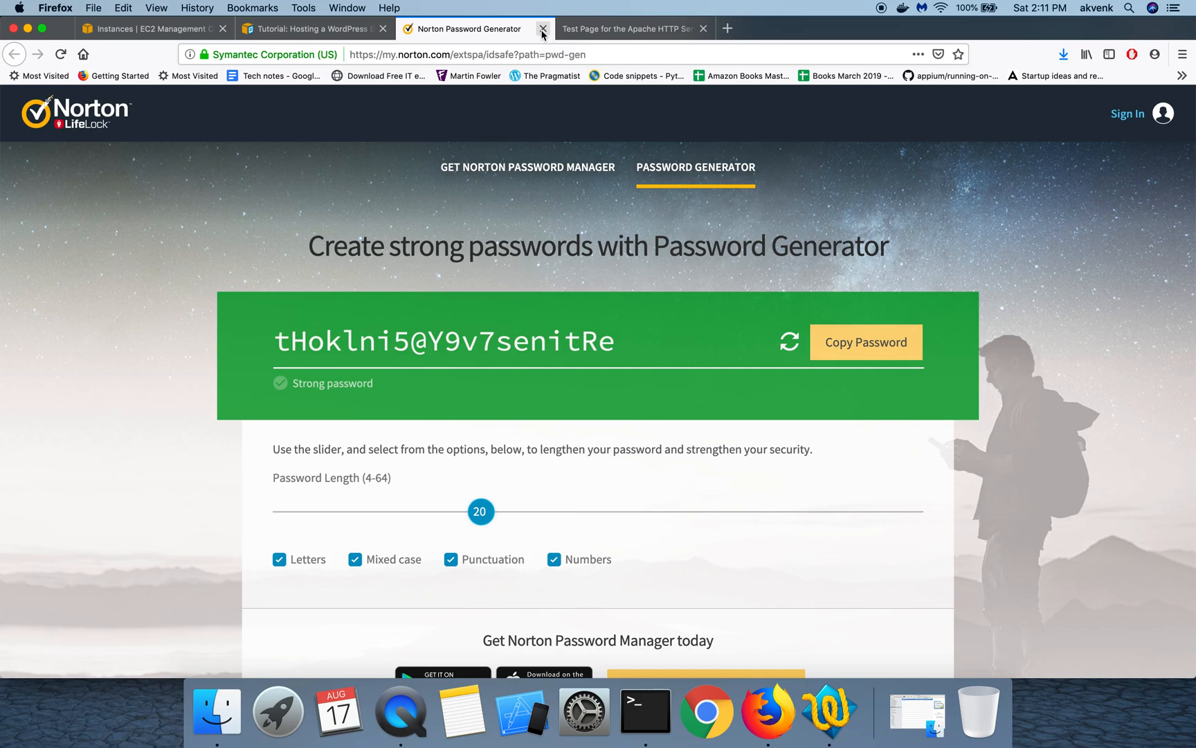
left_click(541, 28)
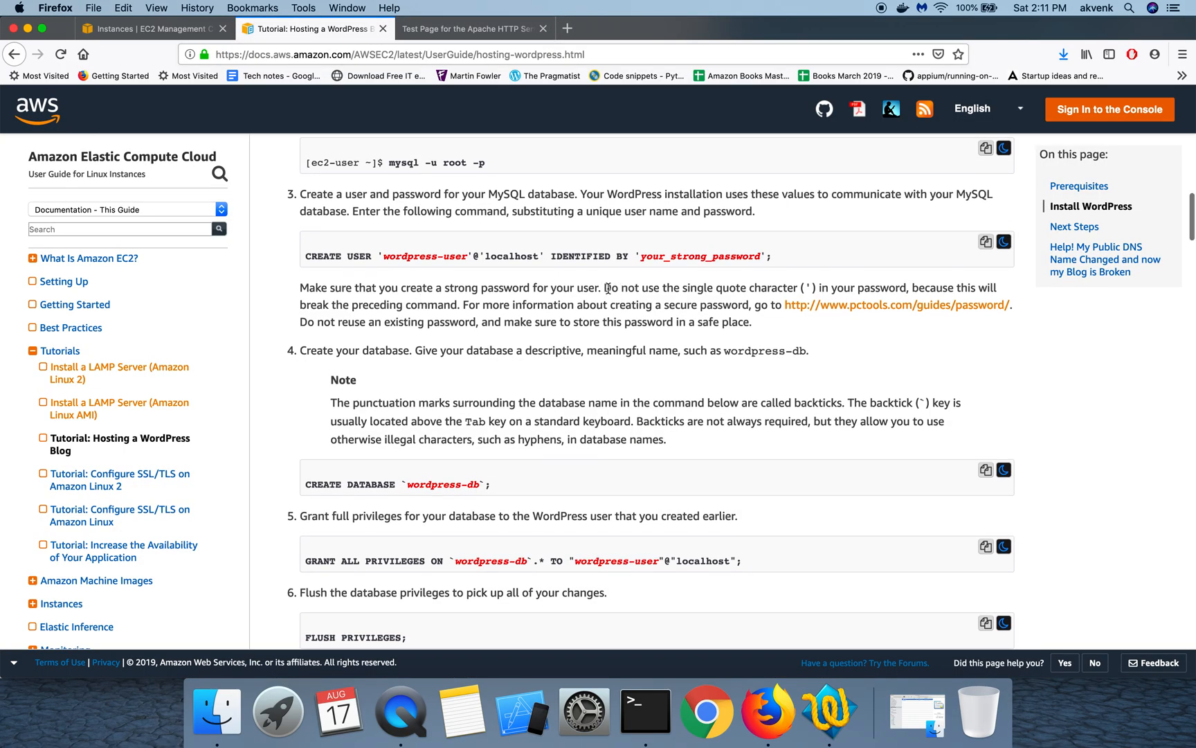
Run CREATE DATABASE `wordpress-db`; in MariaDB, then highlight the tutorial's GRANT command.
left_click_drag(603, 287, 907, 287)
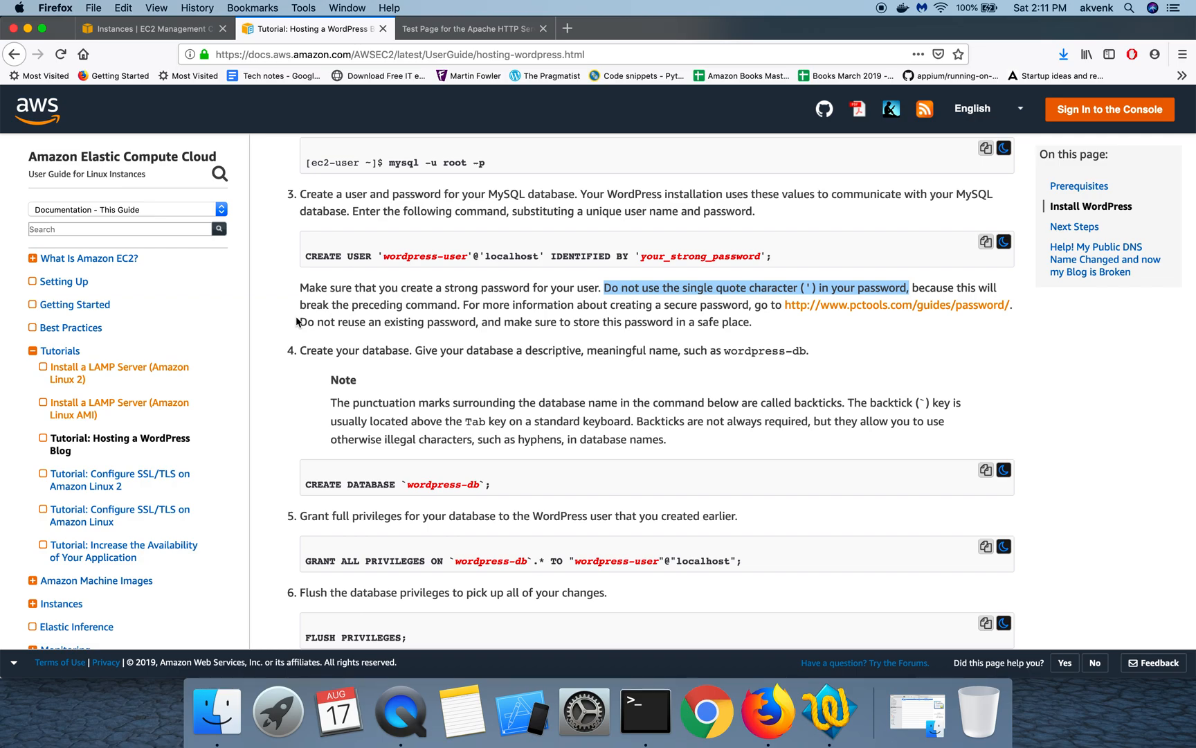
scroll("down", 3)
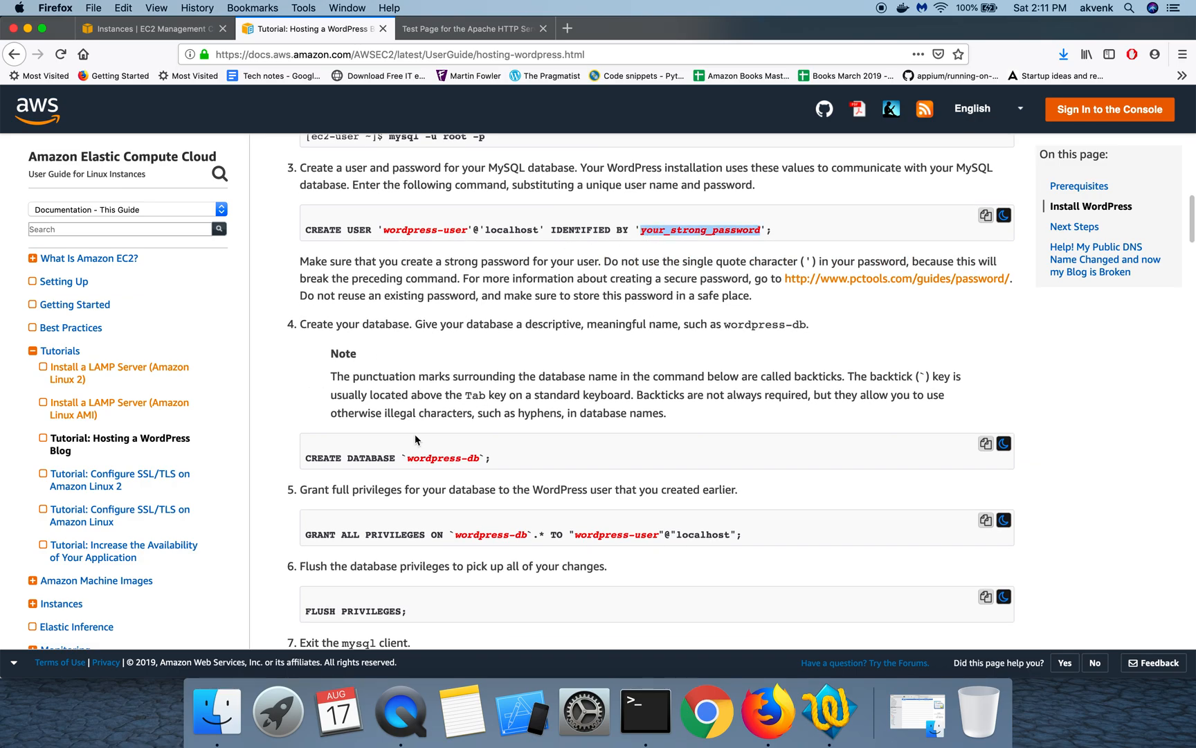
scroll("down", 3)
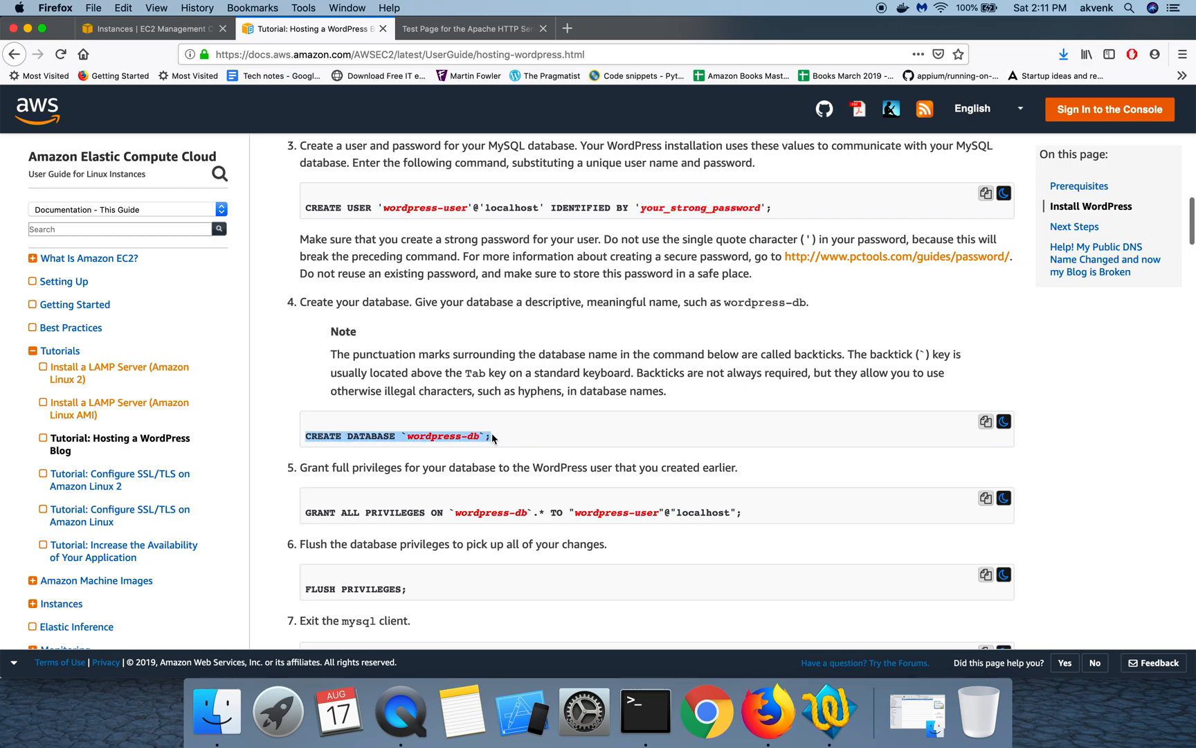
left_click(645, 711)
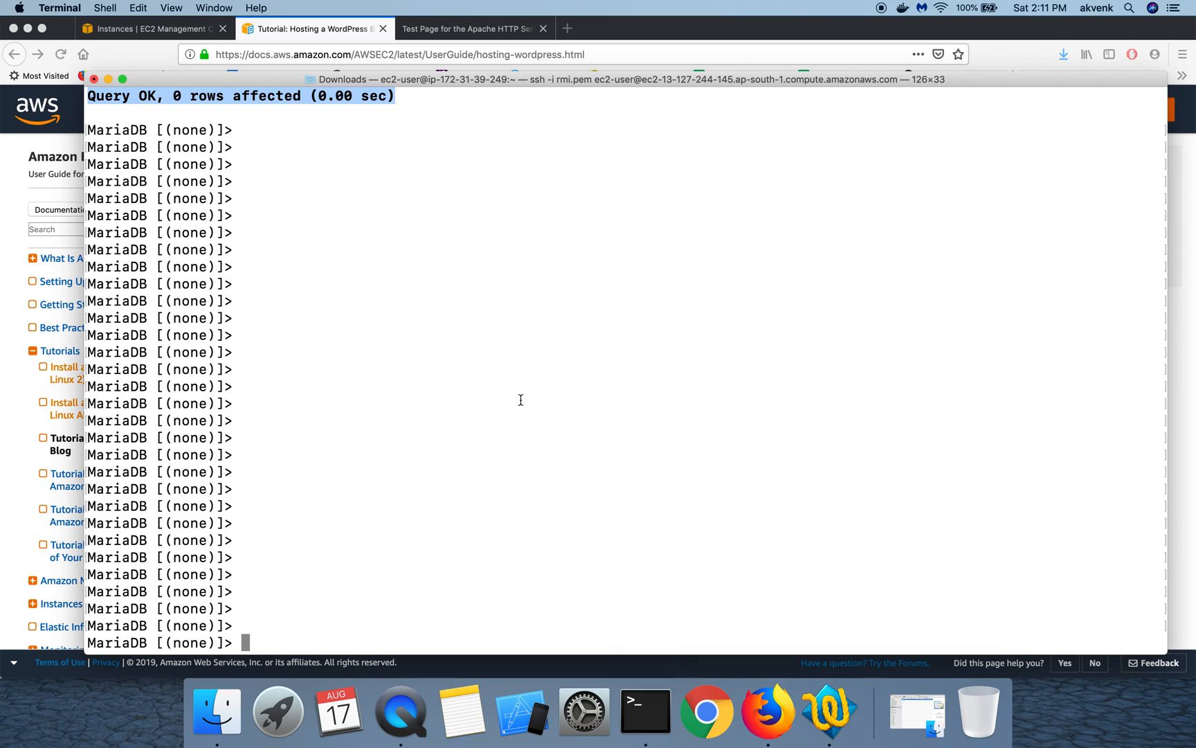
type("CREATE DATABASE `wordpress-db`;")
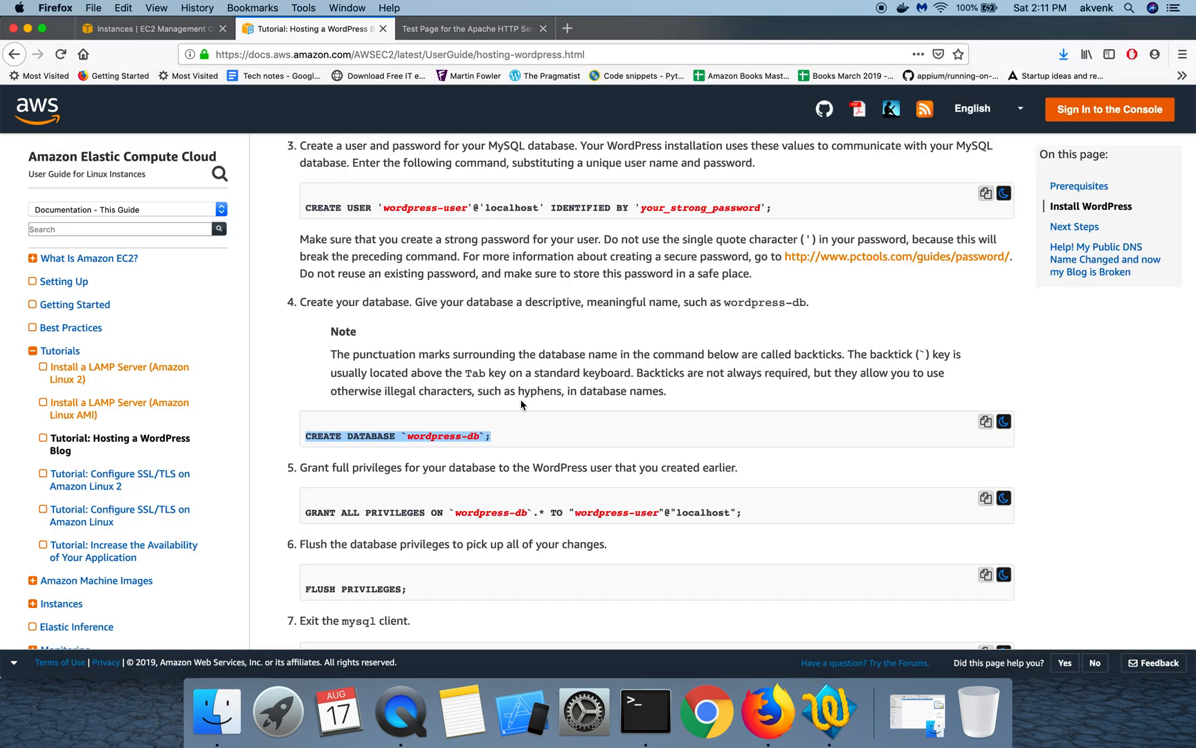
scroll("down", 3)
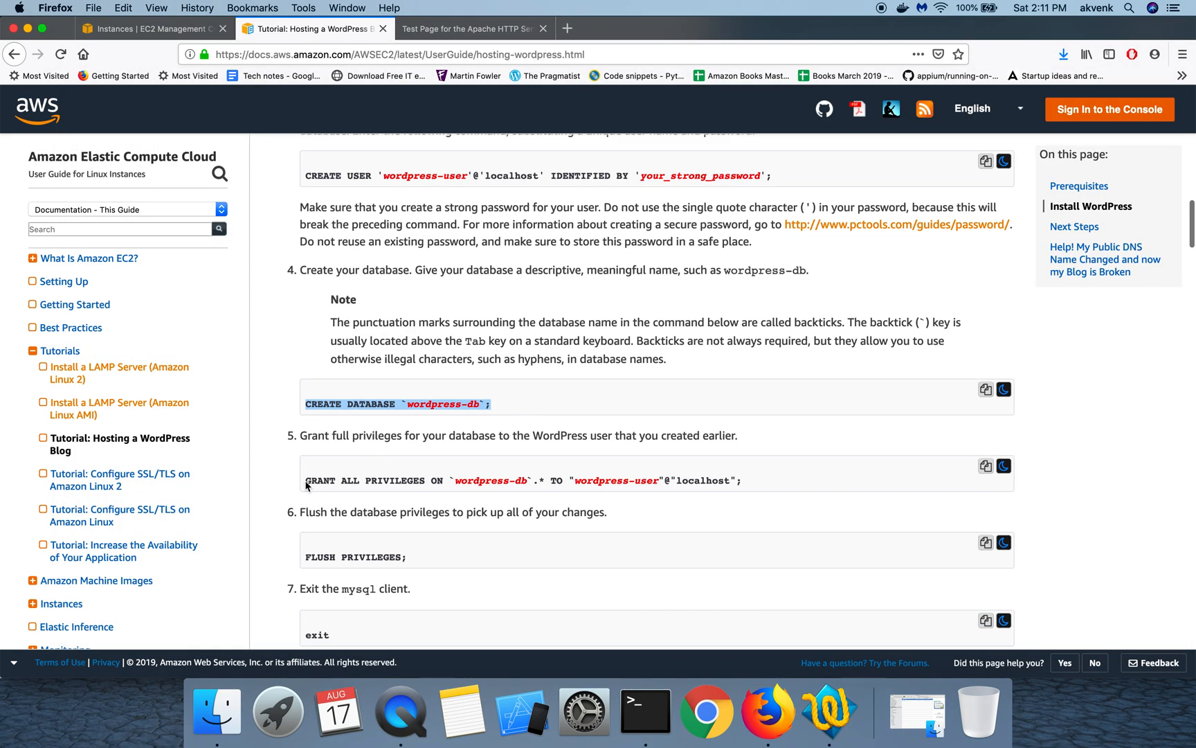
left_click_drag(304, 480, 741, 480)
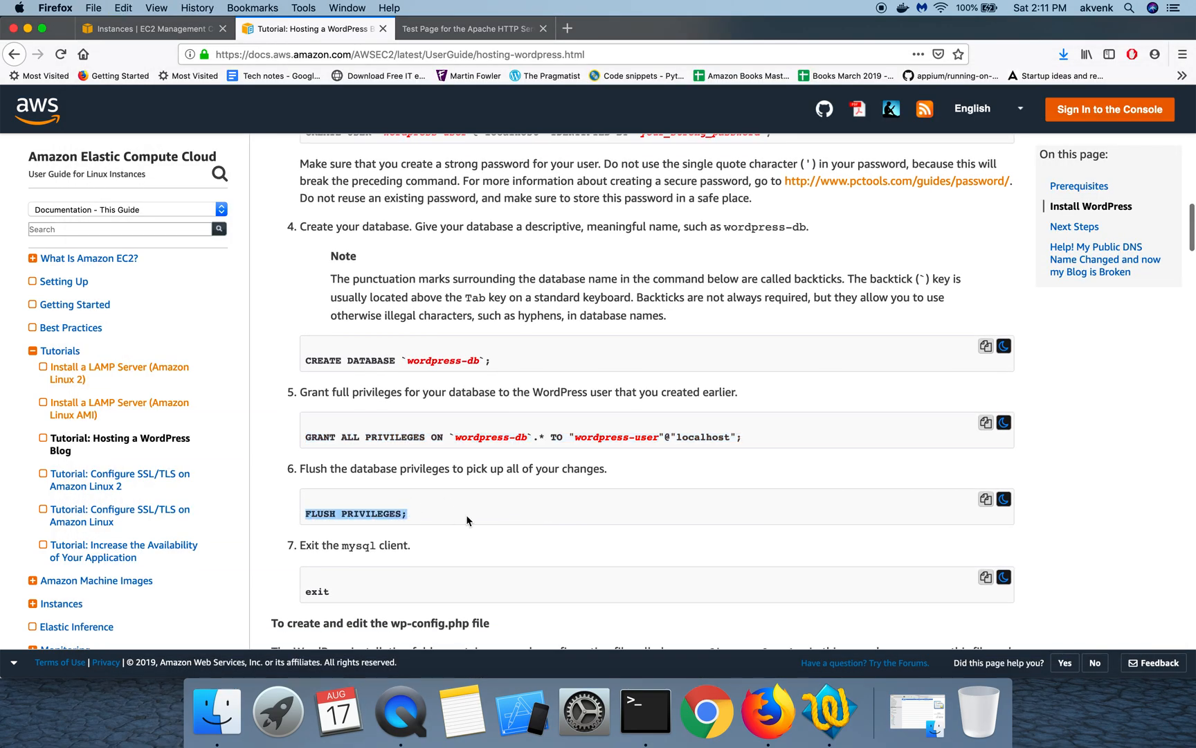
Scroll the tutorial to 'To create and edit the wp-config.php file'.
left_click(645, 711)
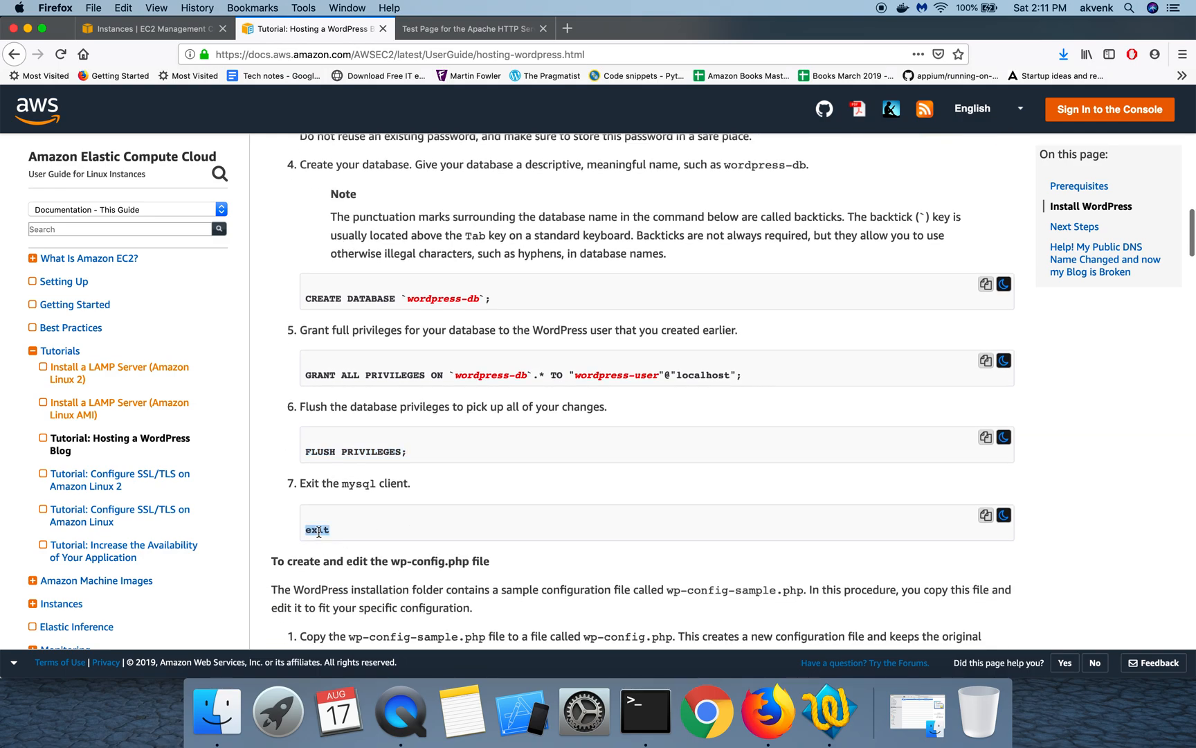
left_click(644, 712)
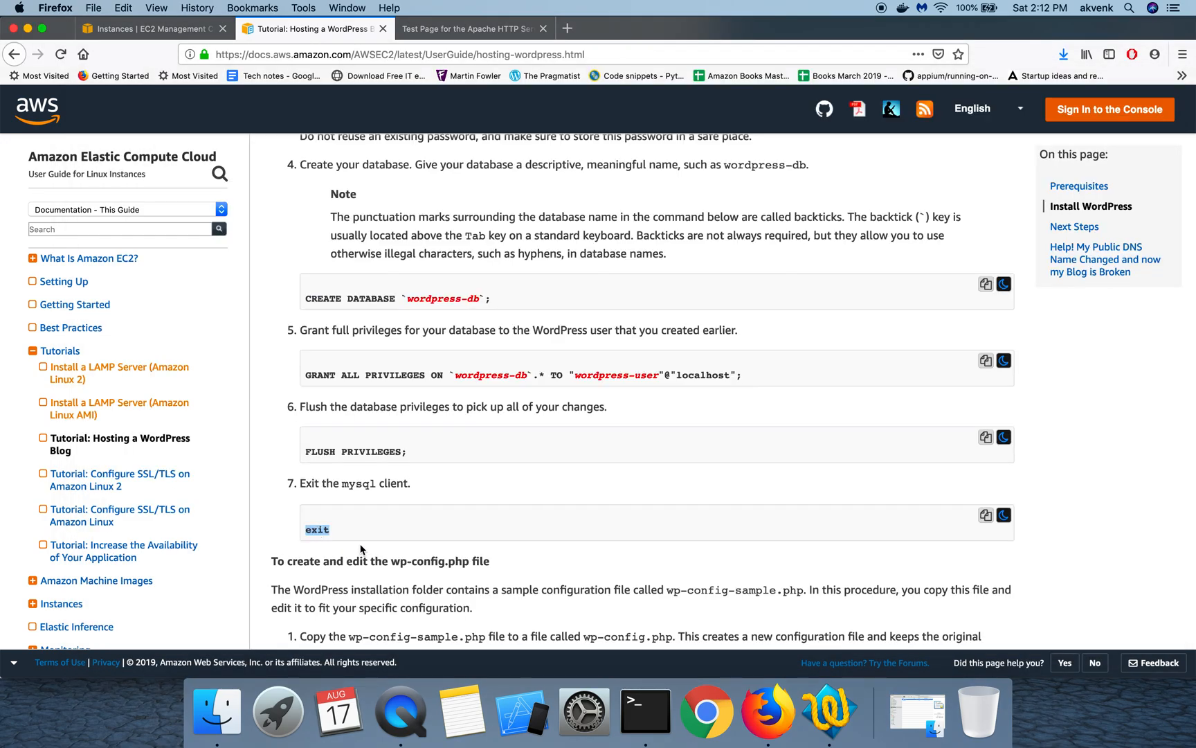
scroll("down", 3)
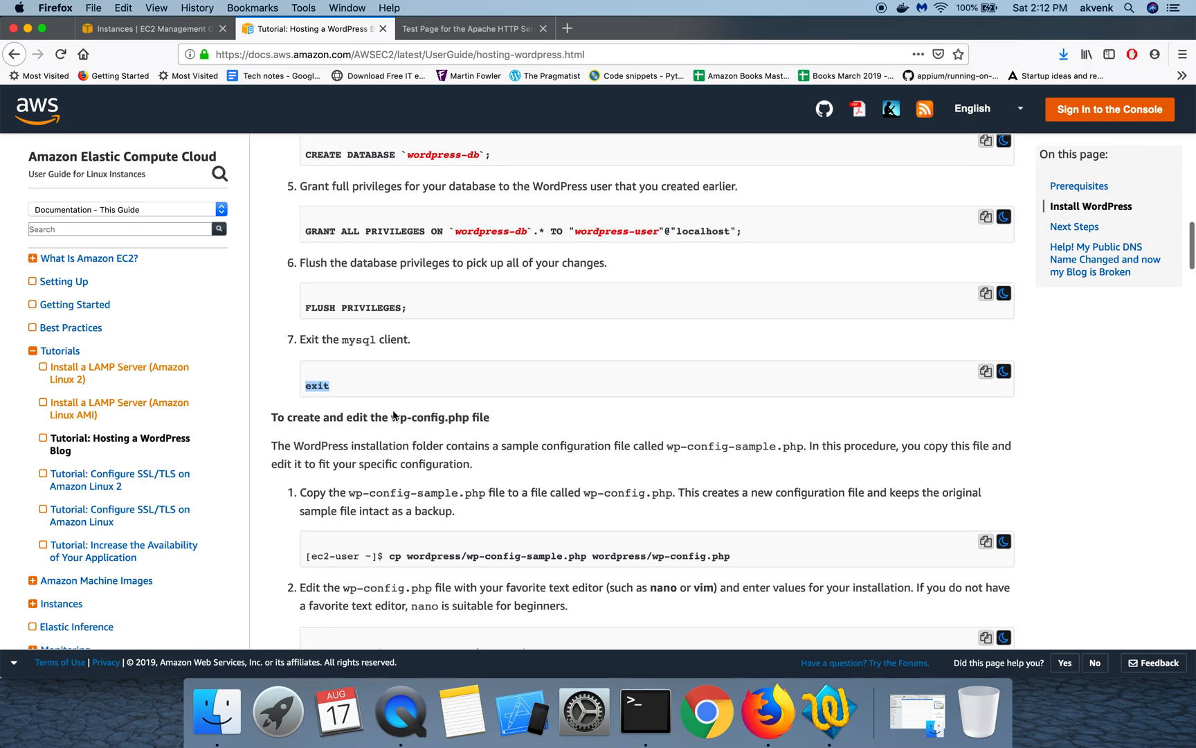
scroll("down", 3)
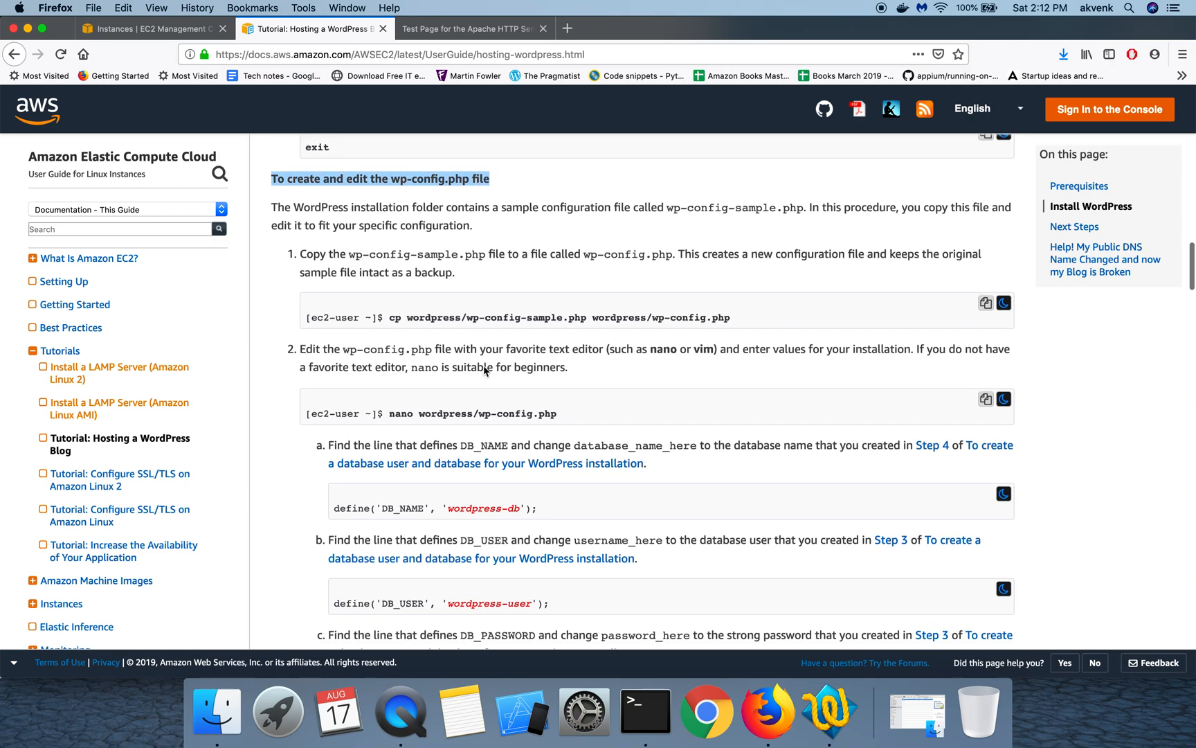
mouse_move(440, 344)
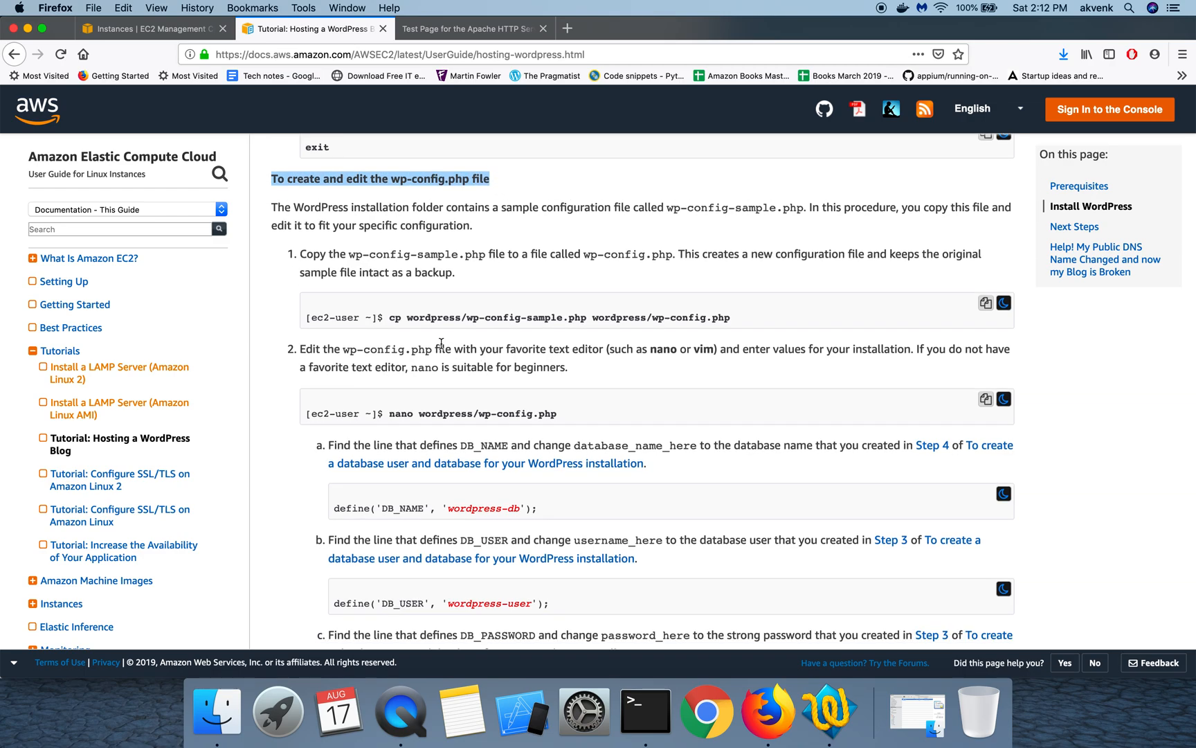
left_click(644, 713)
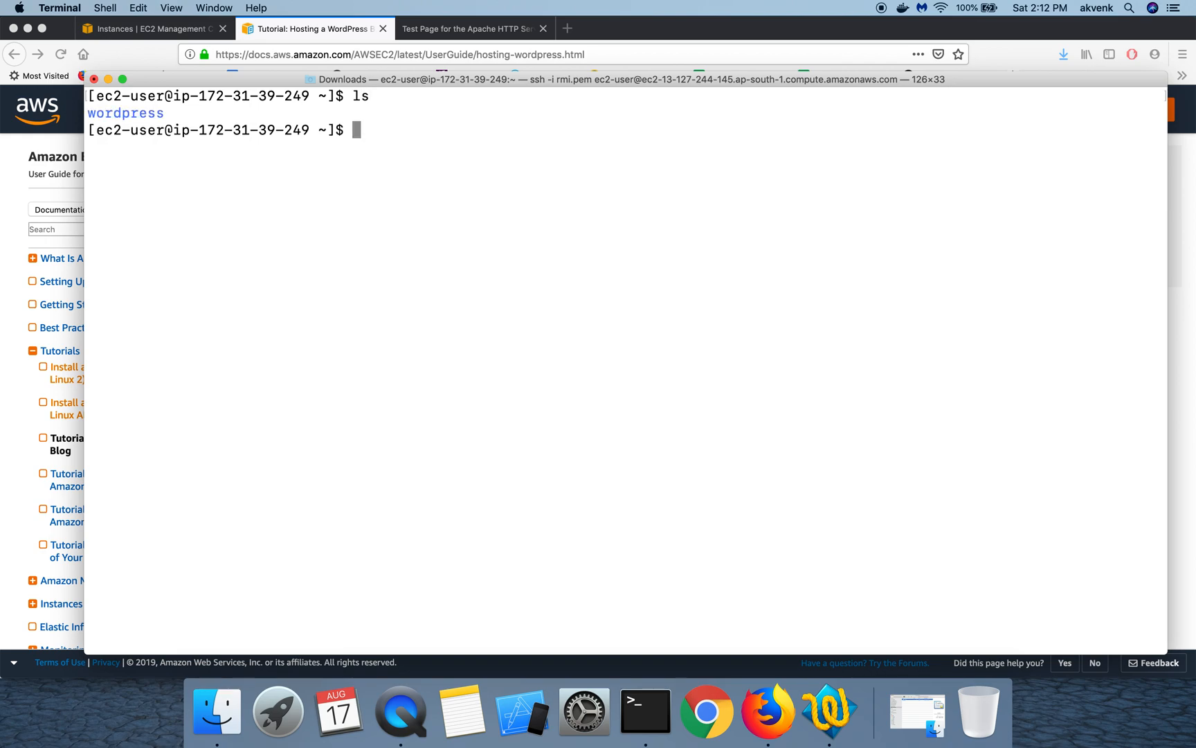
Copy wordpress/wp-config-sample.php to wordpress/wp-config.php from the home directory.
type("cd wordpress/")
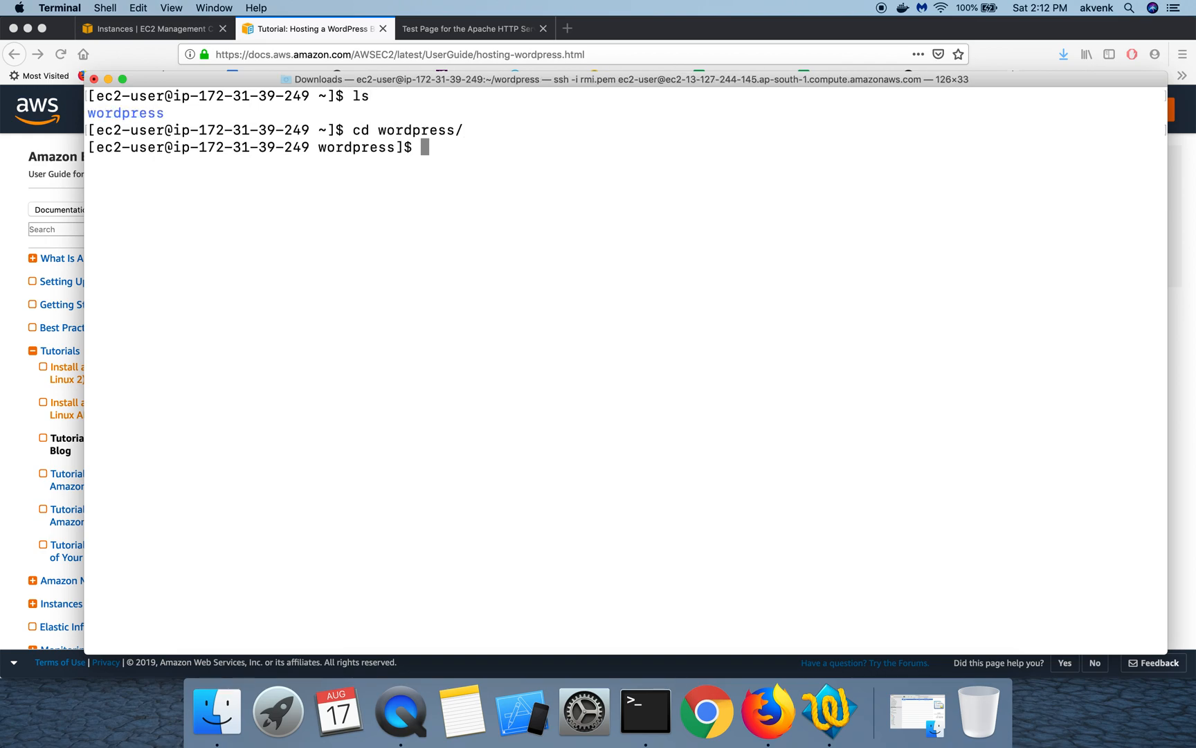
type("ls")
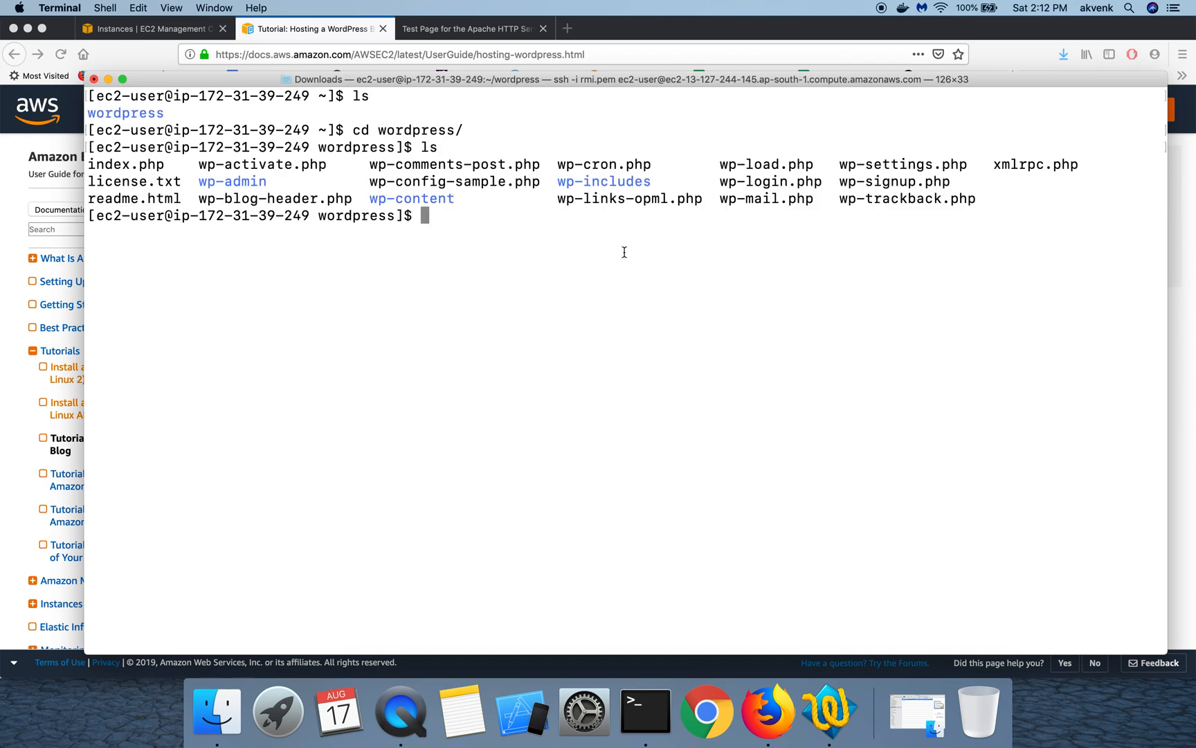
mouse_move(496, 200)
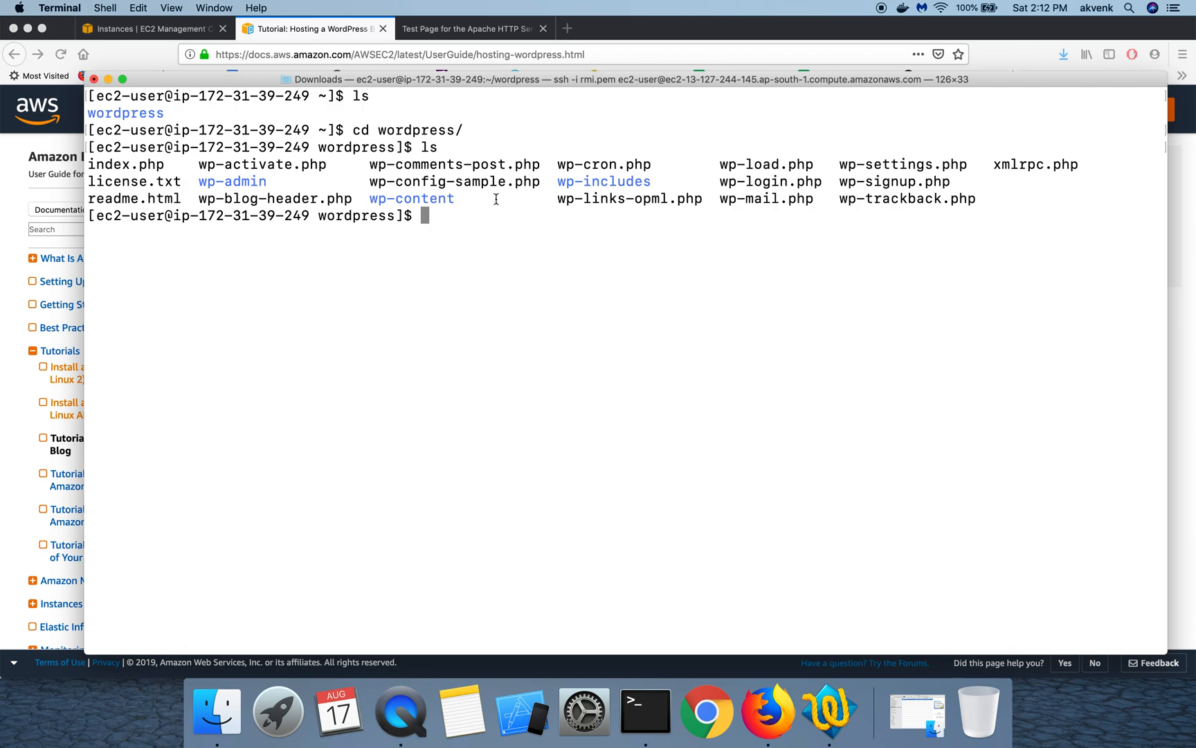
double_click(454, 181)
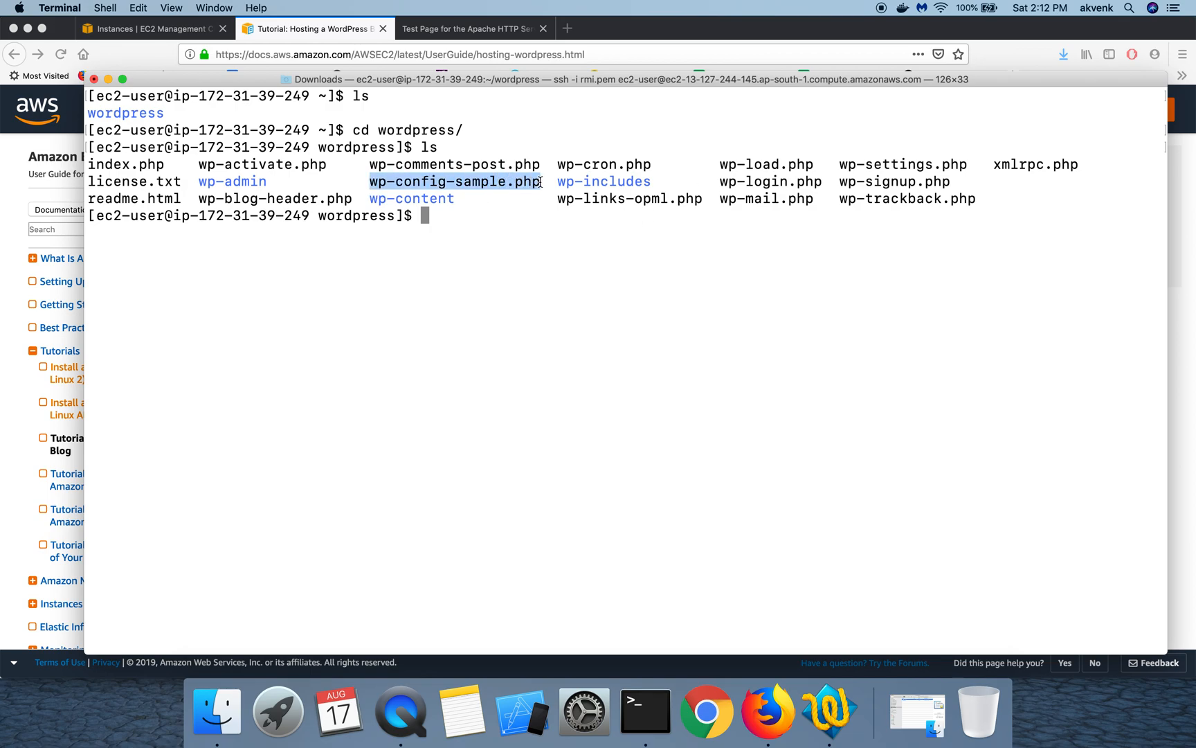
mouse_move(540, 244)
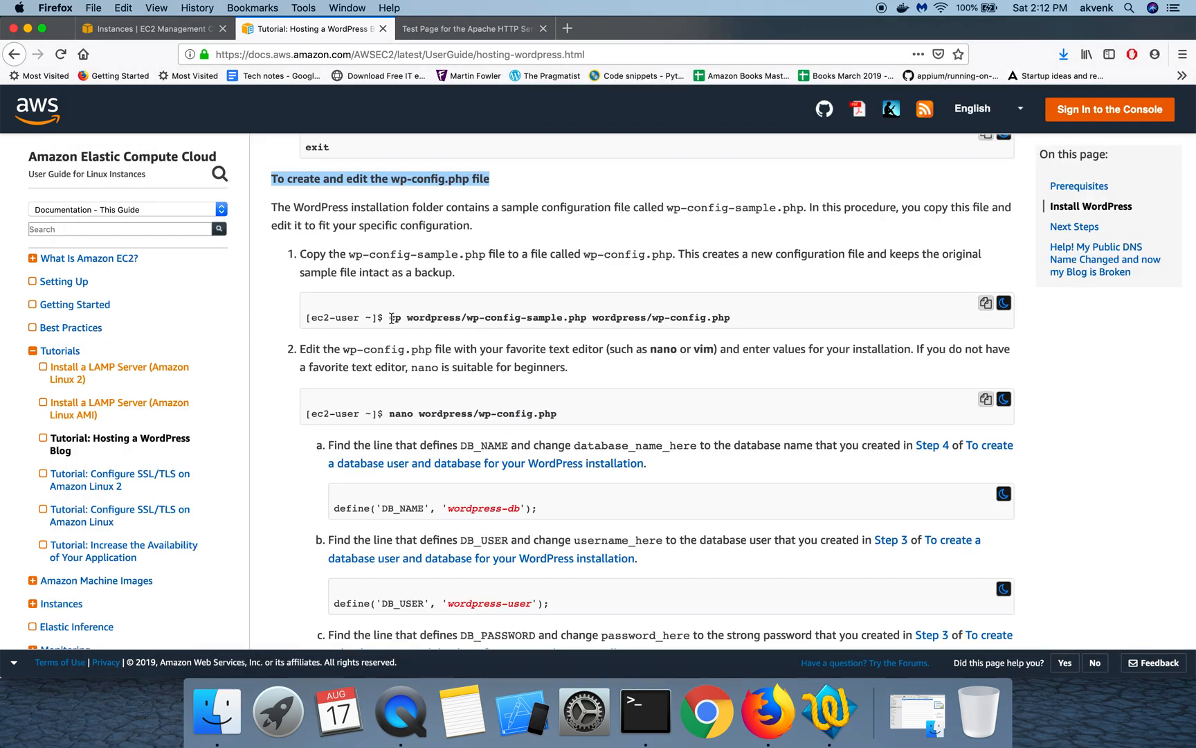
left_click(644, 714)
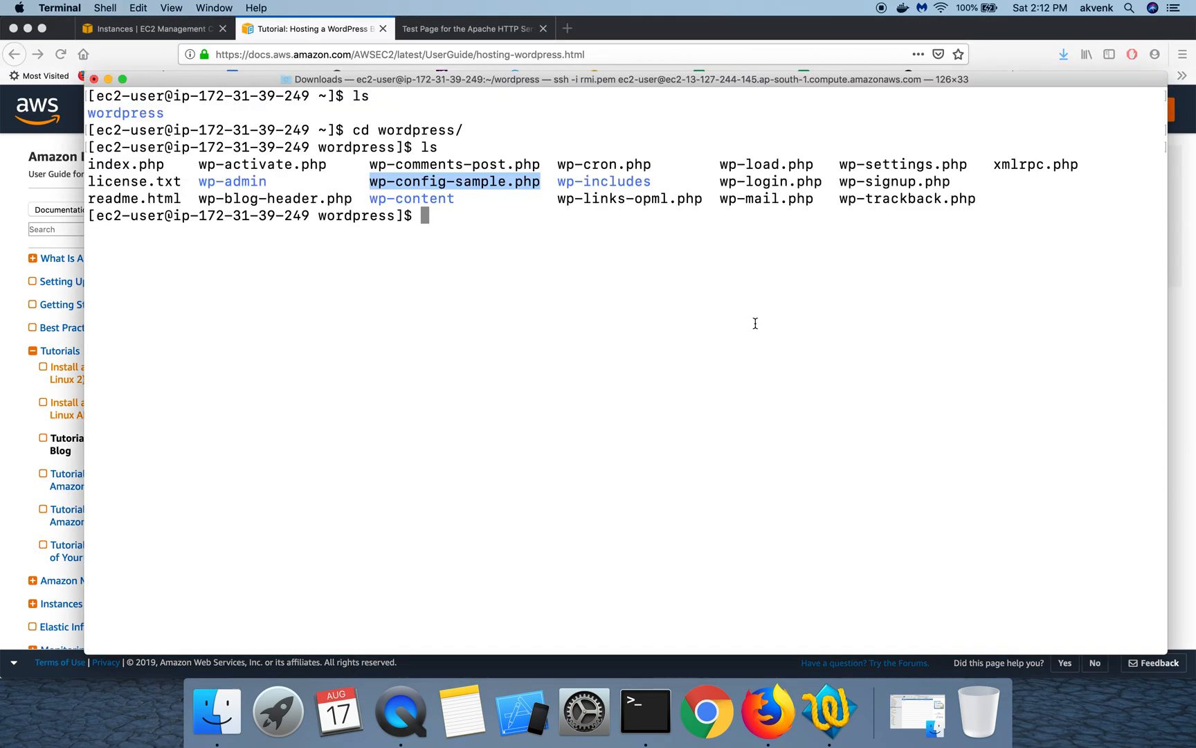
type("cp wordpress/wp-config-sample.php wordpress/wp-config.php")
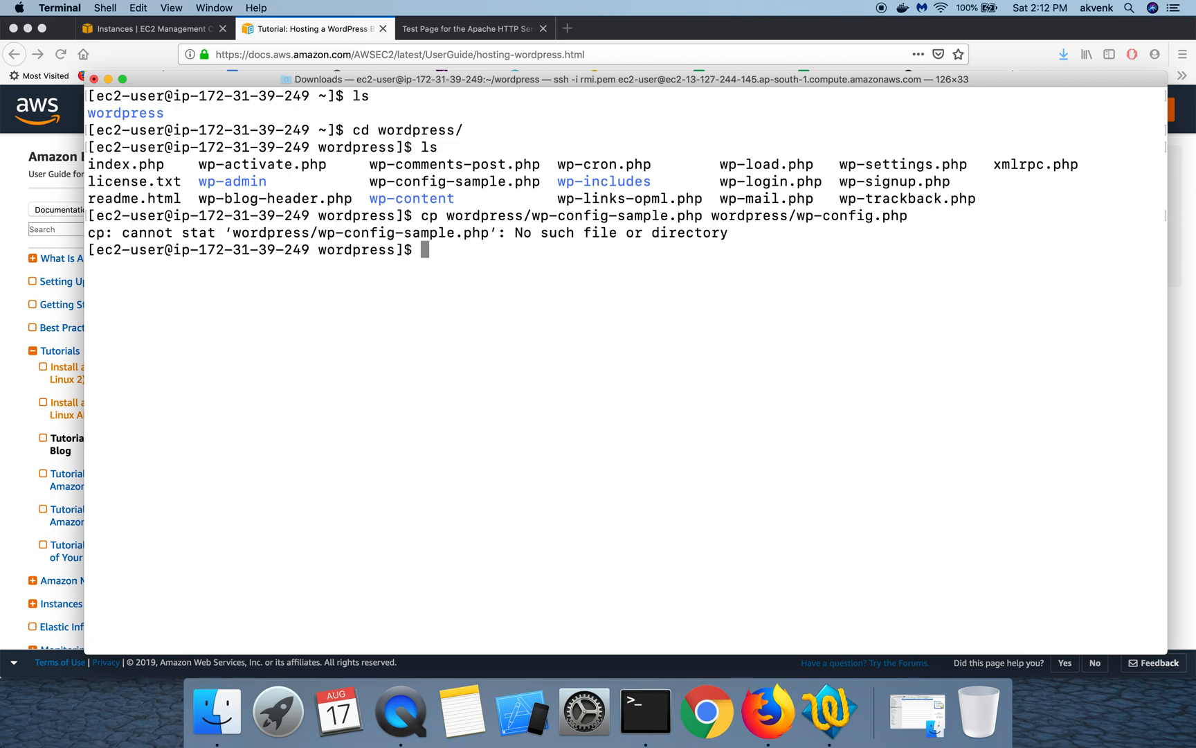
type("cd ..")
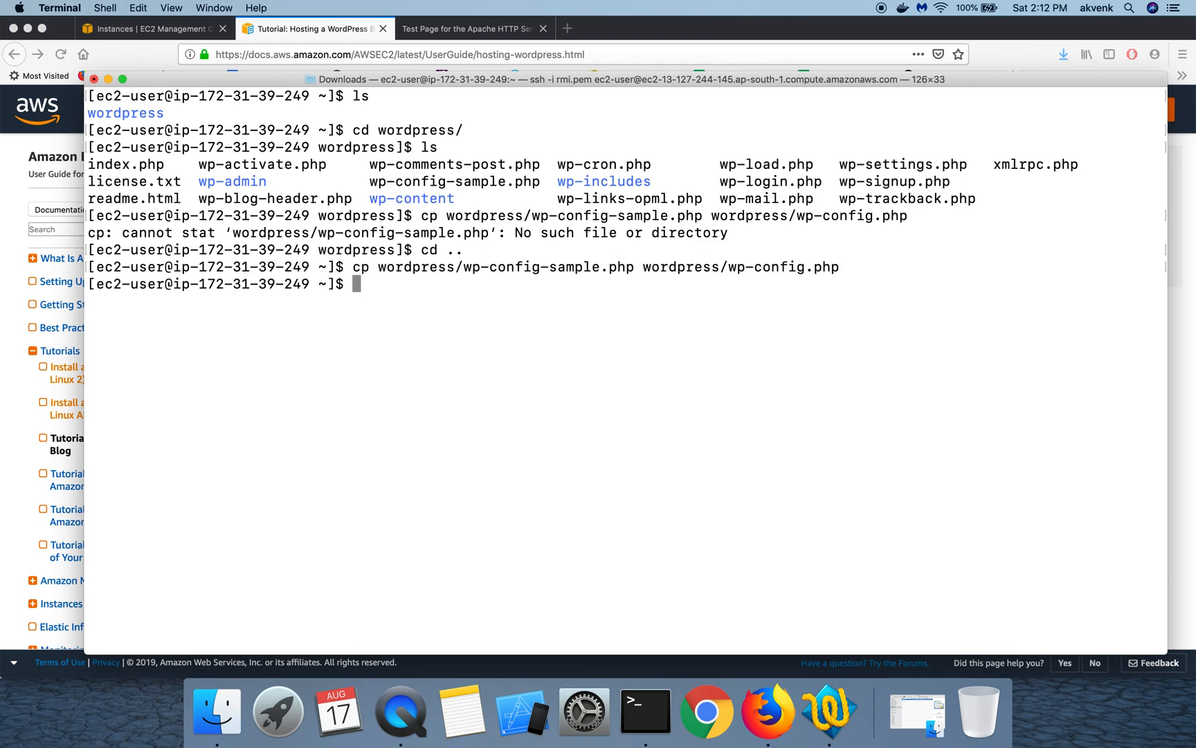
mouse_move(809, 301)
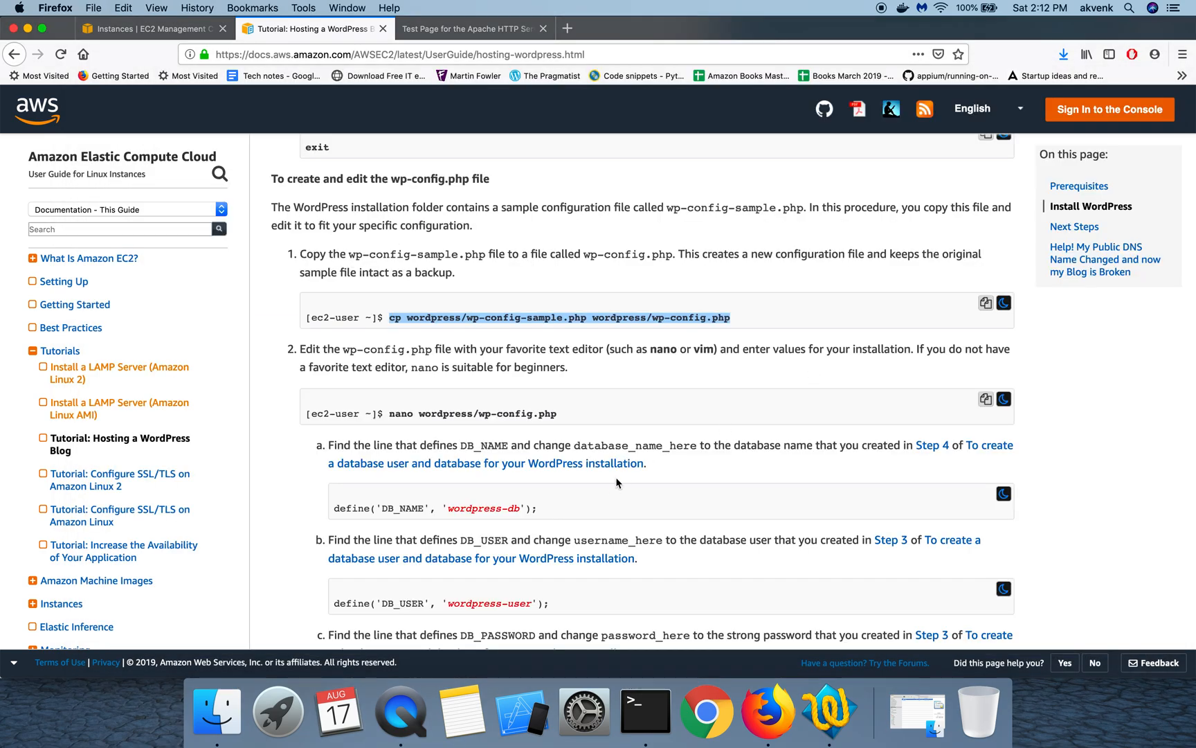
scroll("down", 3)
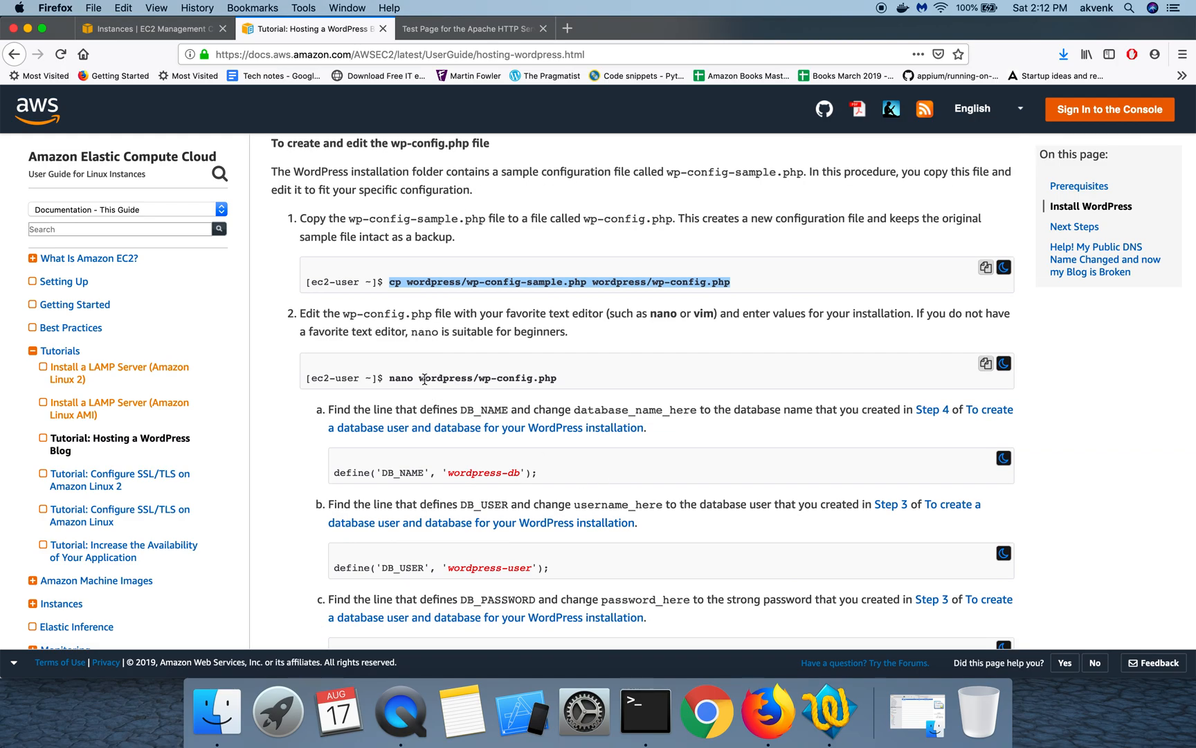
scroll("down", 3)
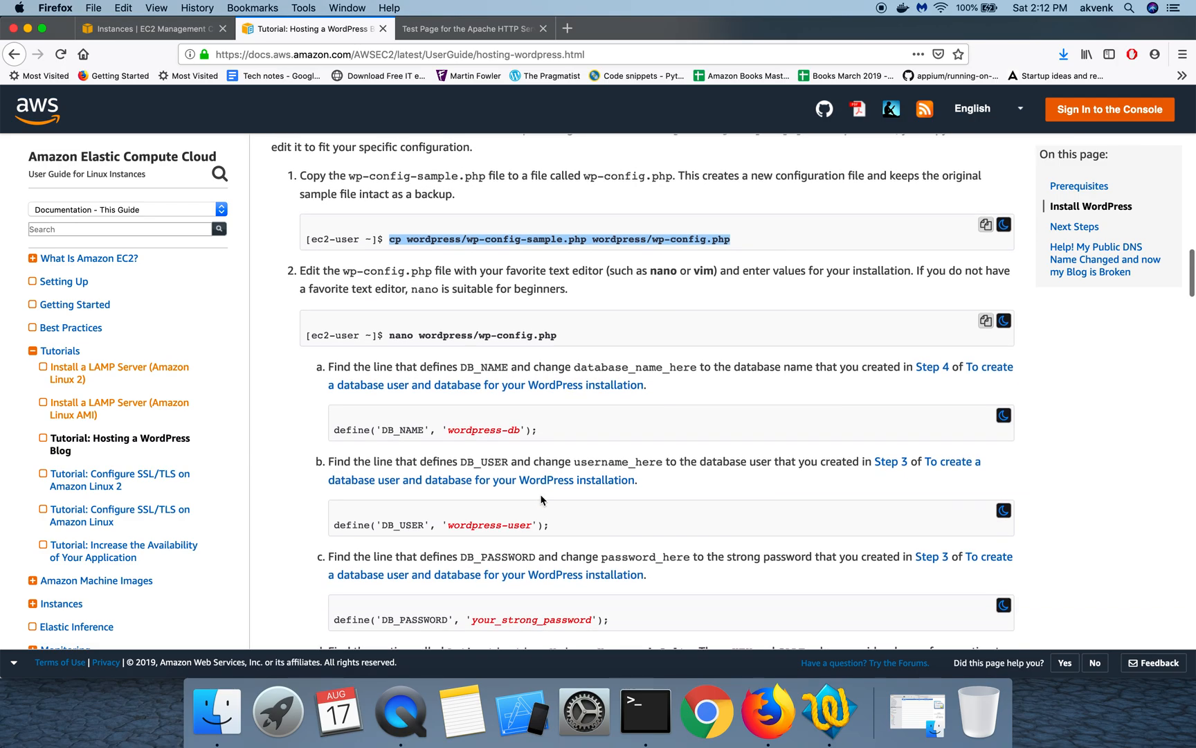
scroll("down", 3)
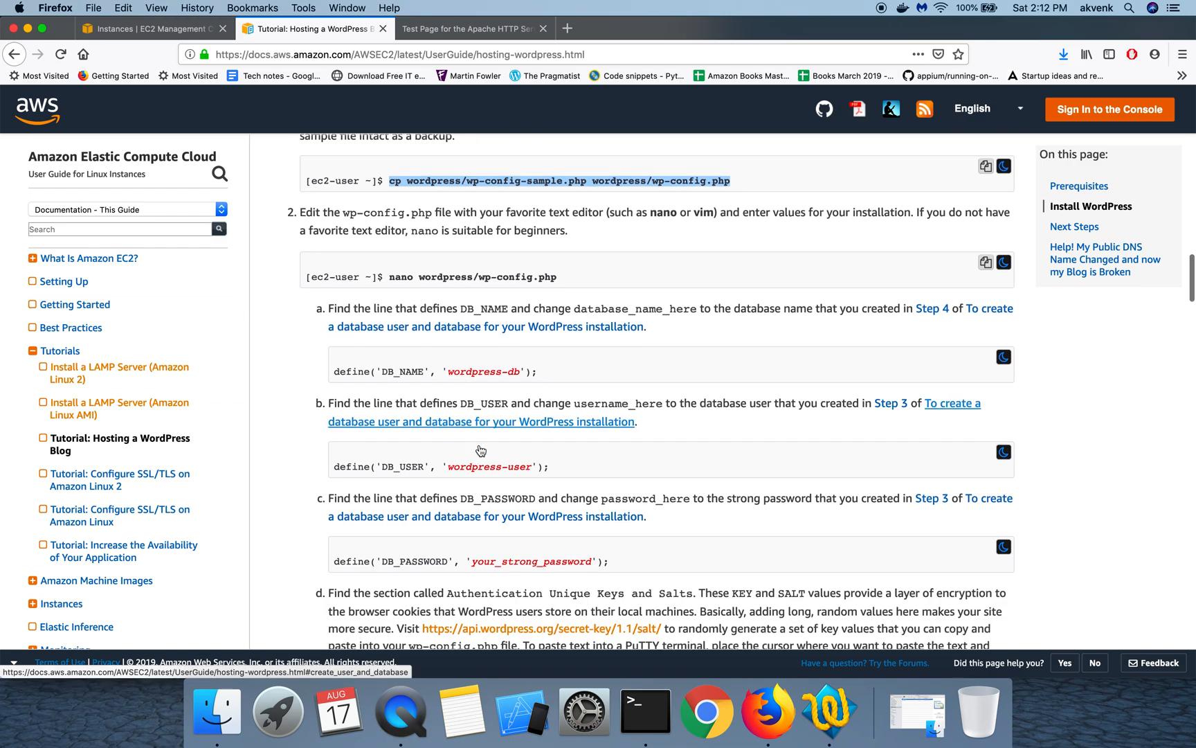
scroll("down", 3)
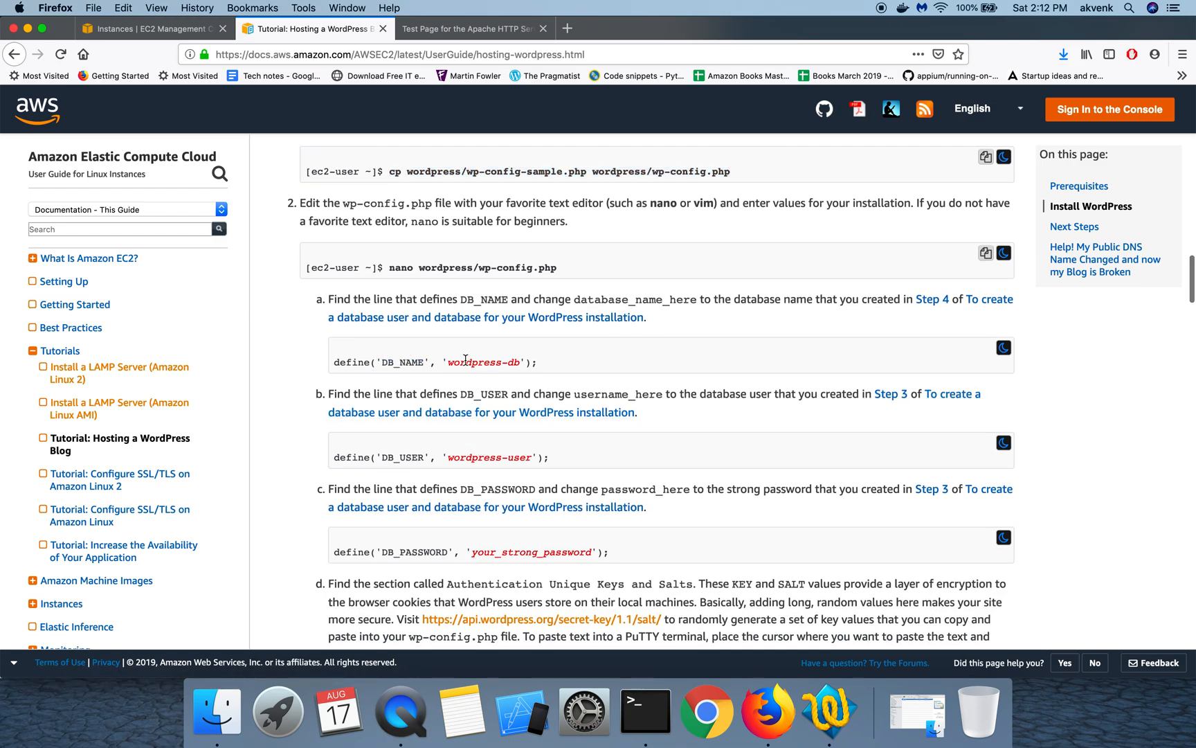
double_click(476, 362)
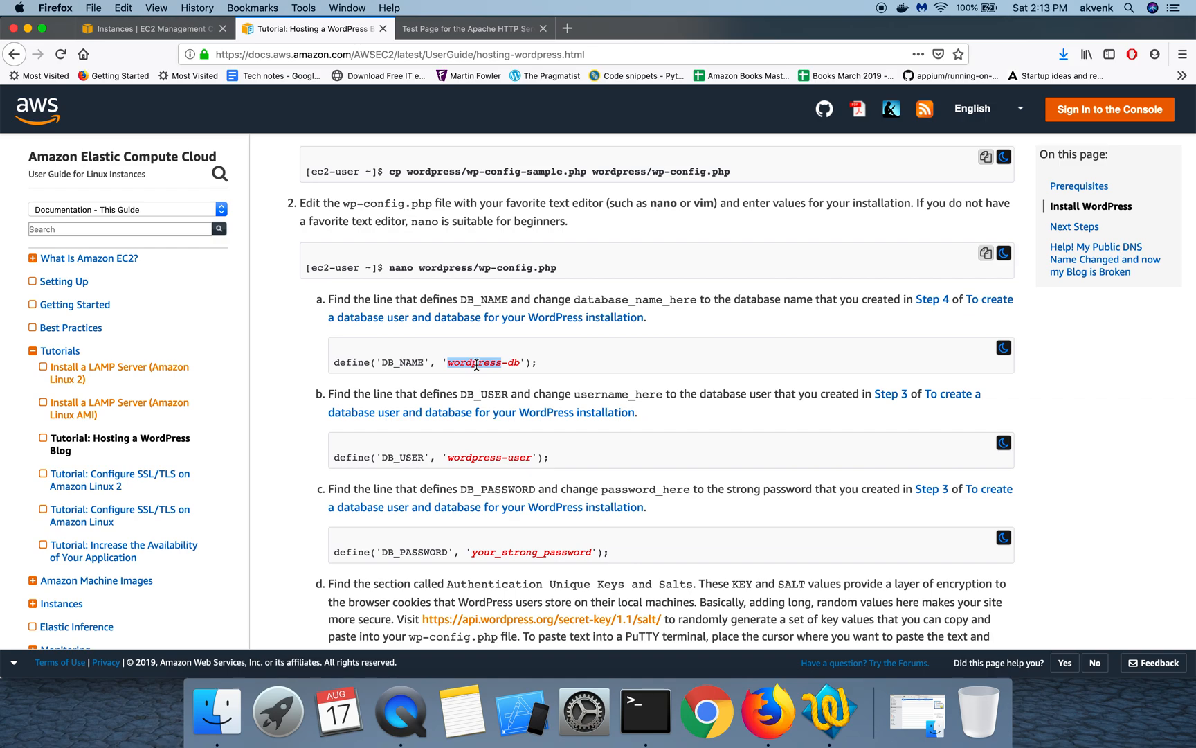
mouse_move(489, 558)
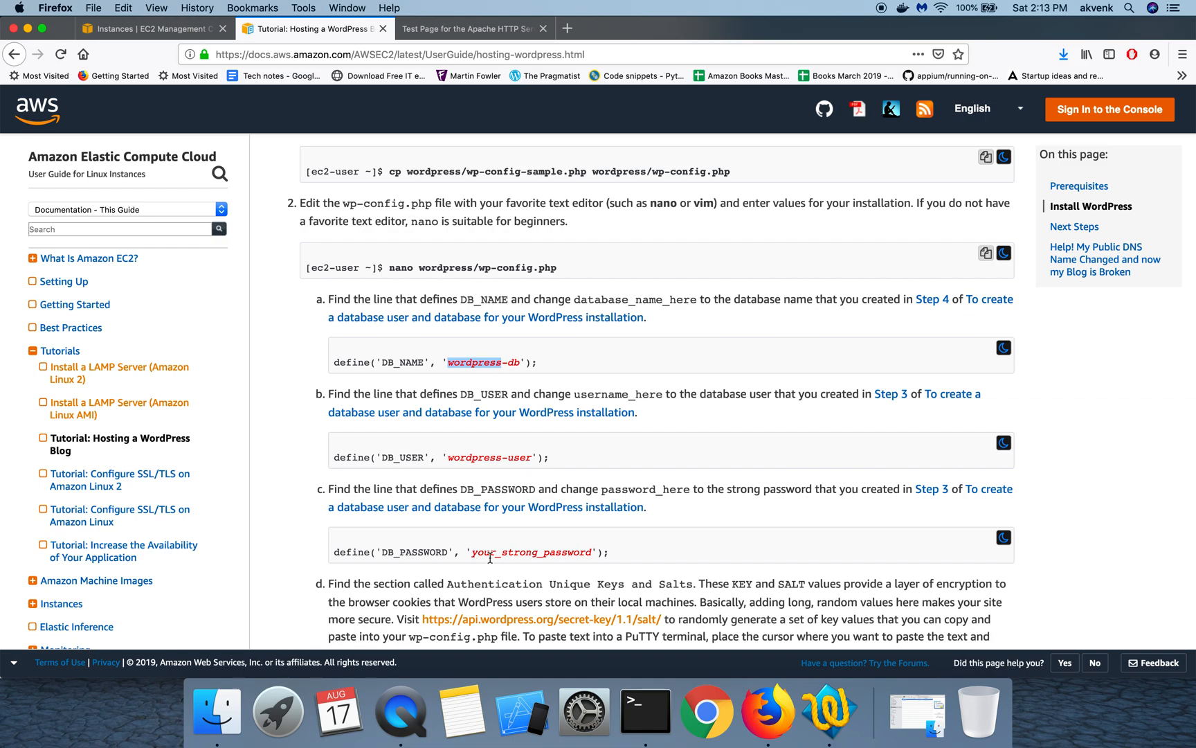
scroll("down", 3)
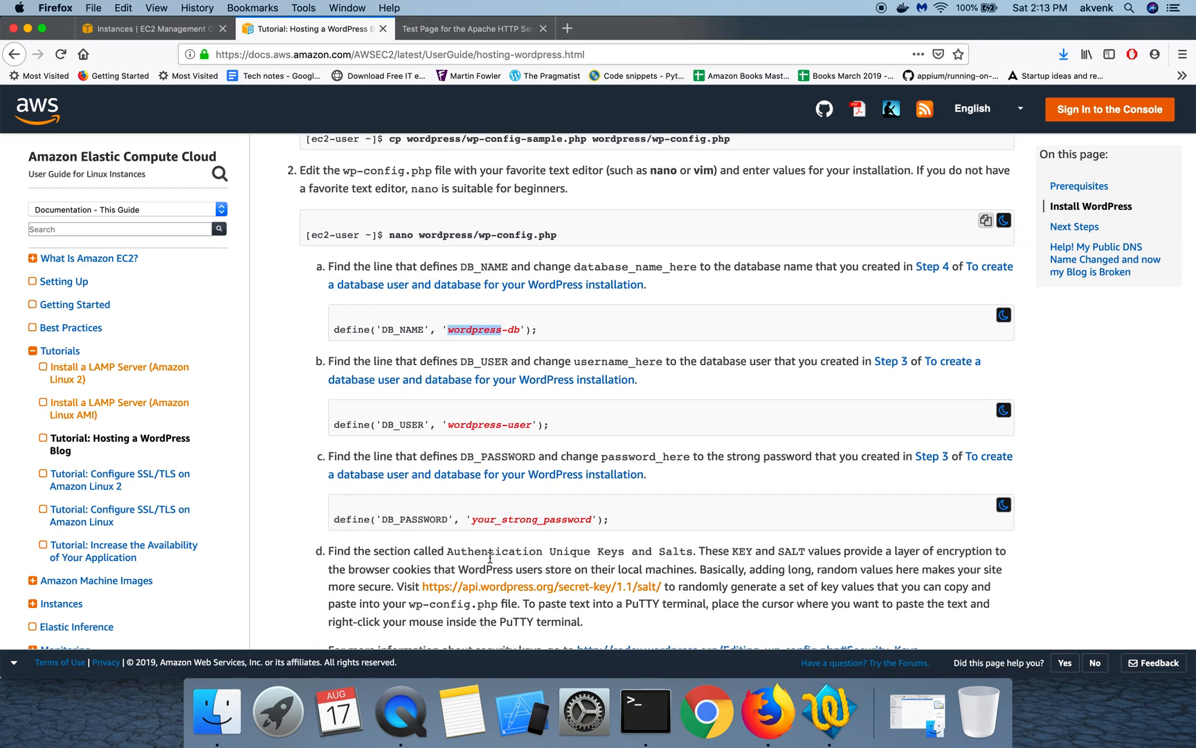
left_click(644, 711)
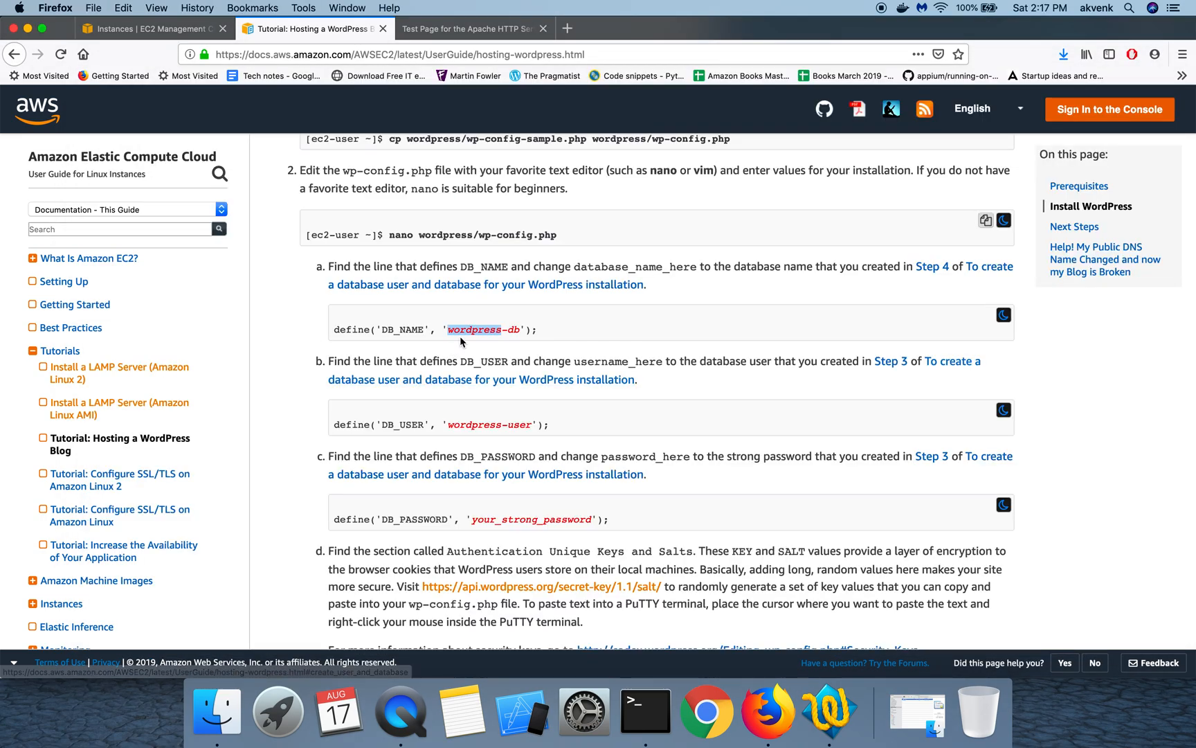
mouse_move(477, 500)
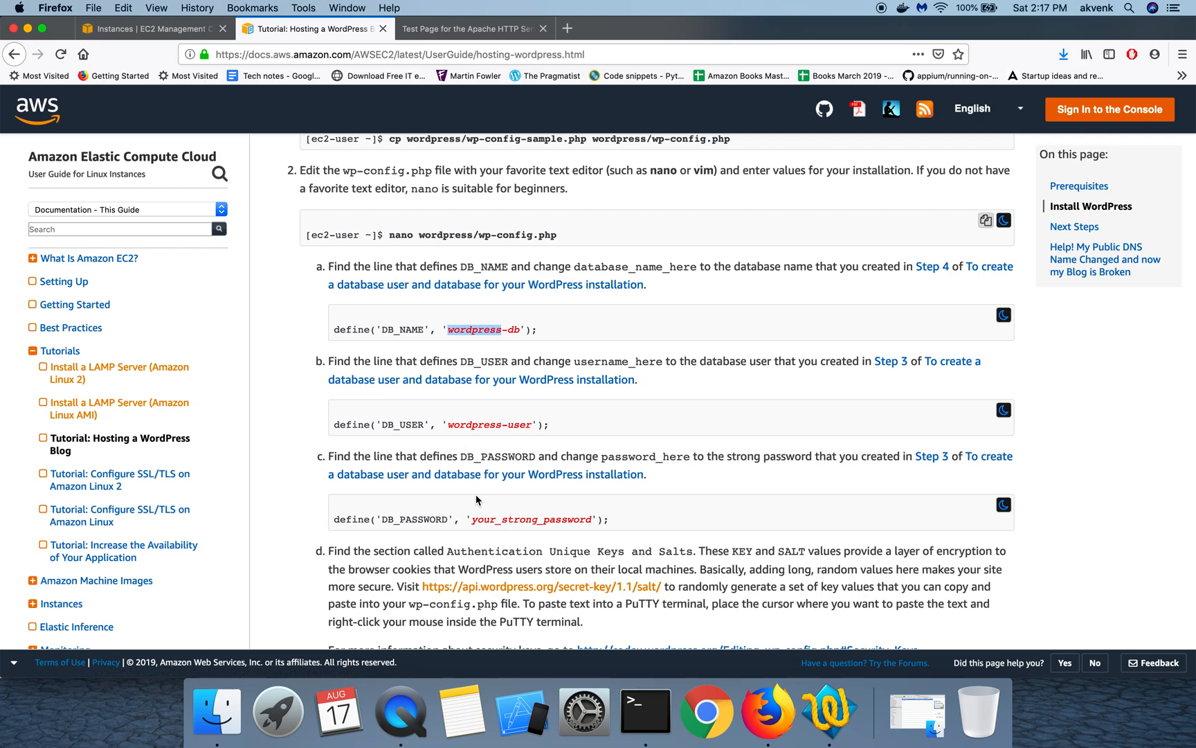
double_click(531, 519)
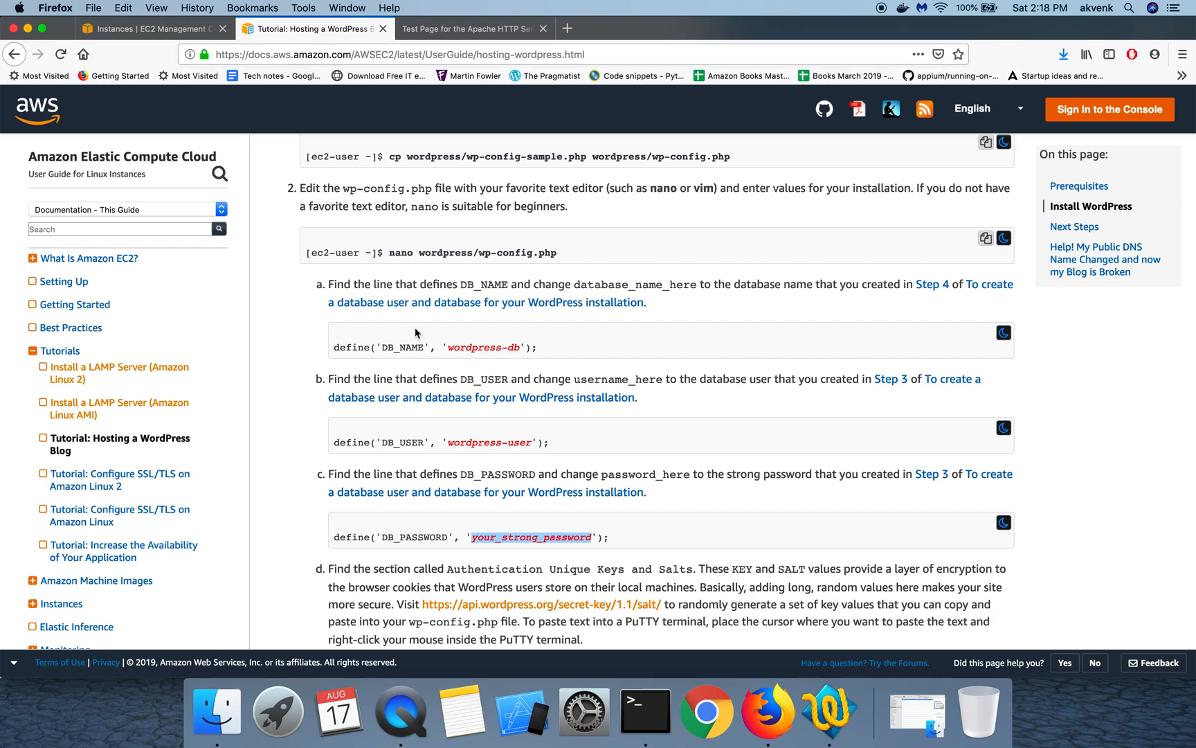
left_click(643, 713)
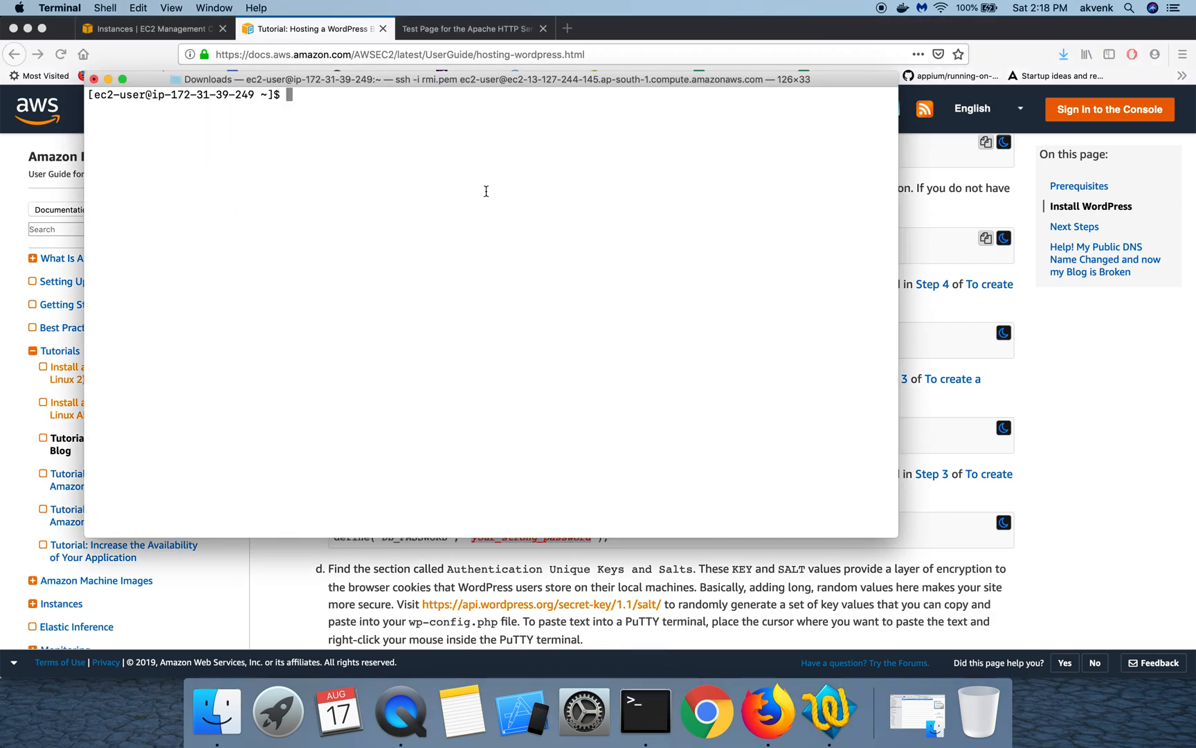
List the directory, then open wordpress/wp-config.php in vim.
type("ls")
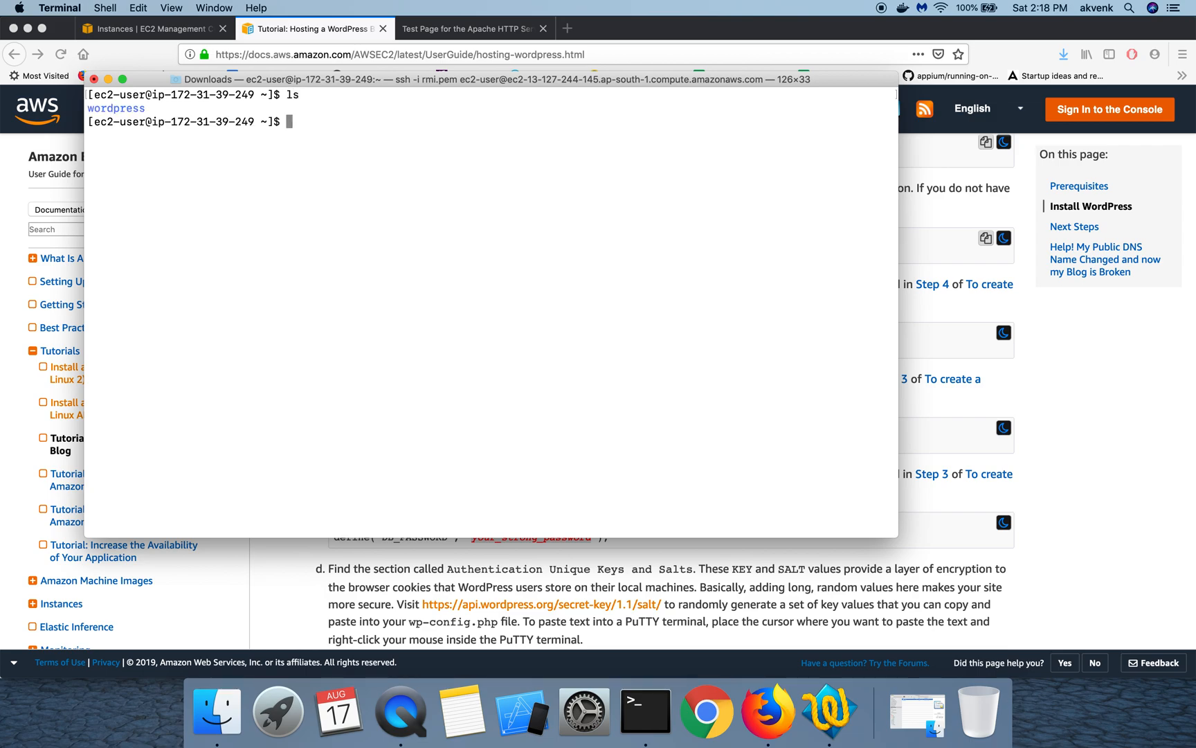
type("v")
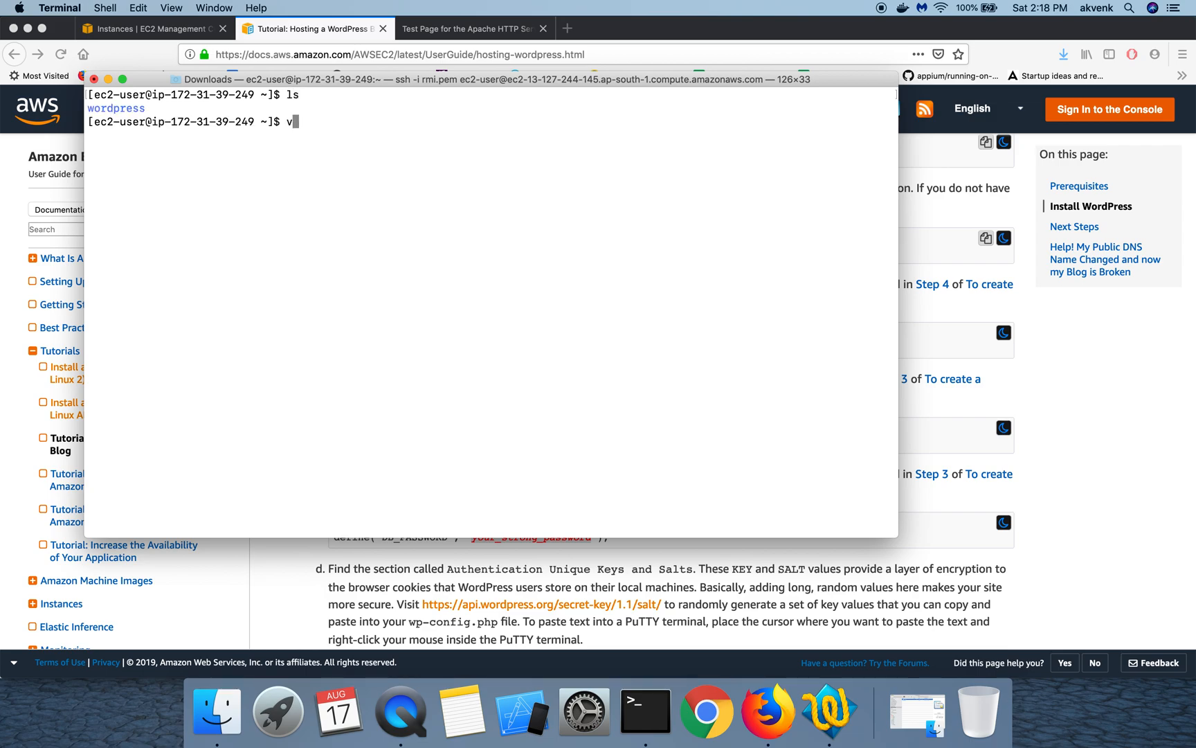
type("im")
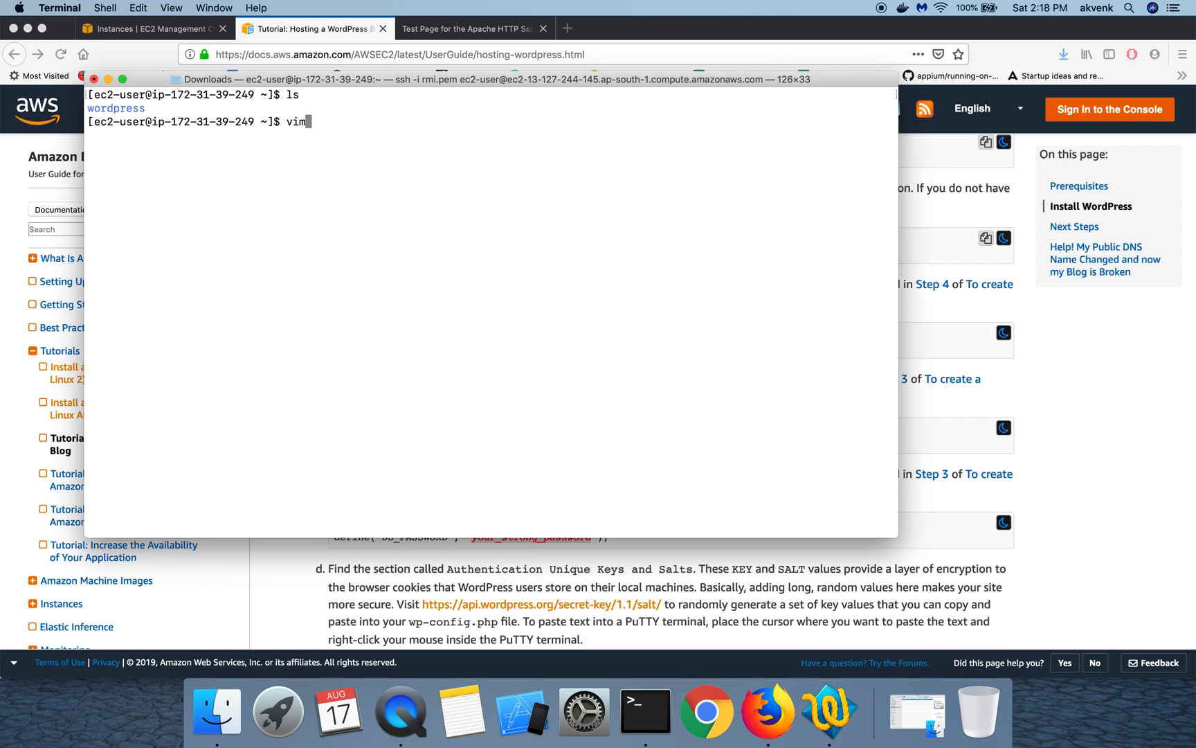
type("wordpress/")
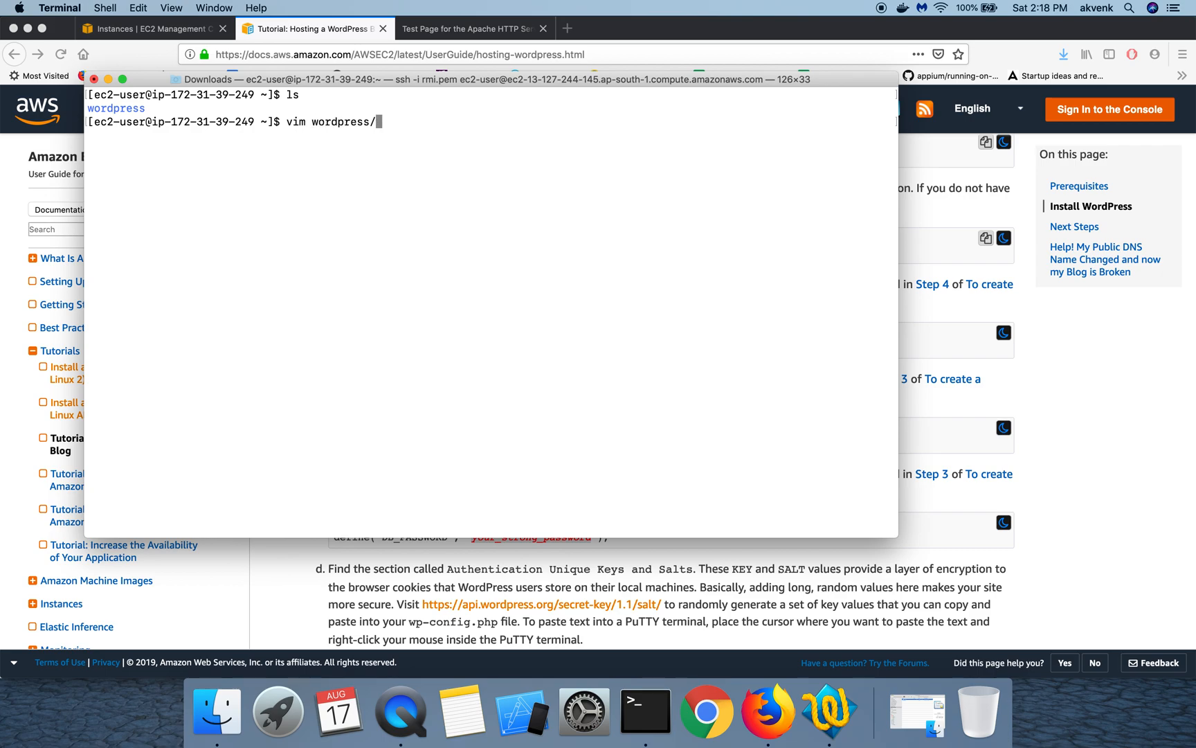
type("wp-con")
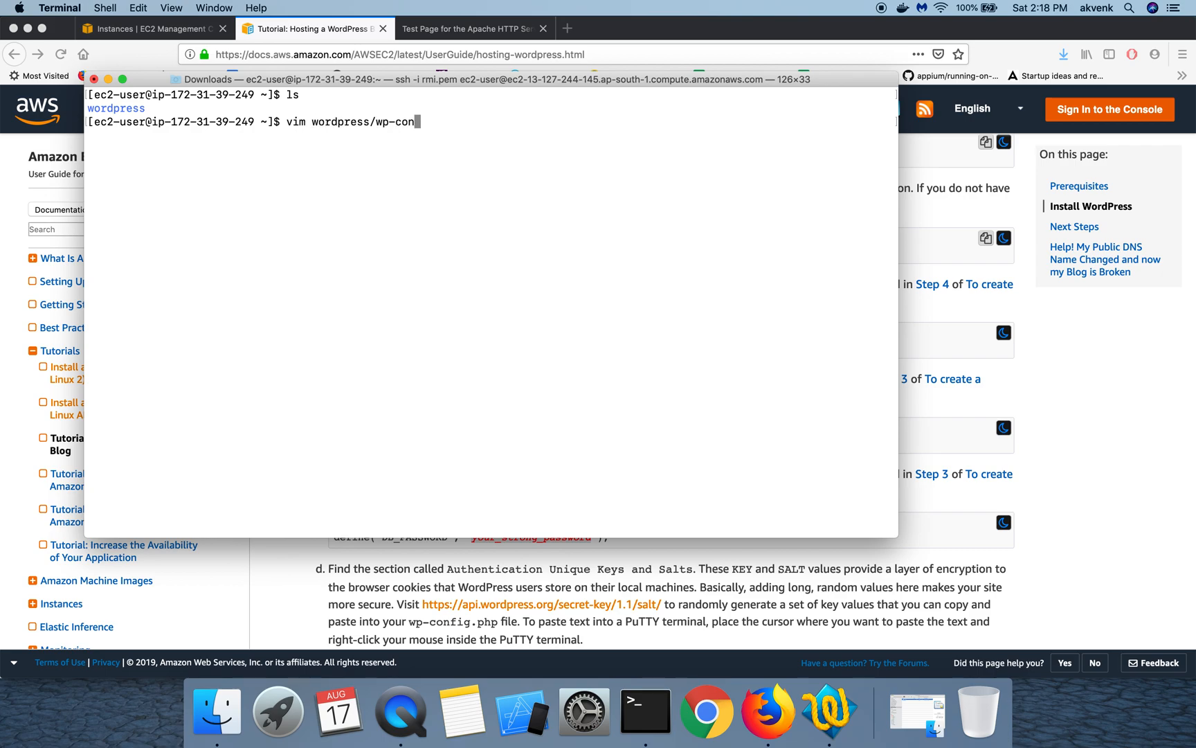
type("fig.php")
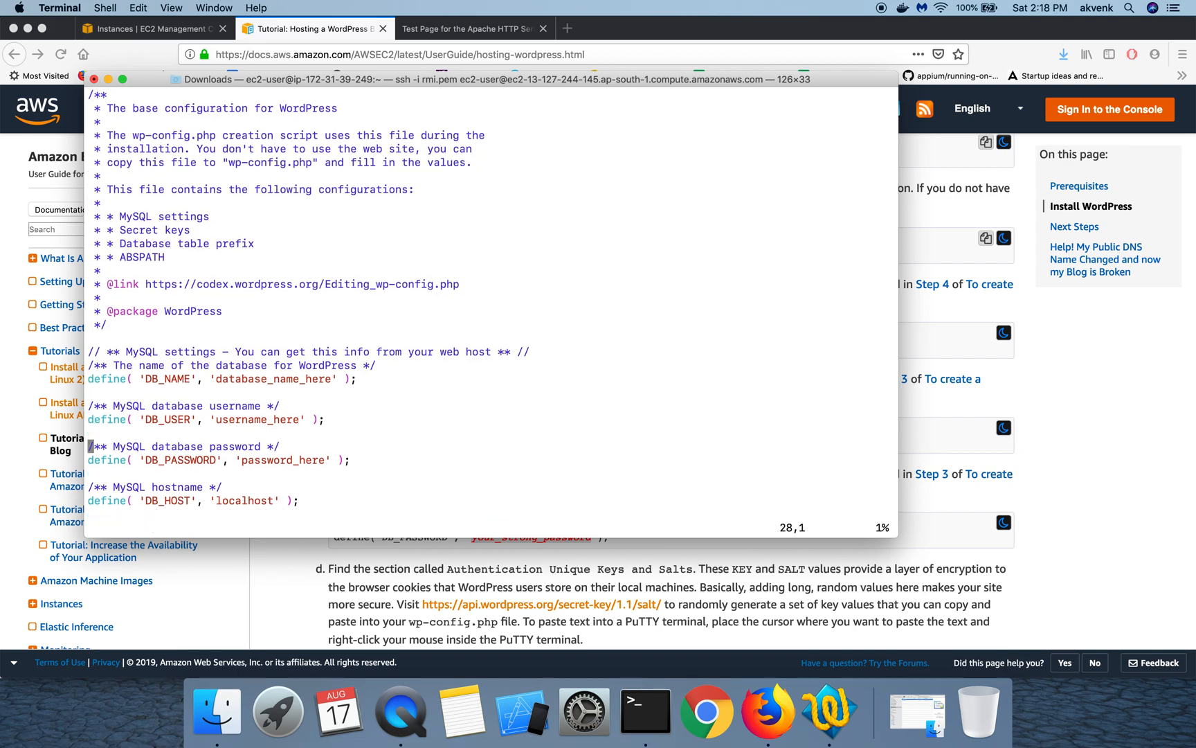
Replace 'database_name_here' with rmi-db and 'username_here' with rmi-user in wp-config.php.
scroll("down", 3)
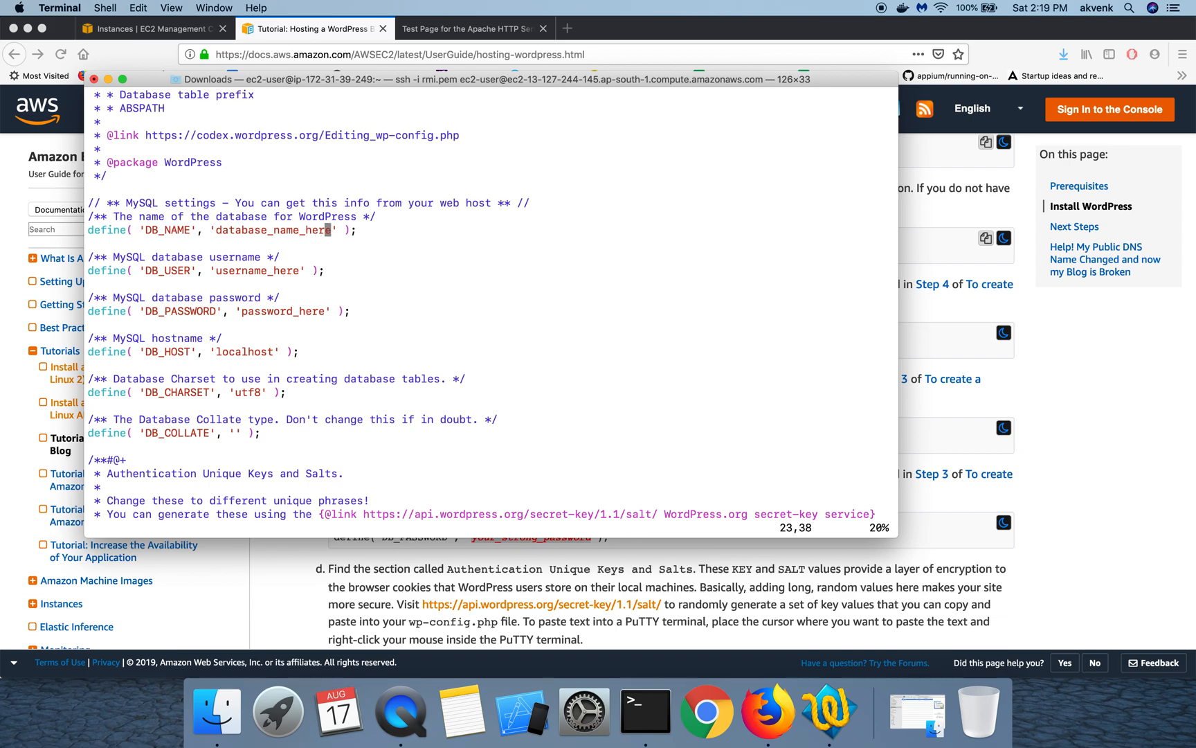
key("Right")
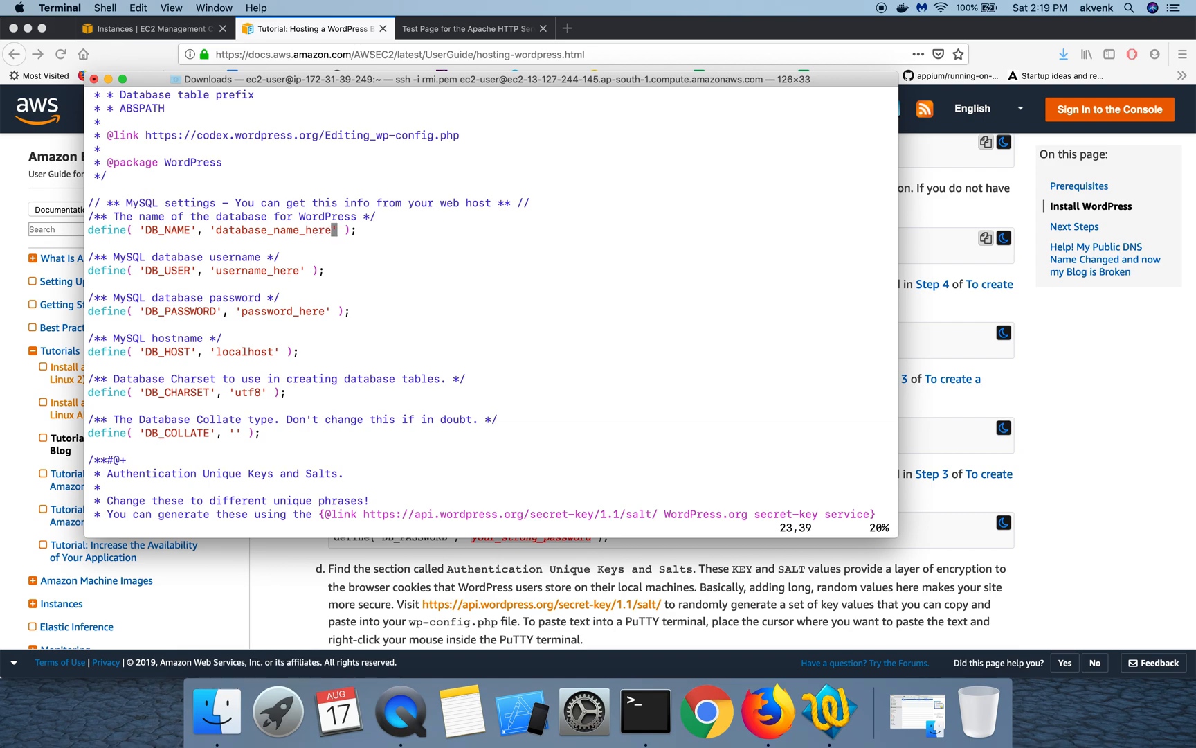
key("i")
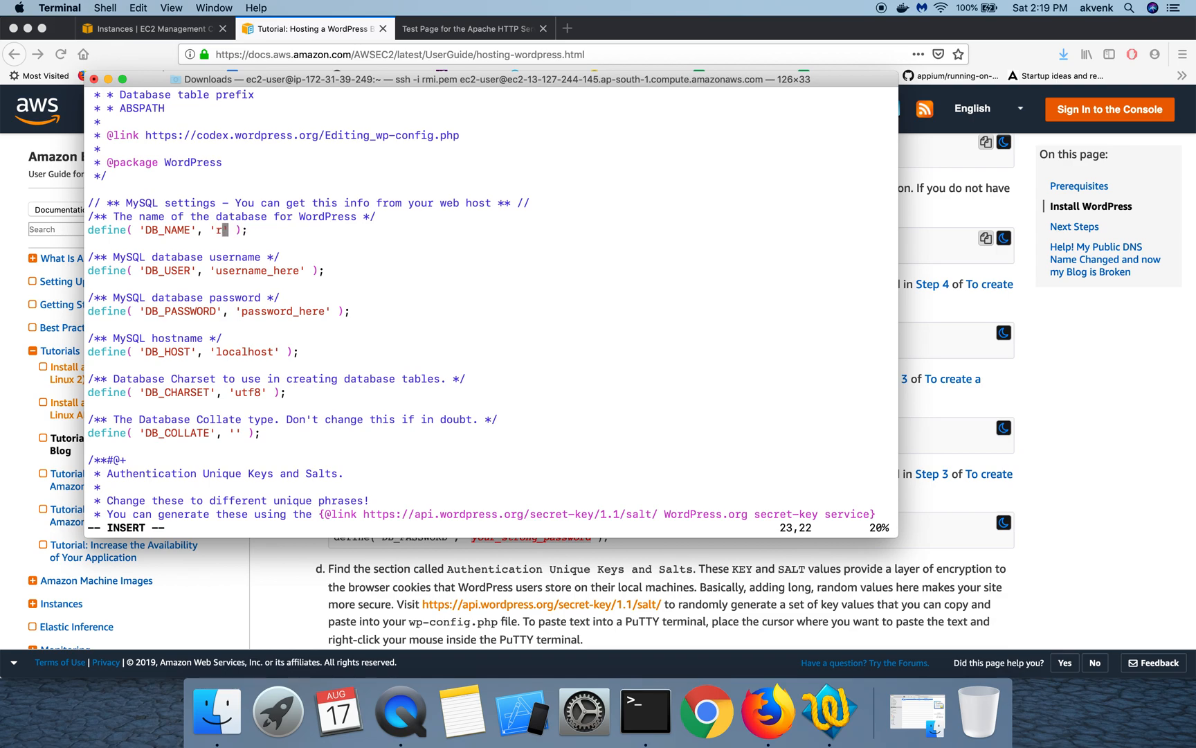
type("mi-db")
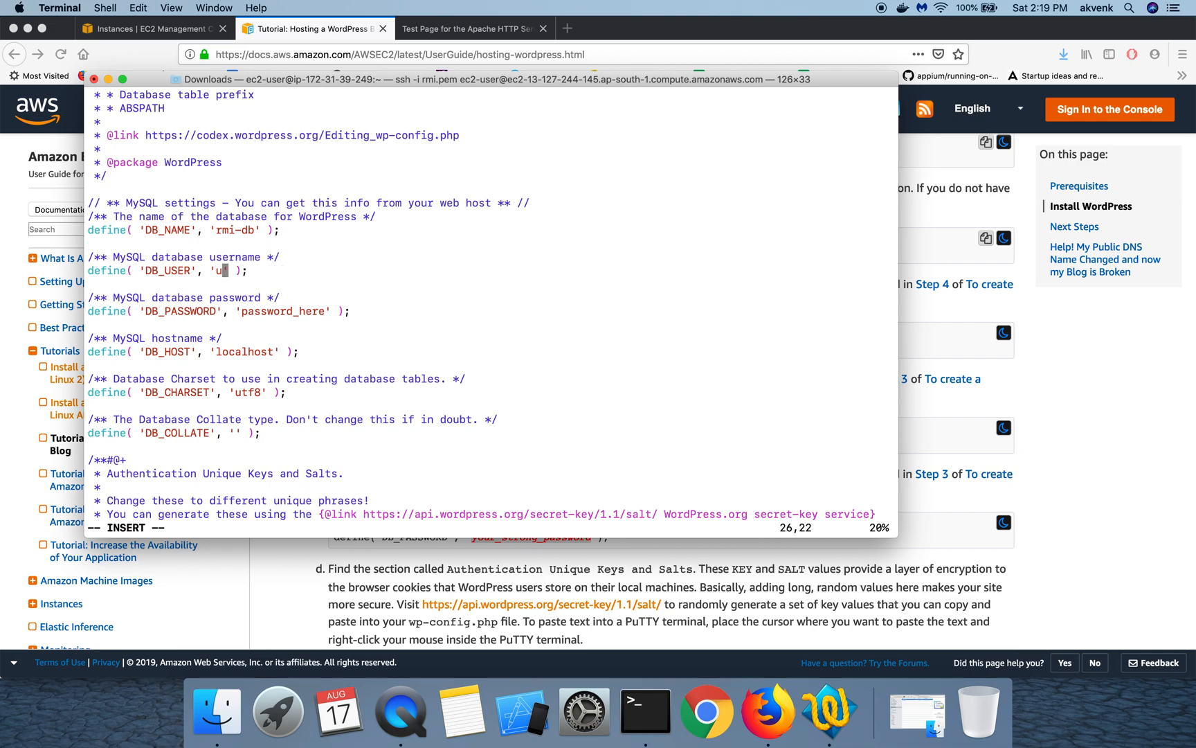
type("mi")
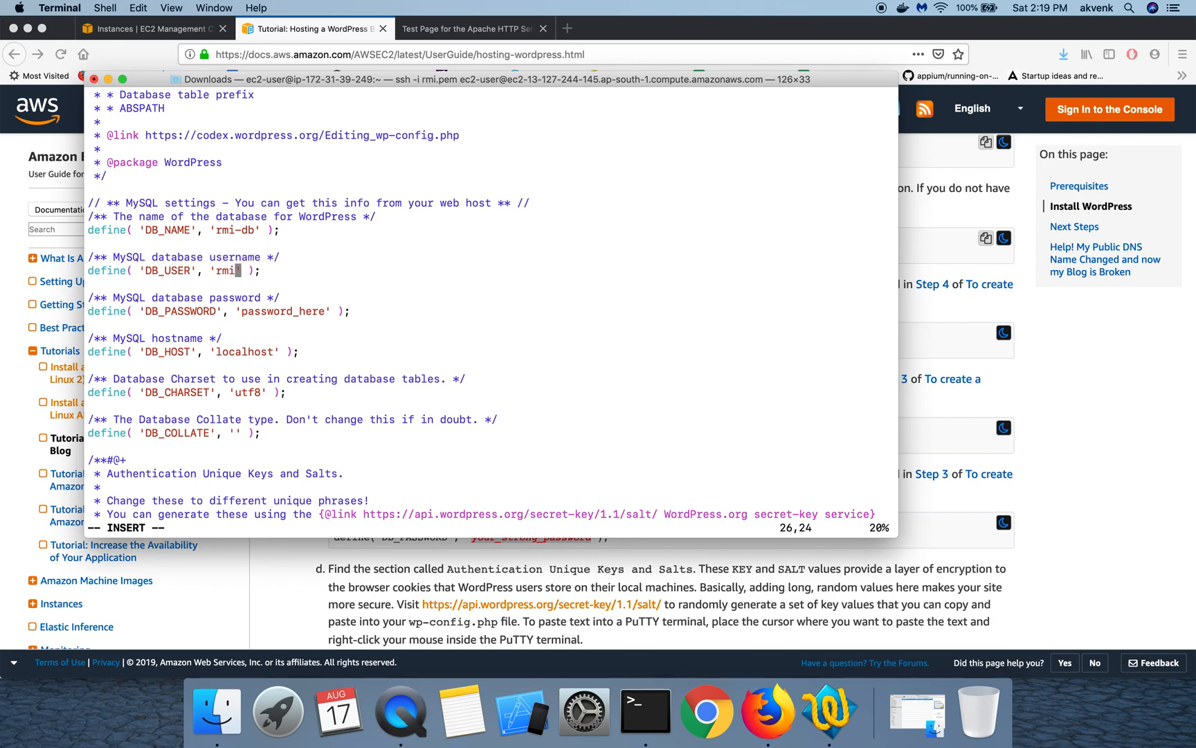
type("-user")
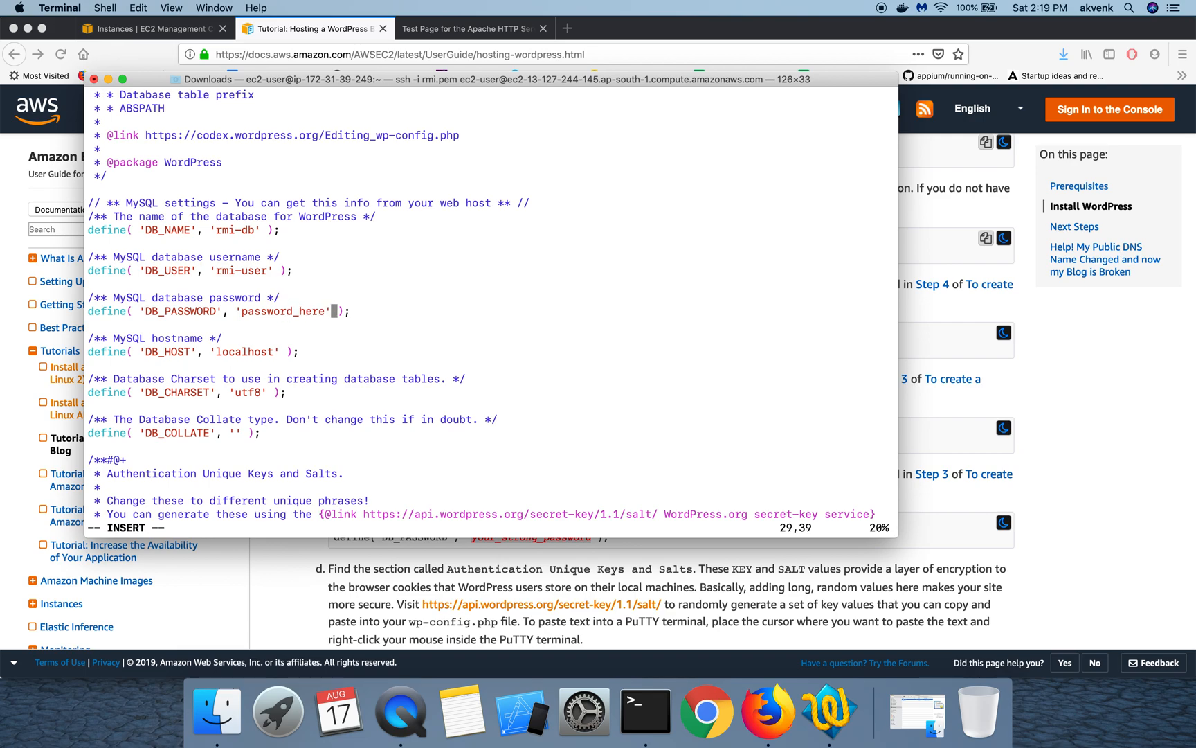
key("Left")
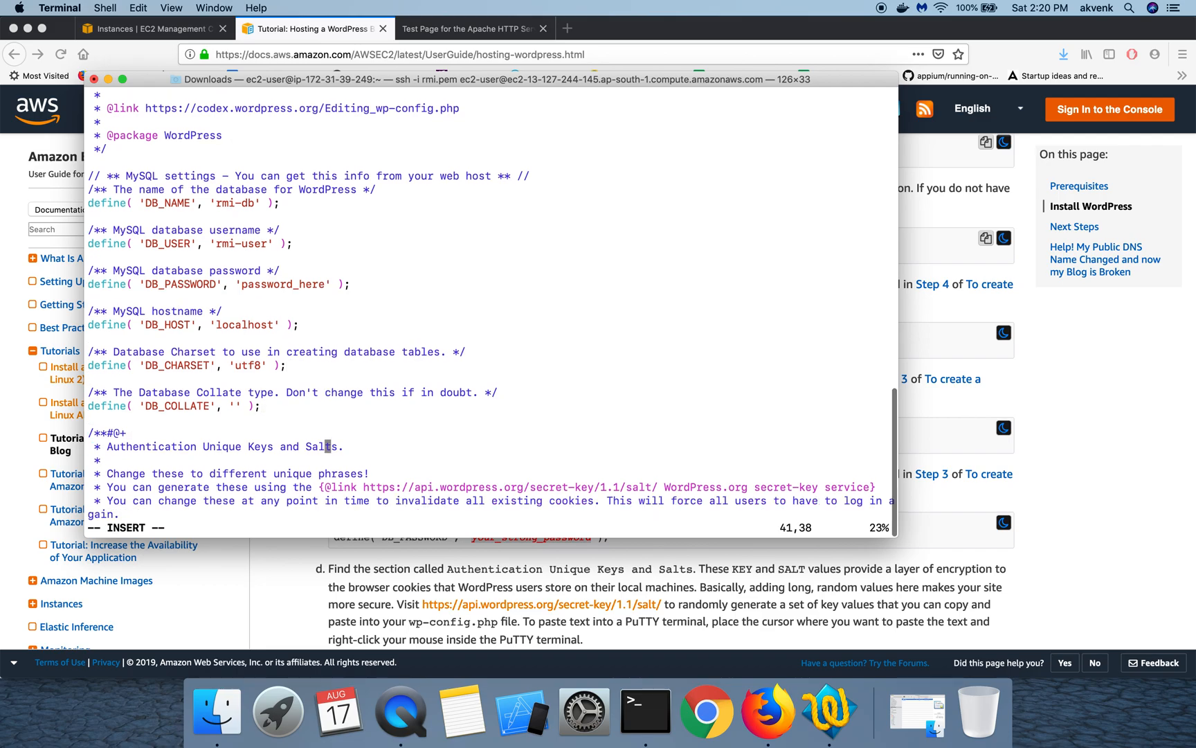
Scroll to the Authentication Unique Keys and Salts section and select its eight define lines.
scroll("down", 3)
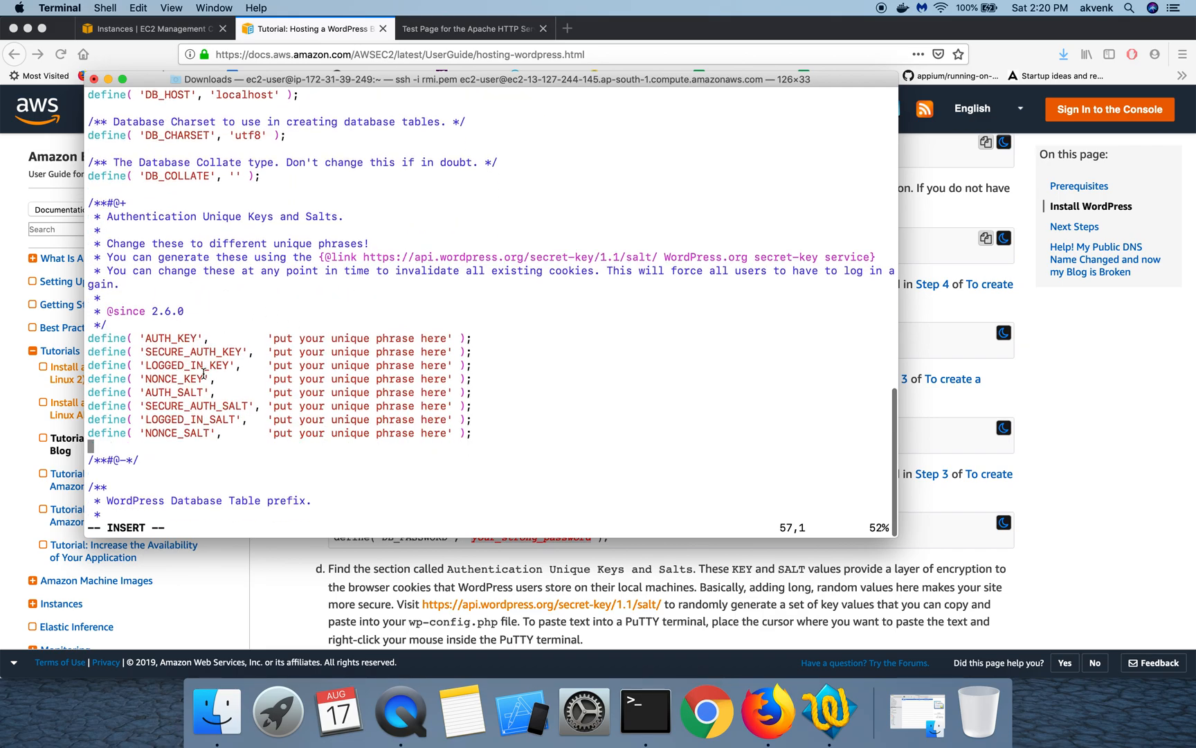
left_click_drag(90, 391, 473, 433)
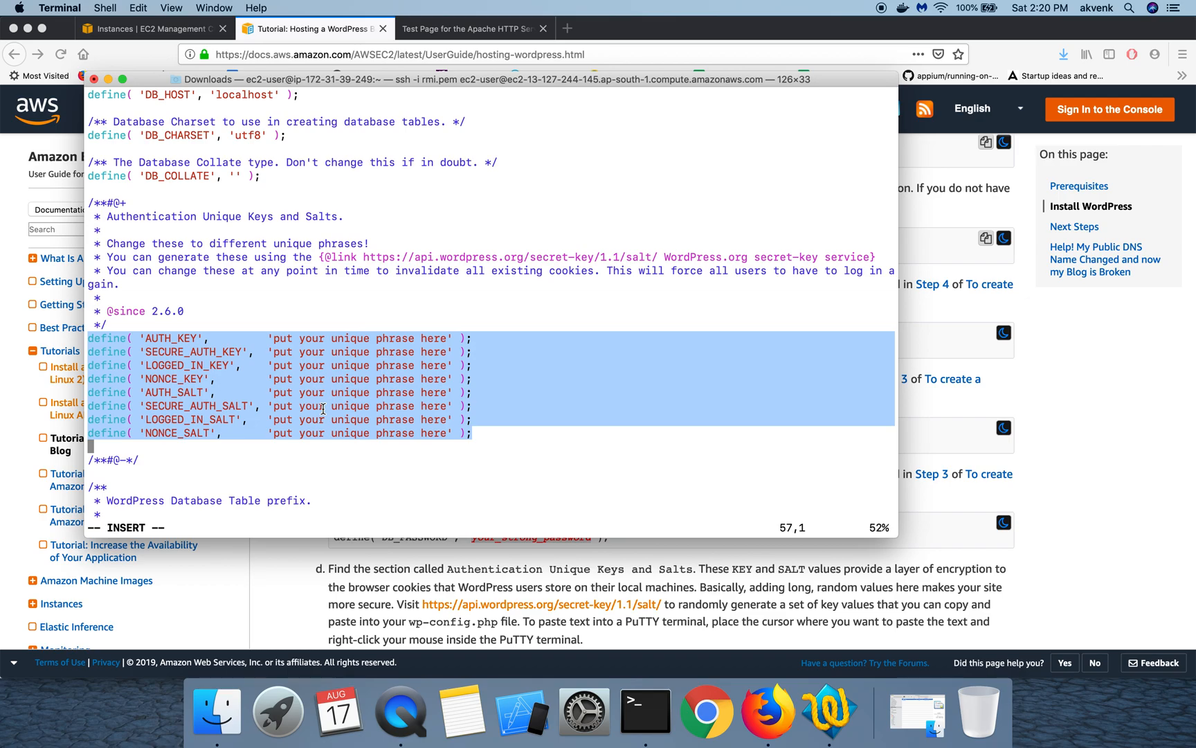
mouse_move(321, 601)
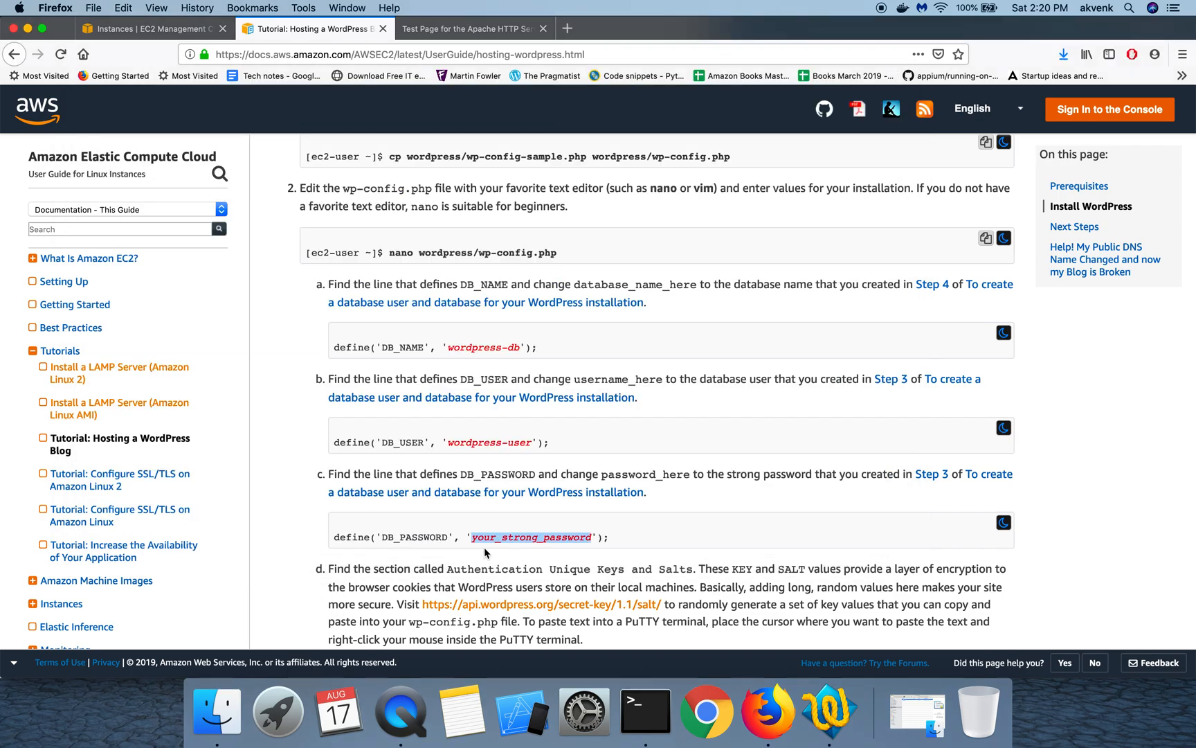
Open the api.wordpress.org secret-key generator in a new tab to view fresh keys and salts.
scroll("down", 3)
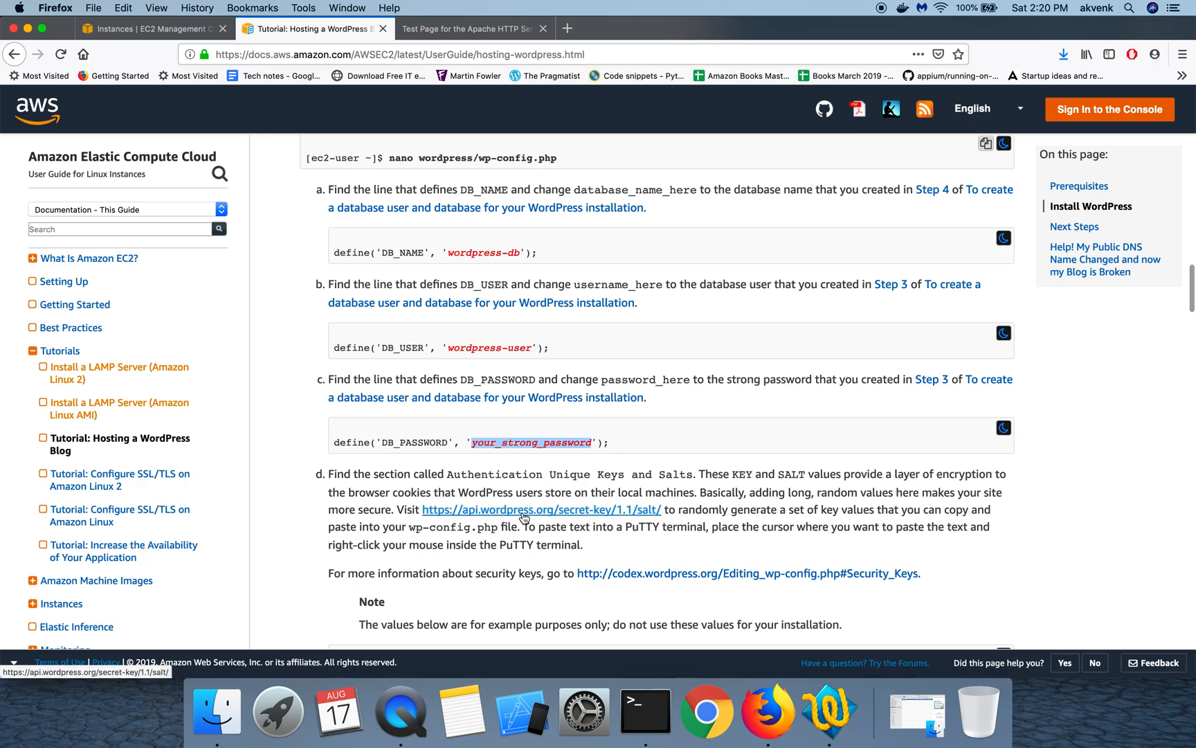
scroll("down", 3)
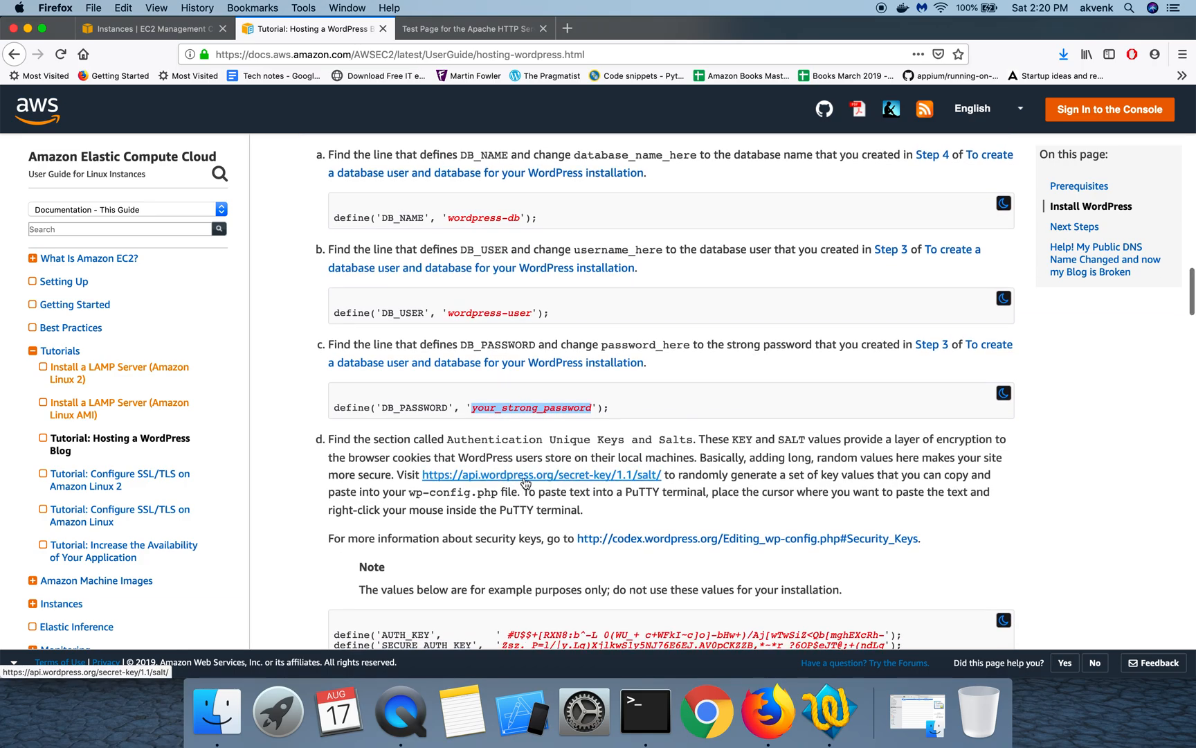
right_click(541, 475)
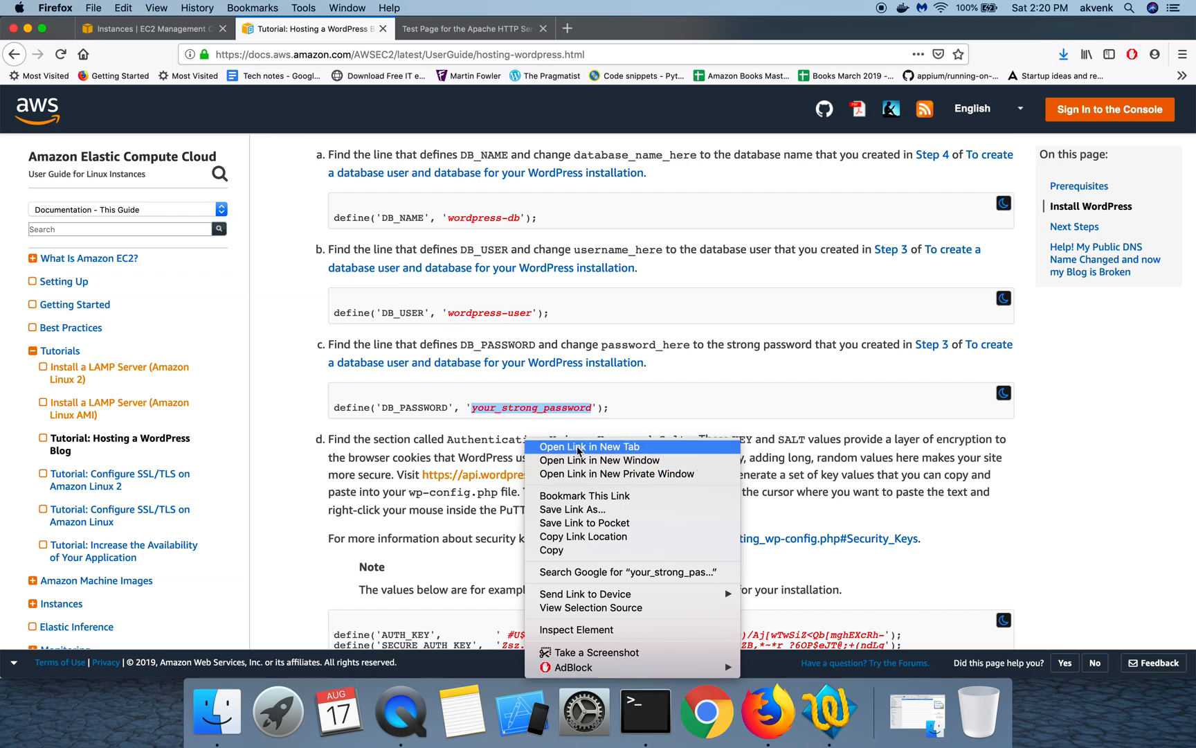
left_click(587, 447)
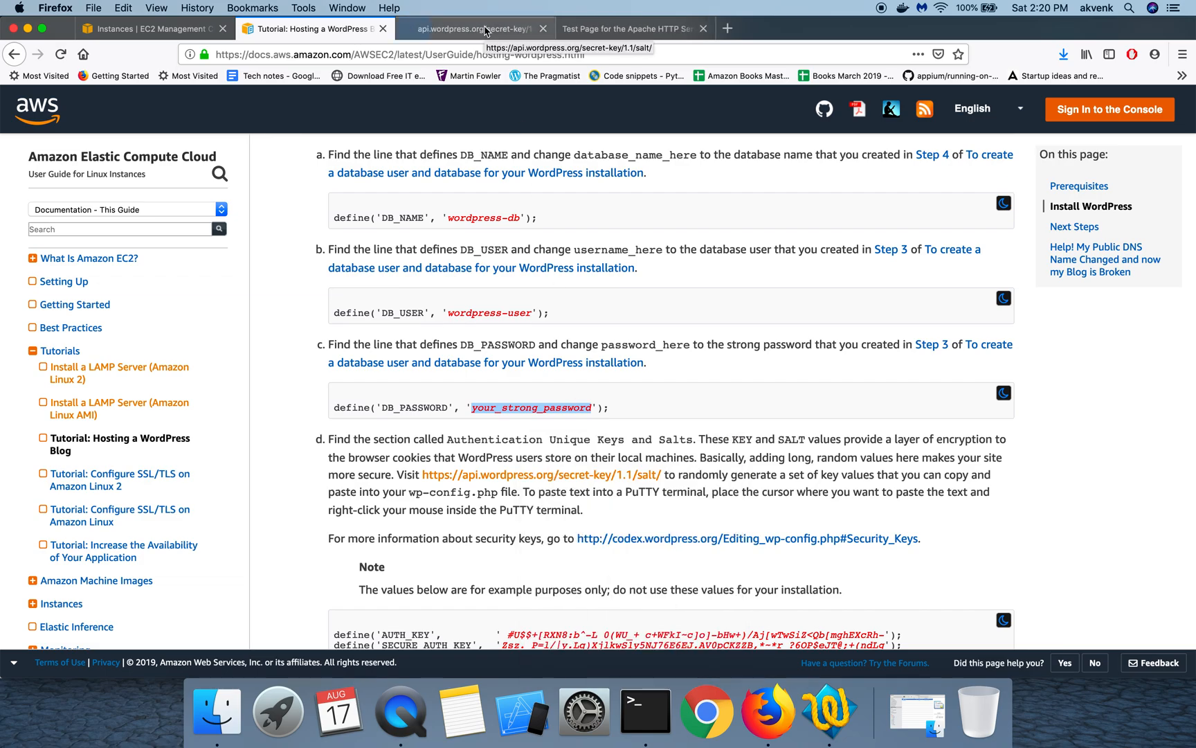
left_click(479, 29)
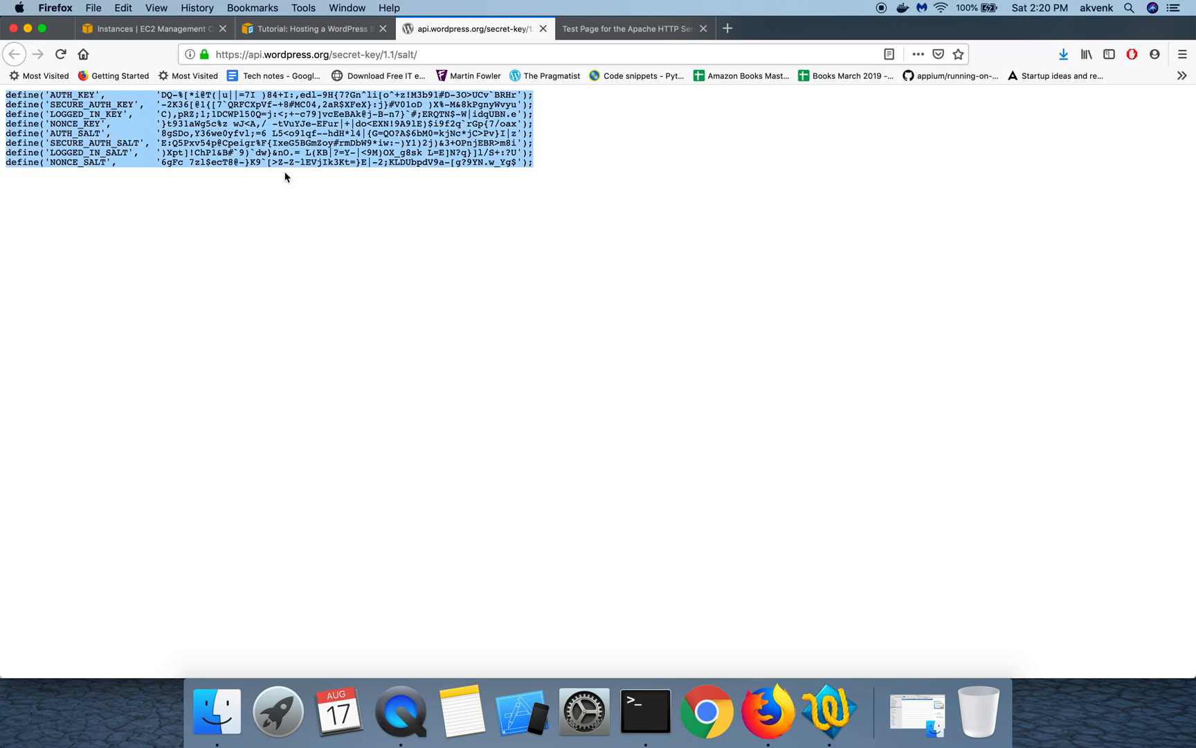
mouse_move(546, 29)
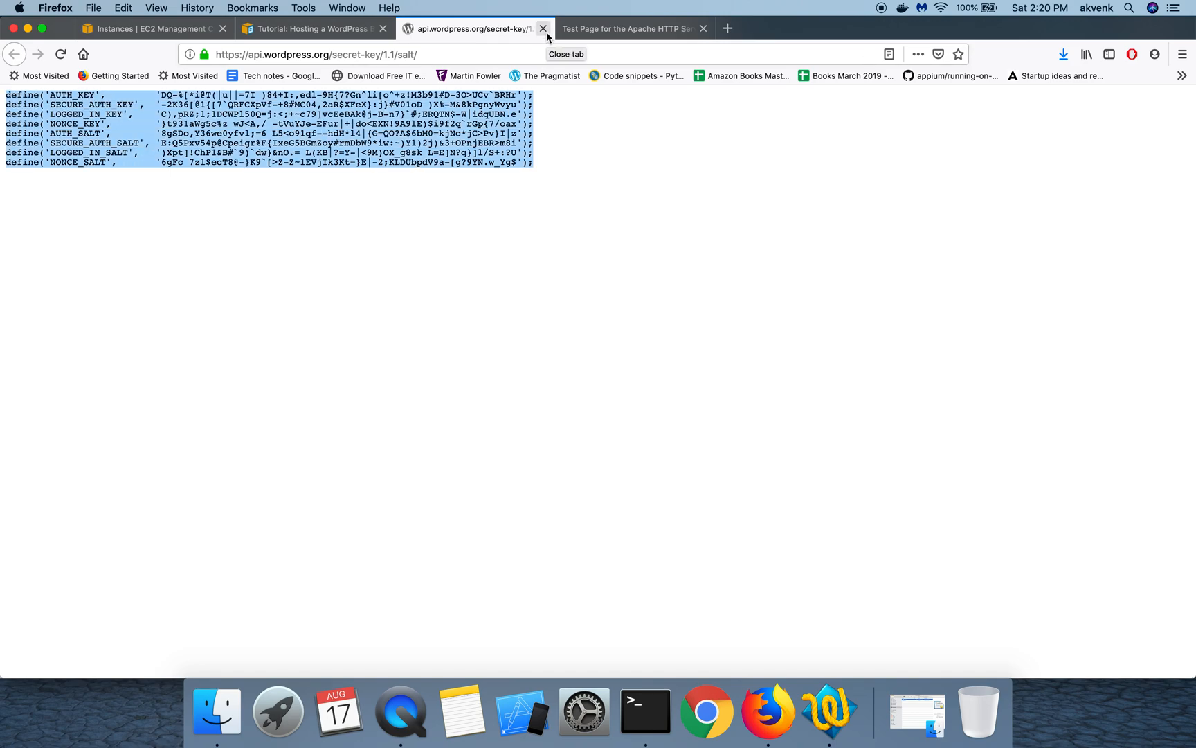
mouse_move(645, 713)
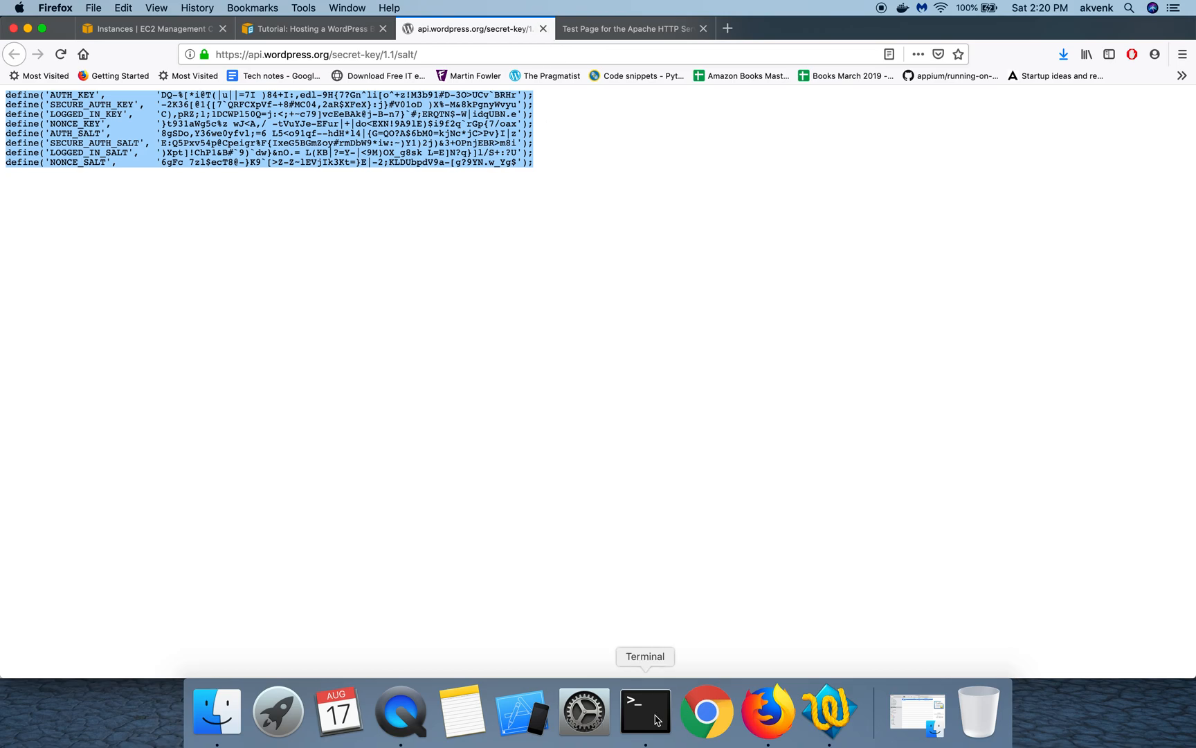
Bring Terminal forward, revisit the WordPress hosting tutorial tab, then return to Terminal.
left_click(645, 712)
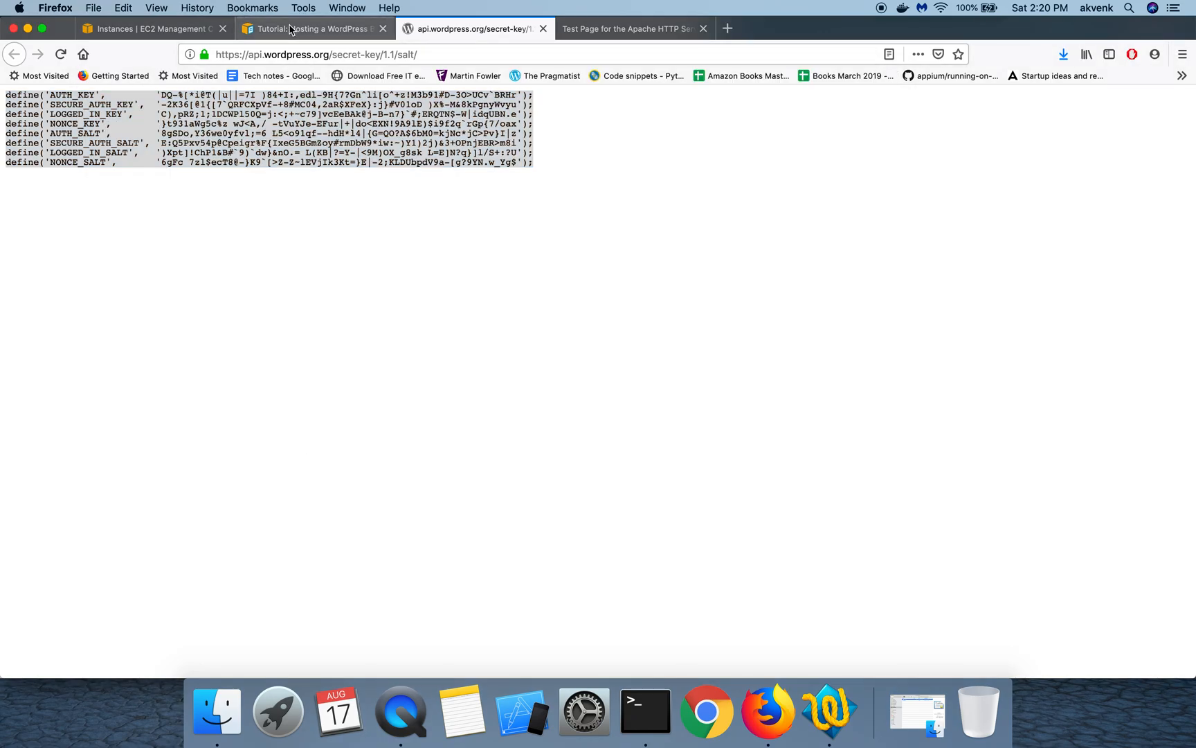
left_click(299, 29)
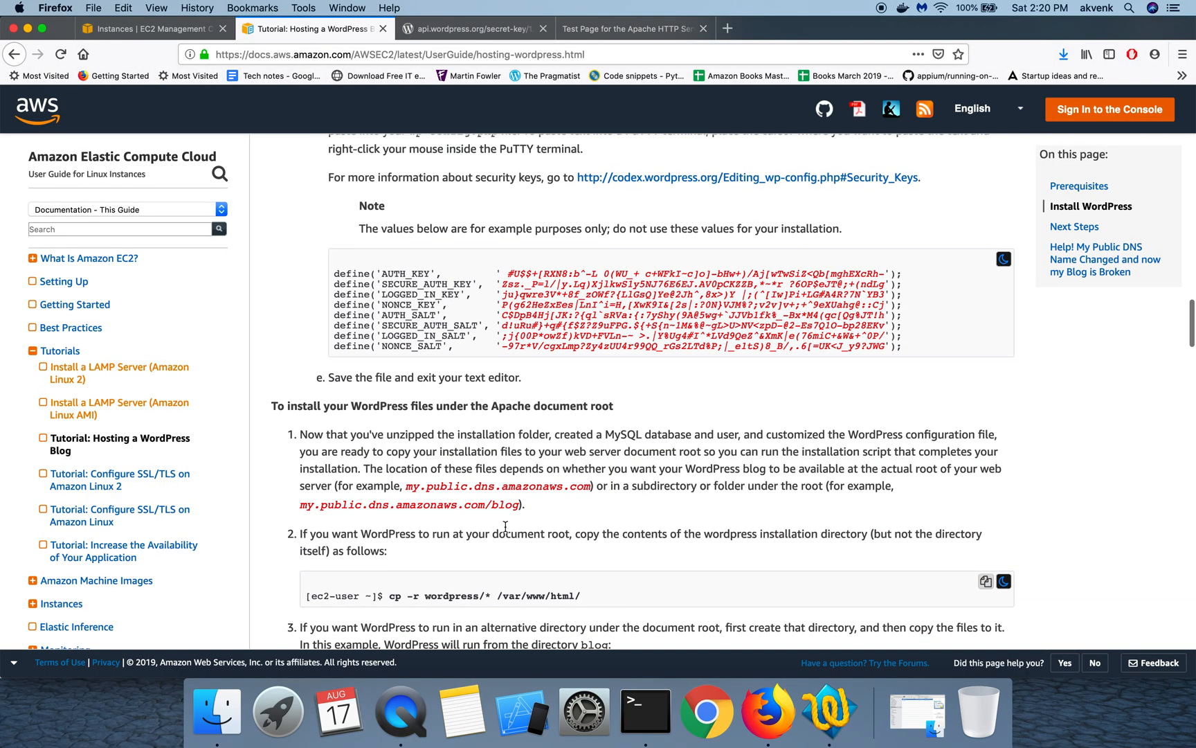
scroll("down", 3)
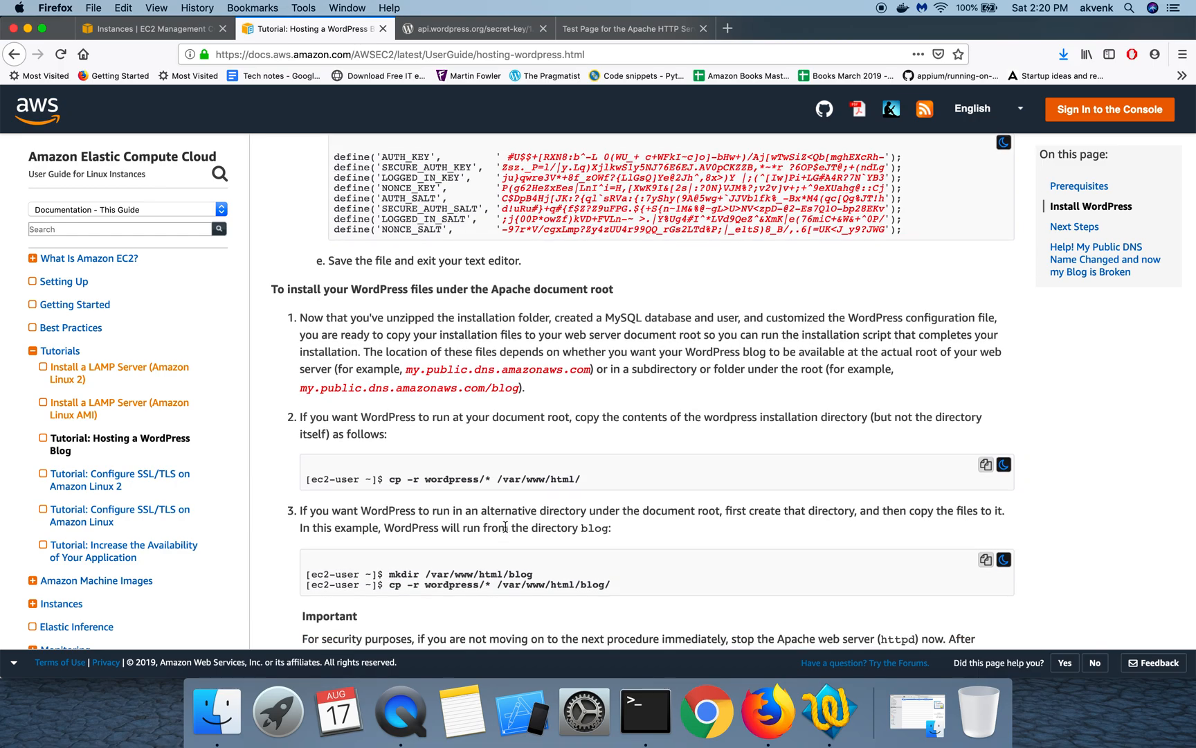
left_click(645, 711)
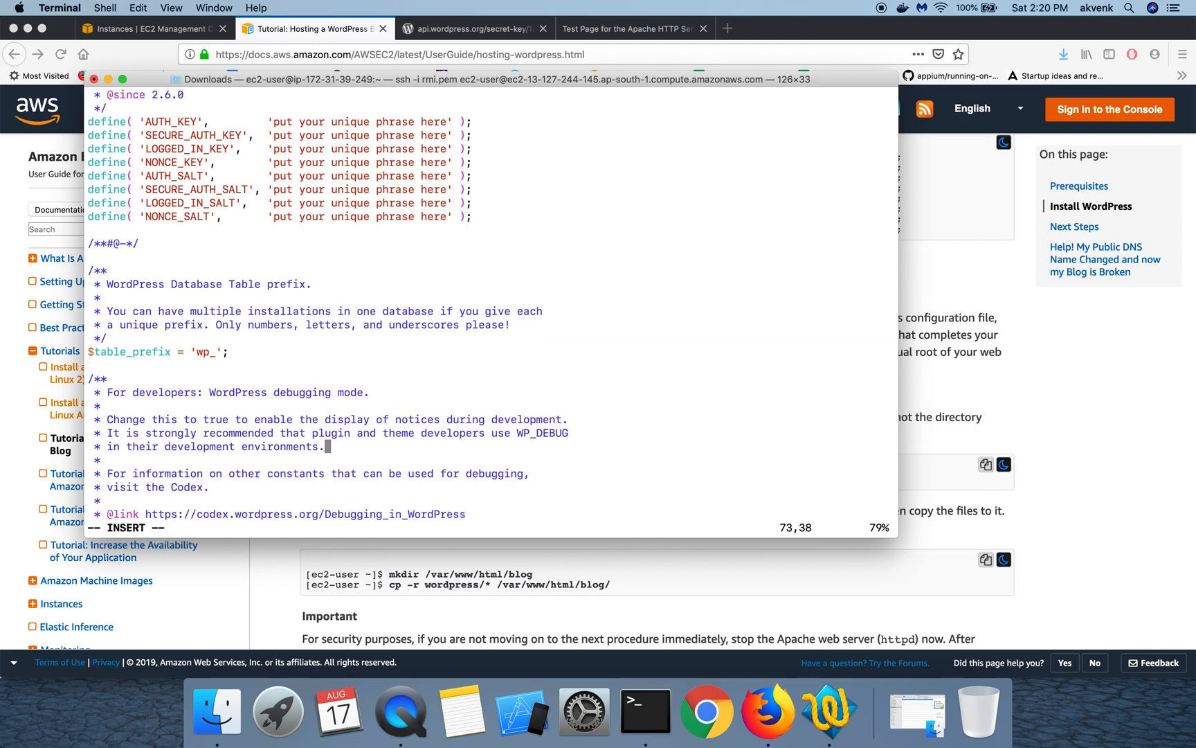
Scroll wp-config.php down to the WP_DEBUG define and wp-settings.php include.
scroll("down", 3)
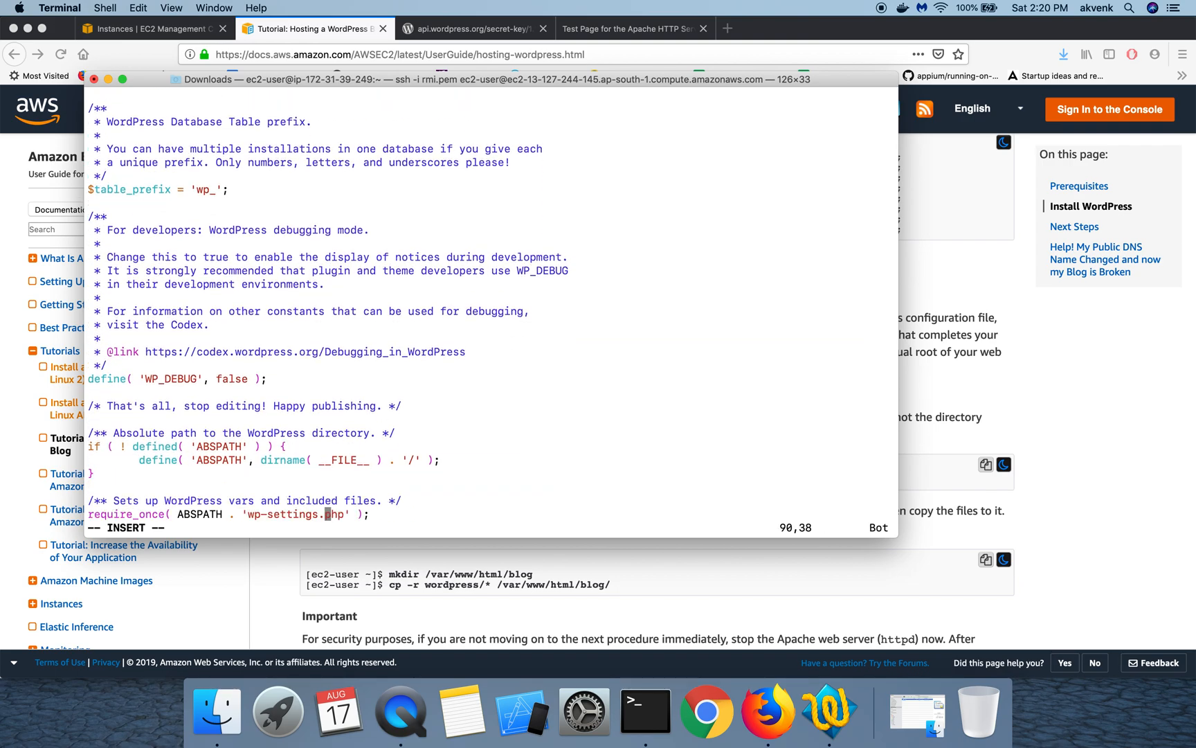